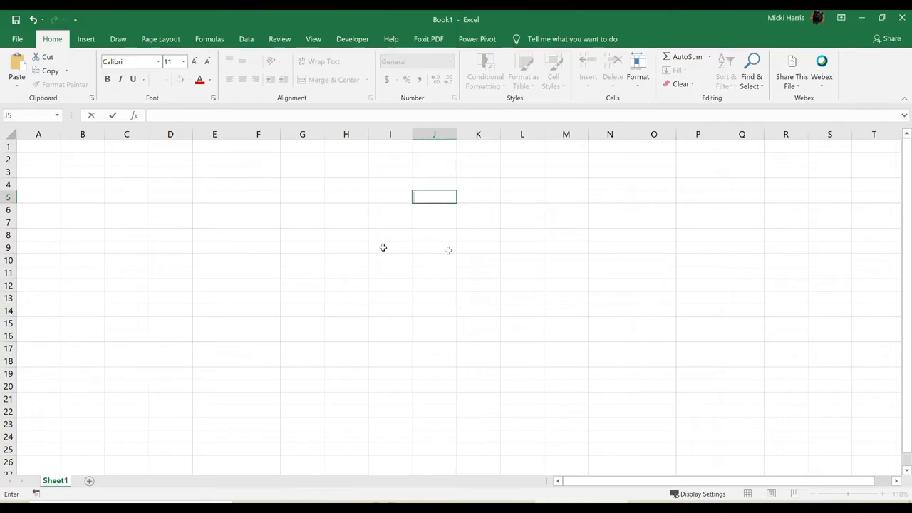
pyautogui.moveTo(262, 257)
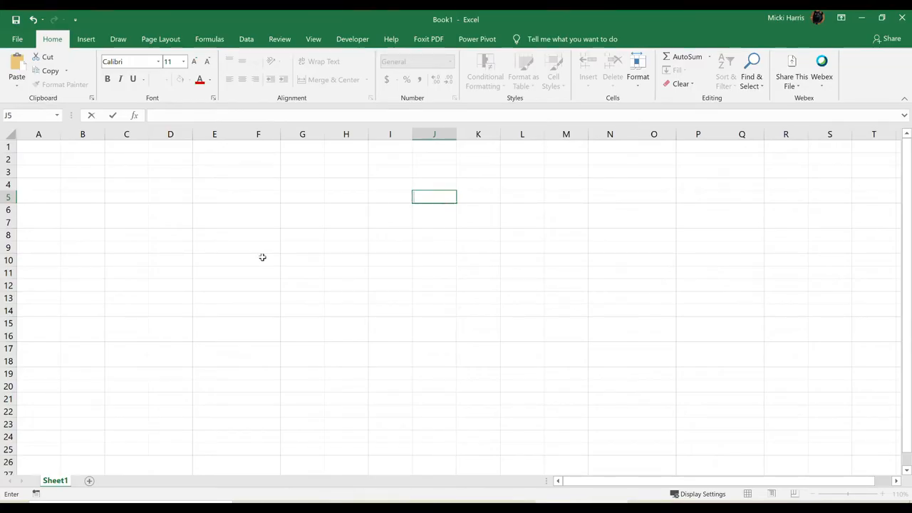
pyautogui.moveTo(26, 146)
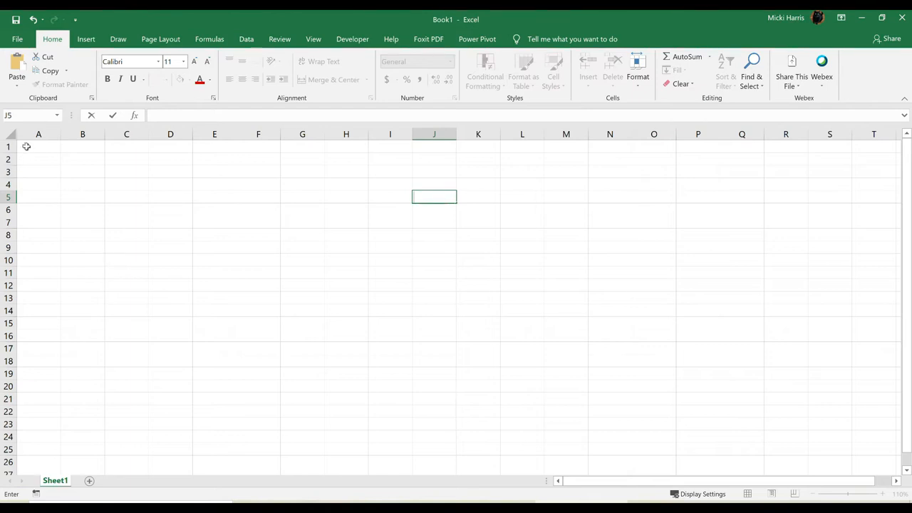
# - Enter the course code CIS118.001 in A1 and the term Spring 2021 in A2
pyautogui.click(38, 146)
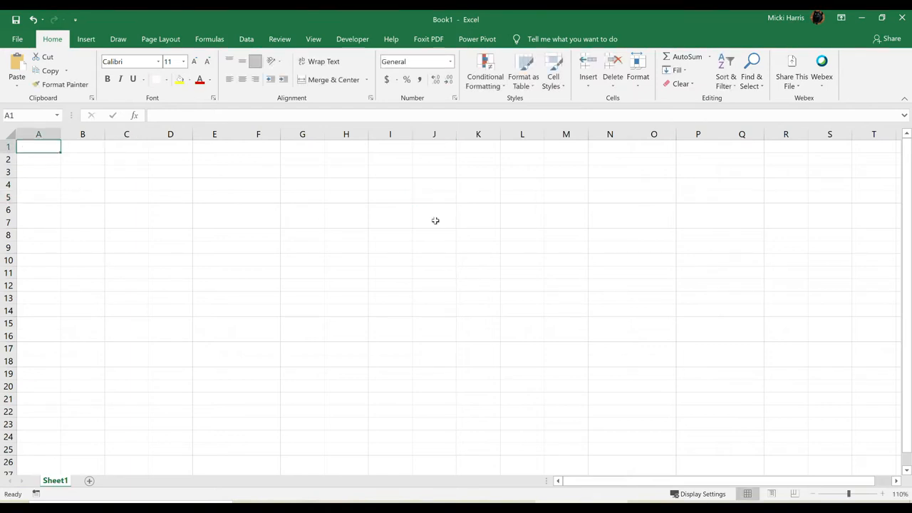
pyautogui.write('CIS118.001')
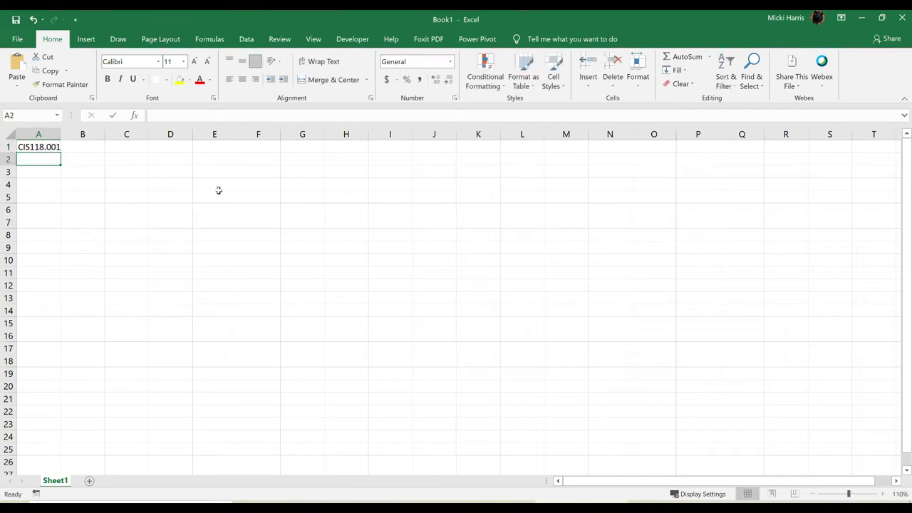
pyautogui.write('Spring 2021')
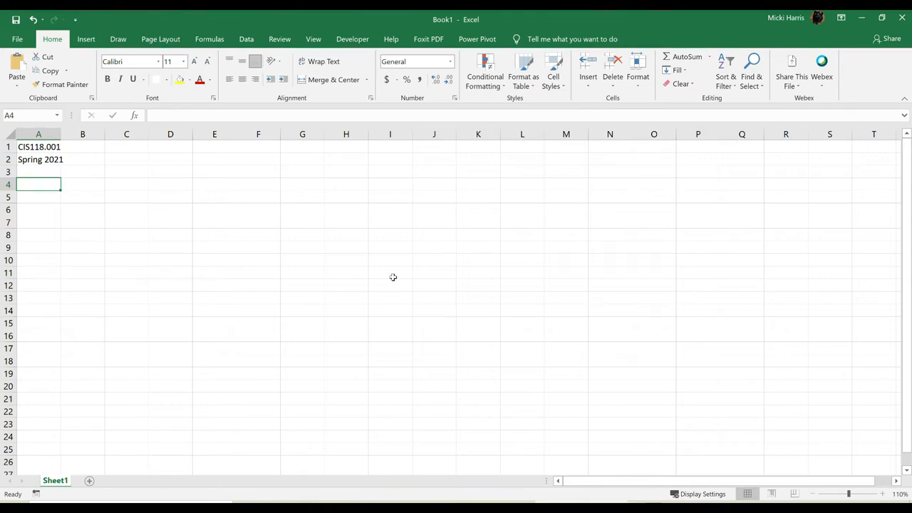
# - Number the students in column A from 1 down to 23, starting in A4
pyautogui.write('2')
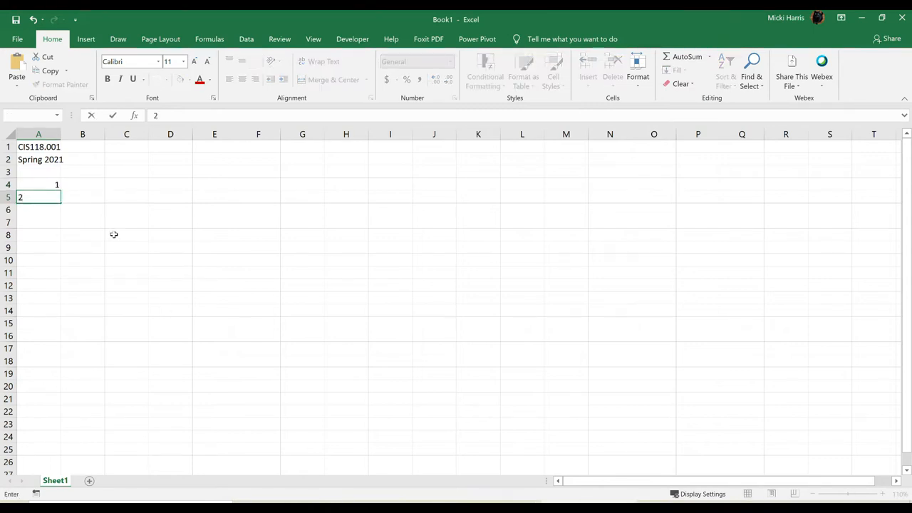
pyautogui.click(126, 235)
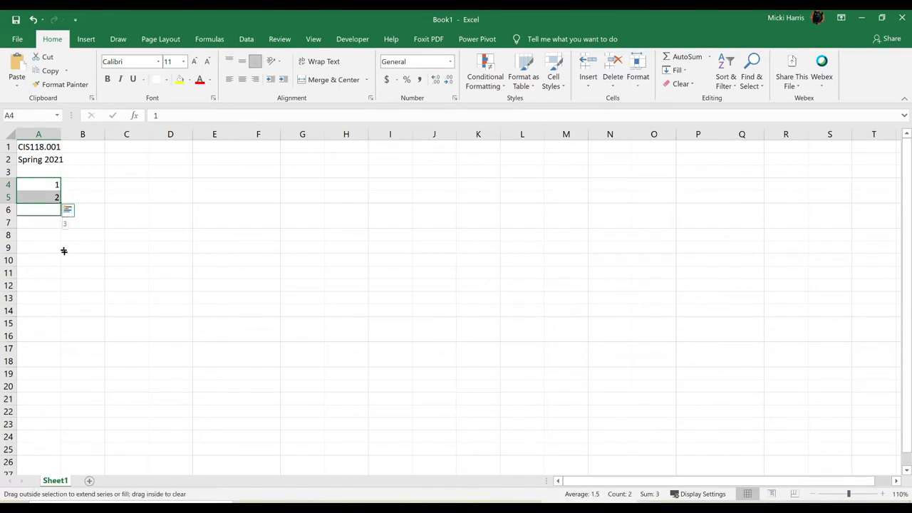
pyautogui.moveTo(64, 222); pyautogui.dragTo(58, 428)
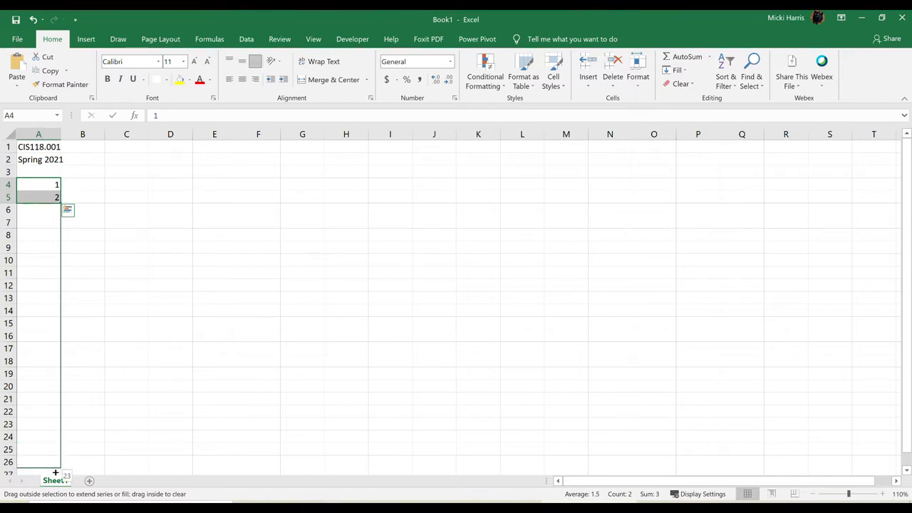
pyautogui.moveTo(57, 203); pyautogui.dragTo(57, 442)
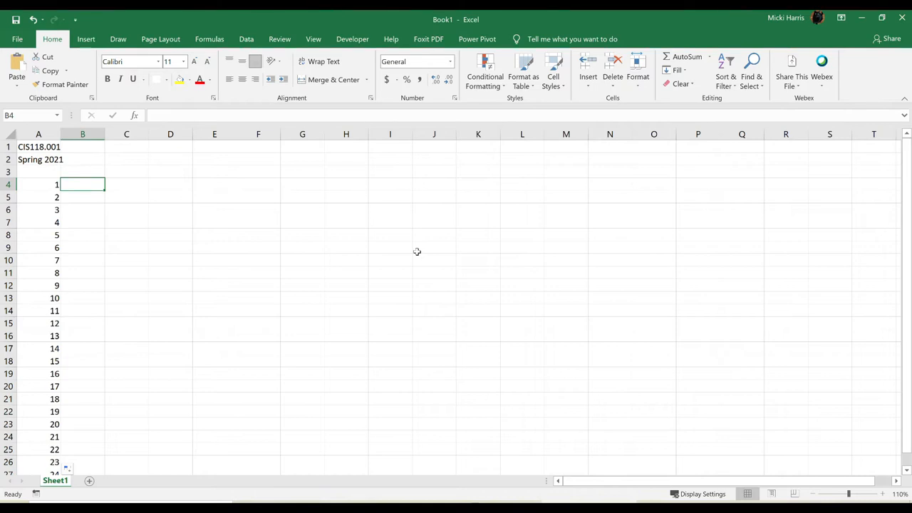
# - Enter headings First Name in B4, Last Name in C4, and the date 1/20 in D4
pyautogui.write('First Name')
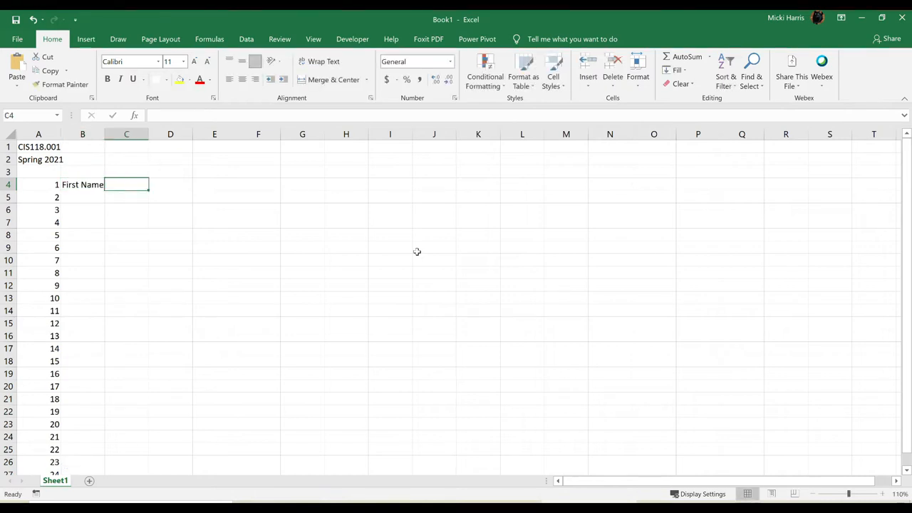
pyautogui.write('Last Name')
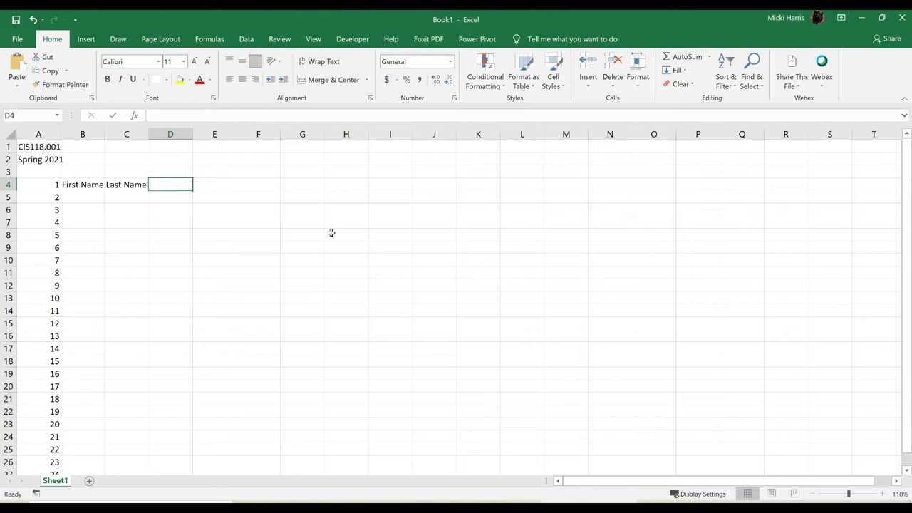
pyautogui.write('1/20')
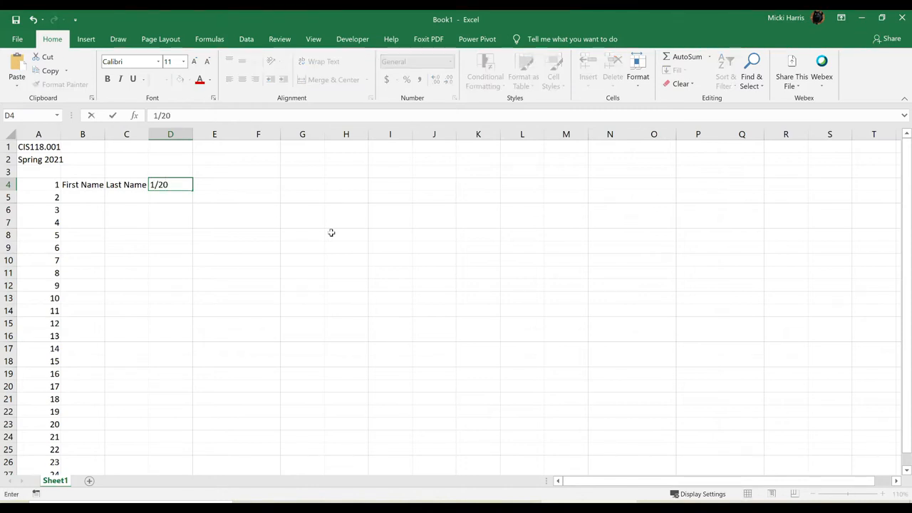
pyautogui.press('Return')
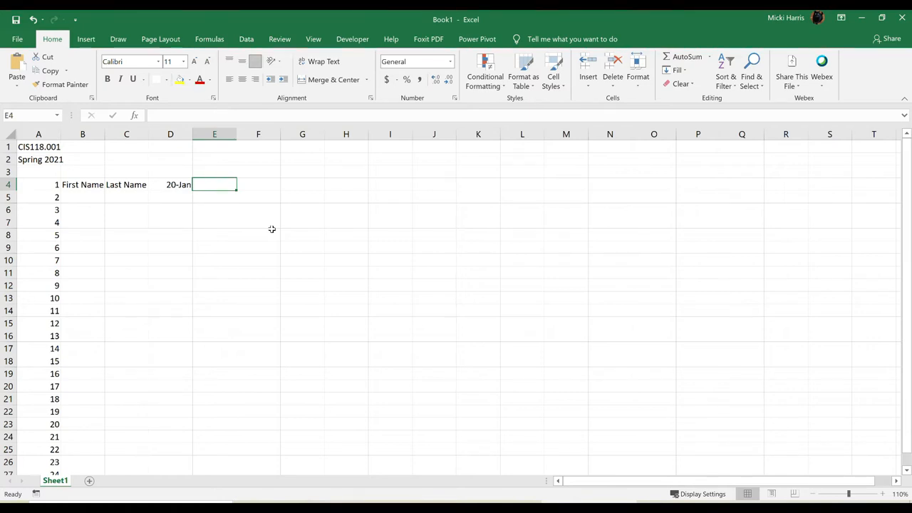
# - Enter =D4+5 in E4 and =E4+2 in F4, then select both cells
pyautogui.write('=')
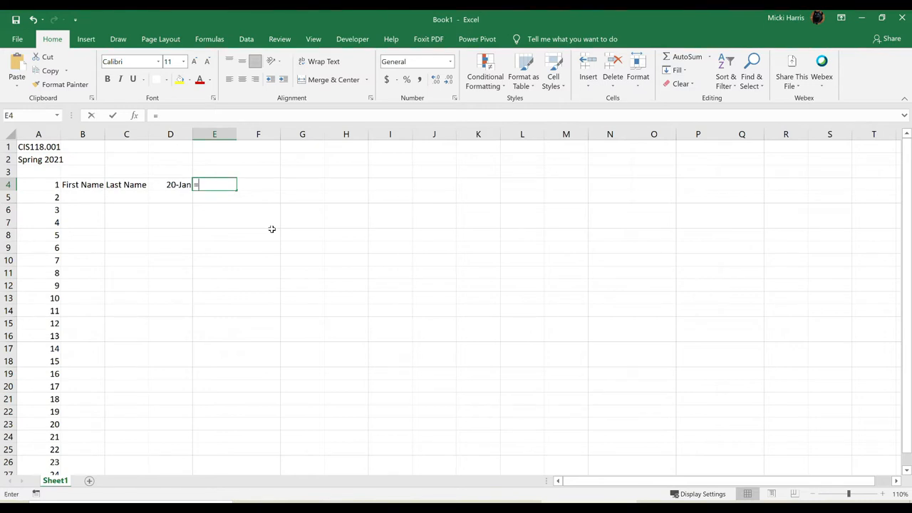
pyautogui.click(170, 184)
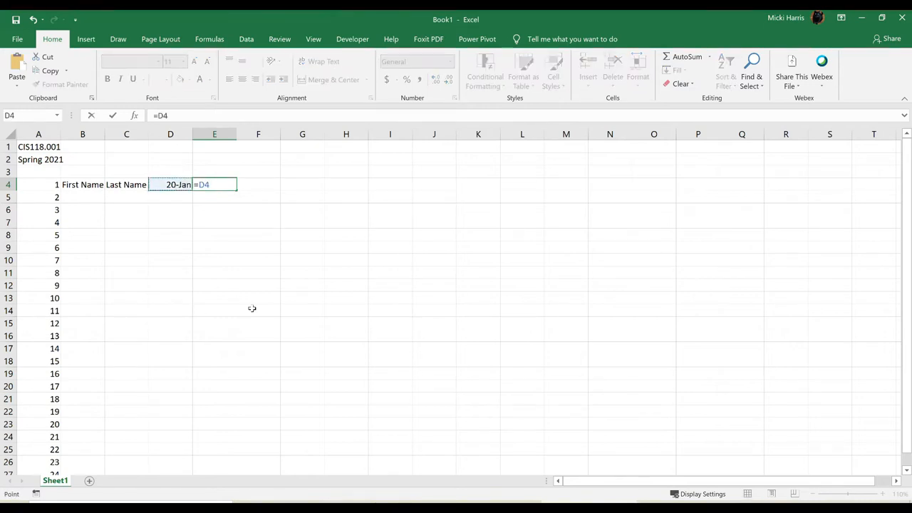
pyautogui.write('+5')
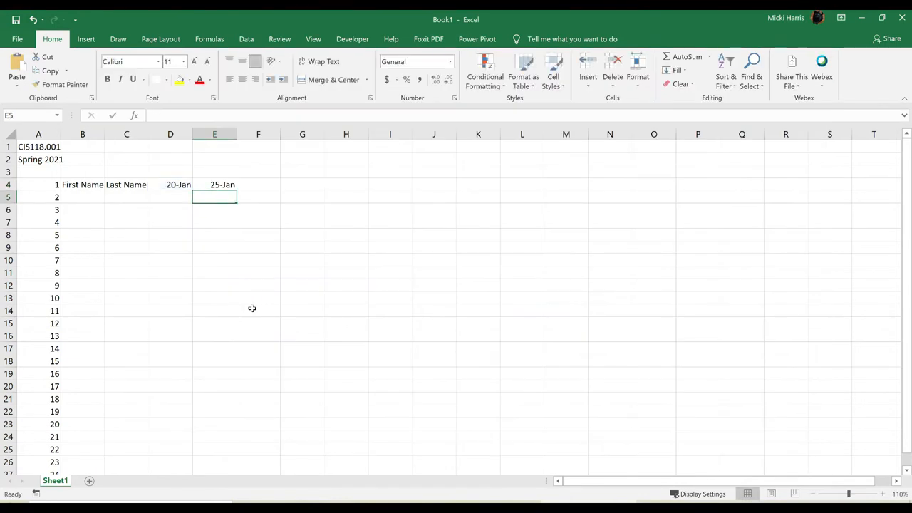
pyautogui.moveTo(246, 301)
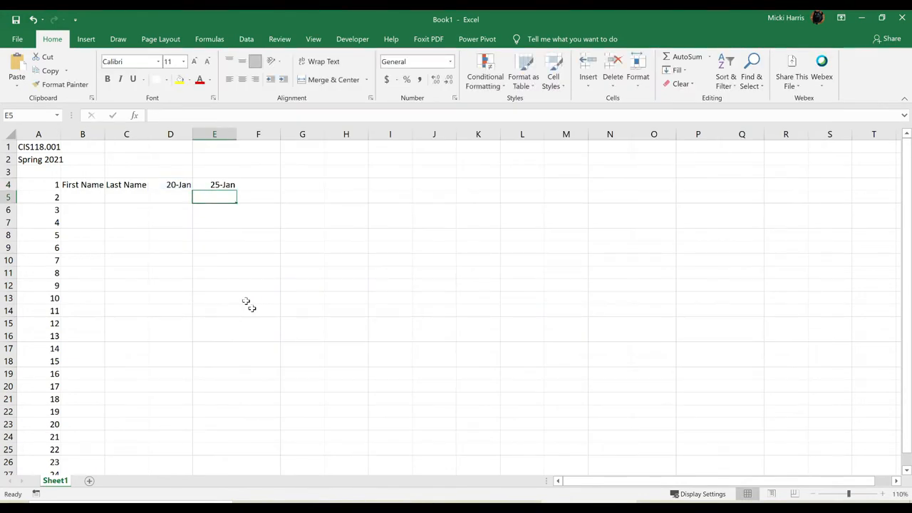
pyautogui.click(258, 184)
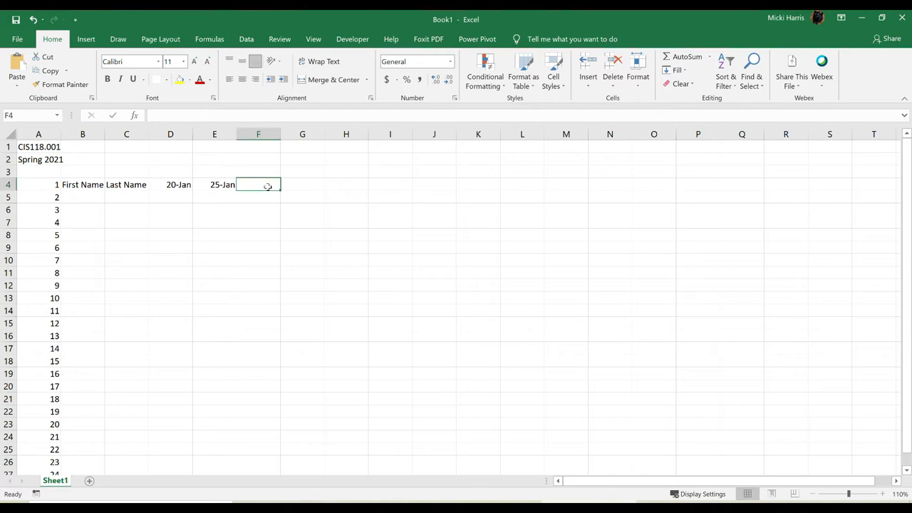
pyautogui.write('=')
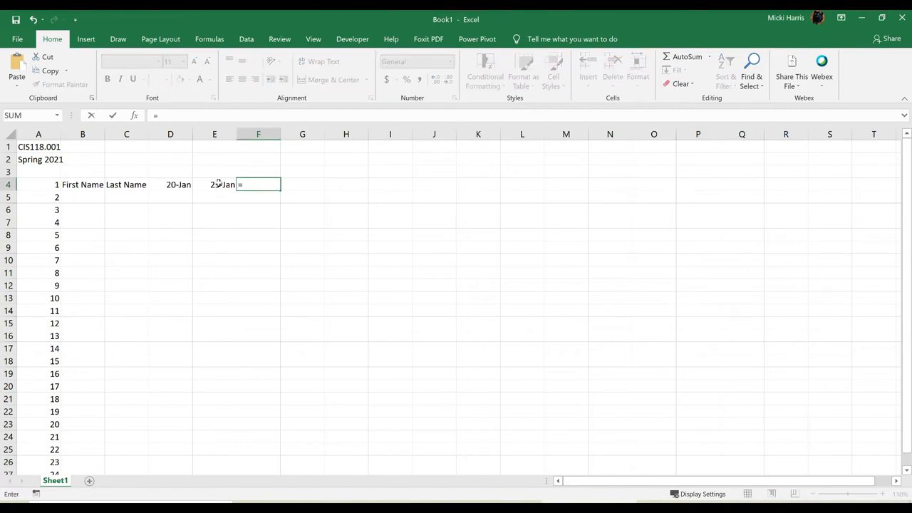
pyautogui.click(214, 185)
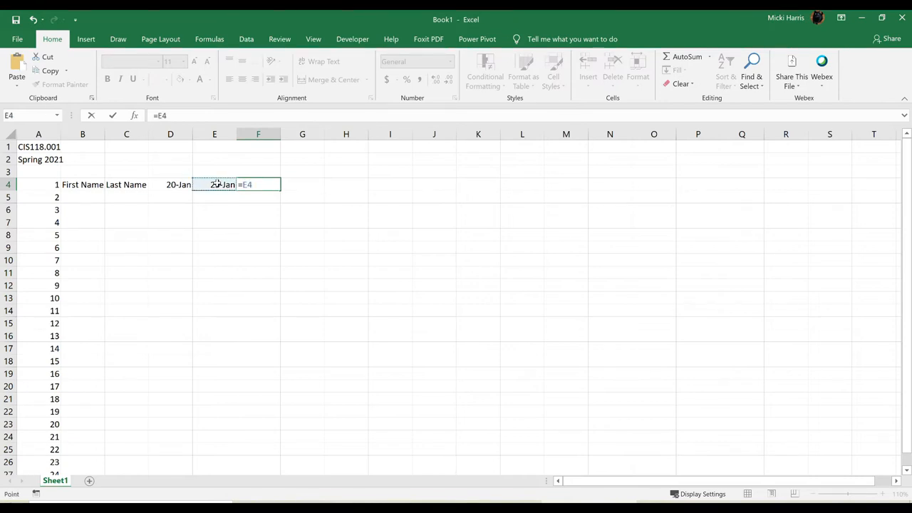
pyautogui.write('+2')
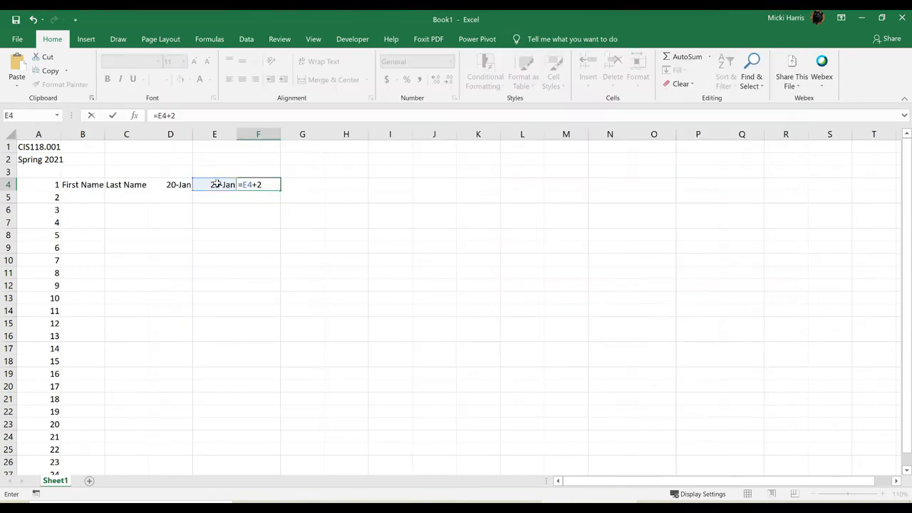
pyautogui.press('Return')
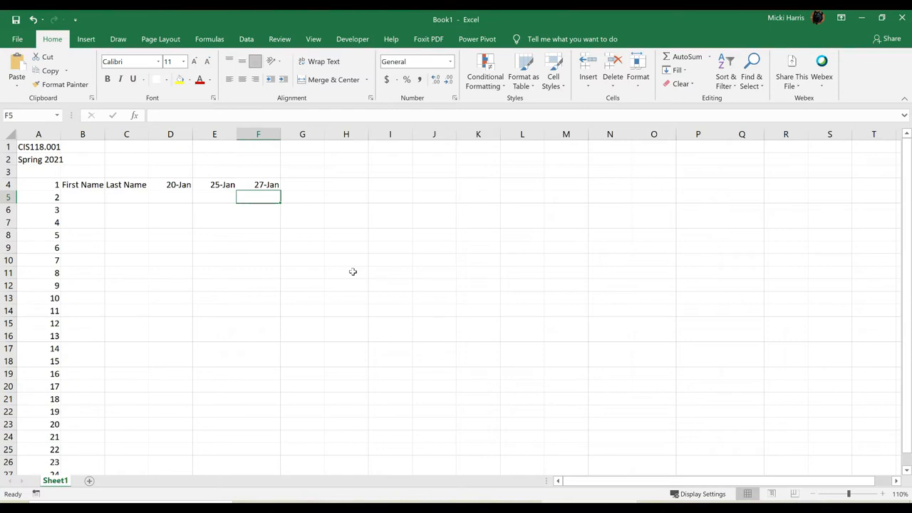
pyautogui.click(213, 185)
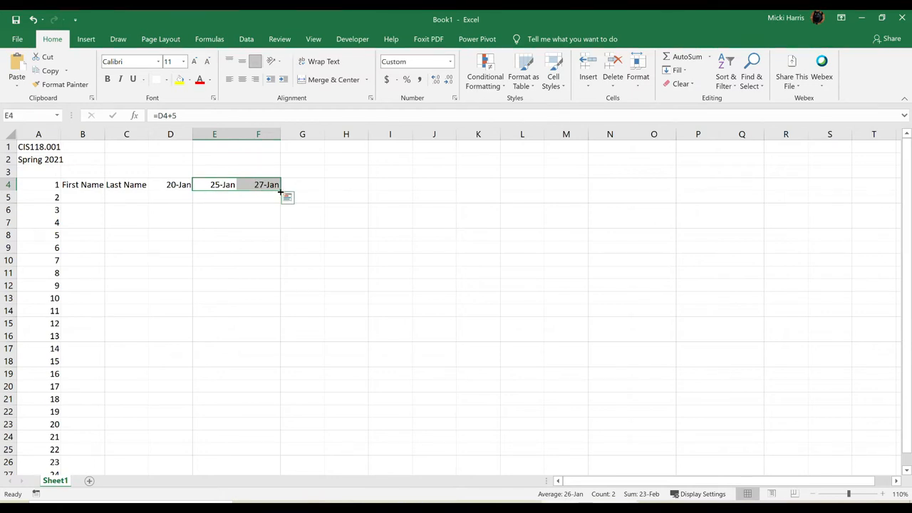
# - Fill the E4:F4 date formulas across row 4 until reaching 10-May in AI4
pyautogui.moveTo(280, 184); pyautogui.dragTo(536, 185)
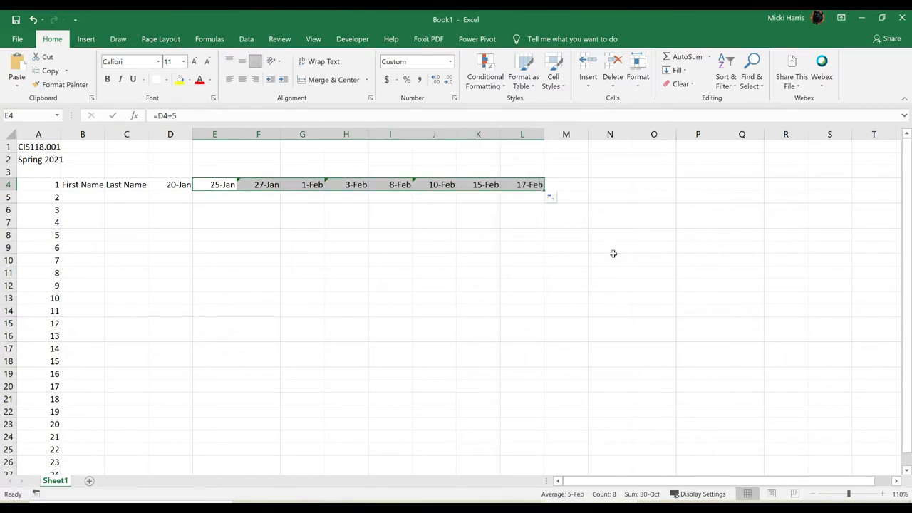
pyautogui.moveTo(312, 193)
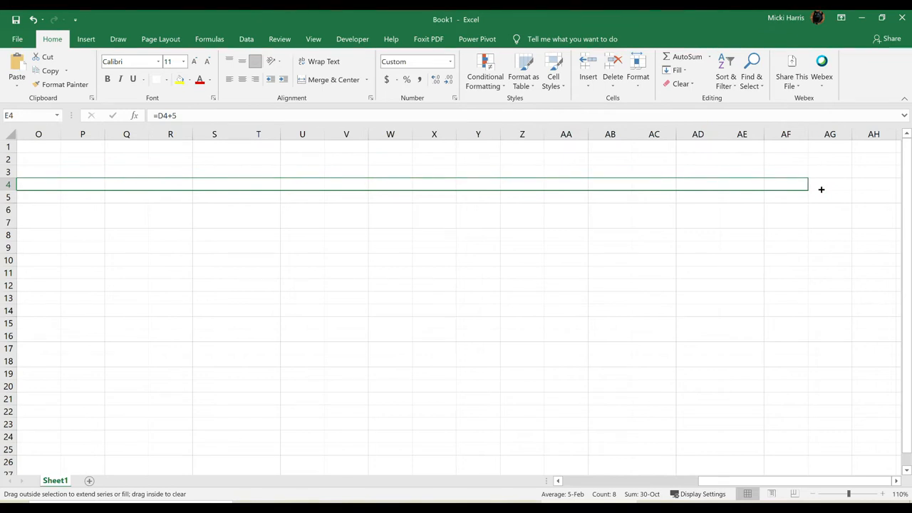
pyautogui.moveTo(821, 189); pyautogui.dragTo(763, 185)
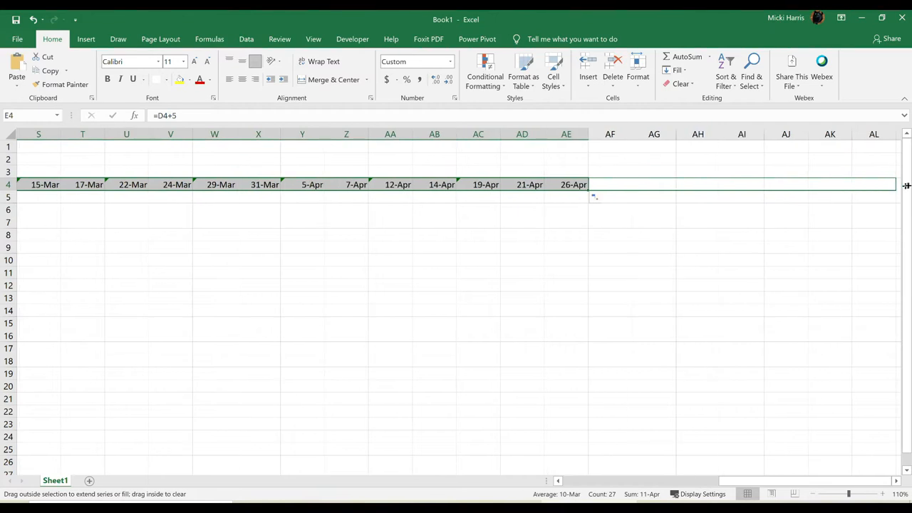
pyautogui.moveTo(587, 185); pyautogui.dragTo(851, 184)
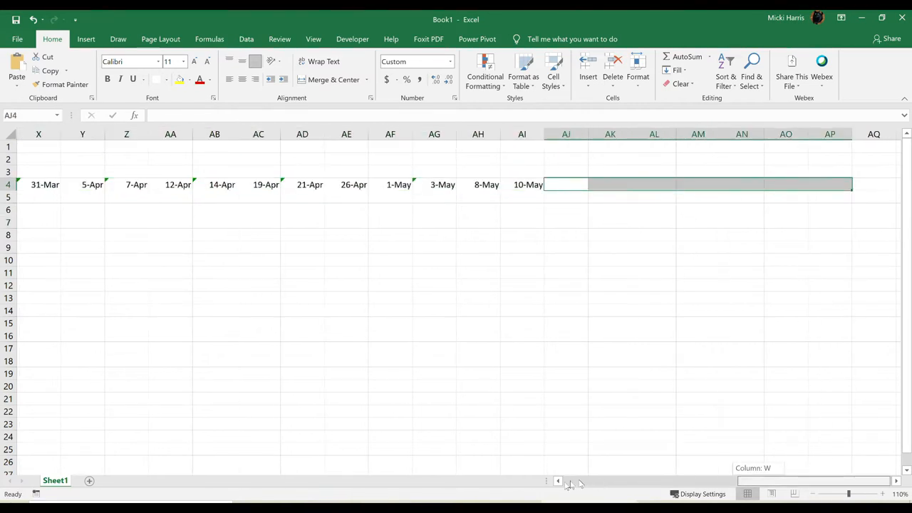
pyautogui.hscroll(-3)
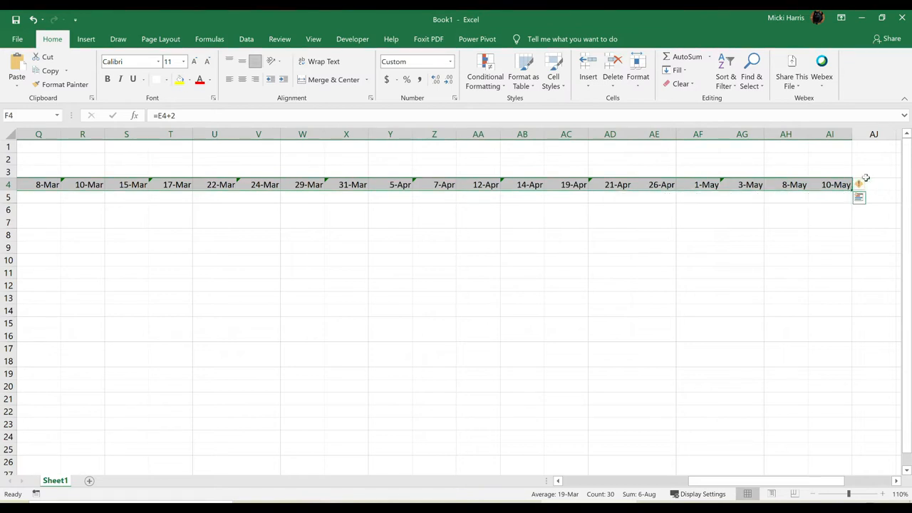
pyautogui.moveTo(860, 185)
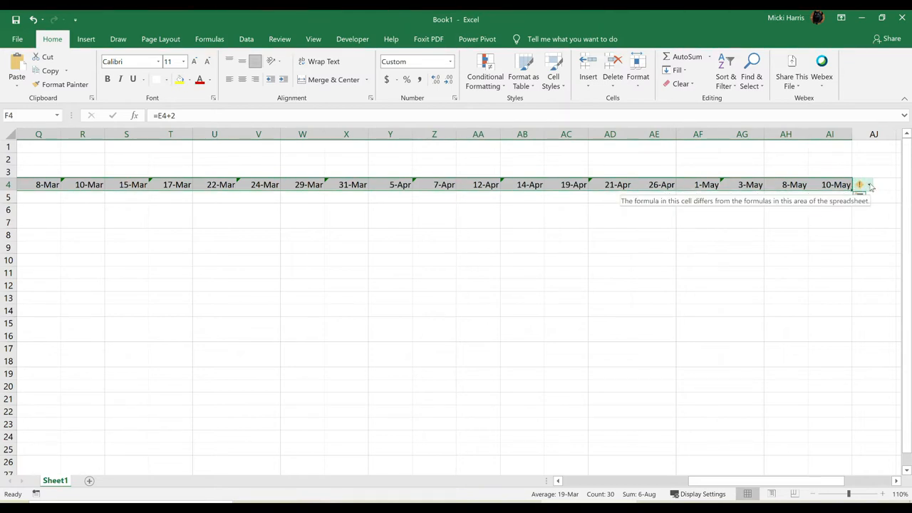
pyautogui.click(868, 185)
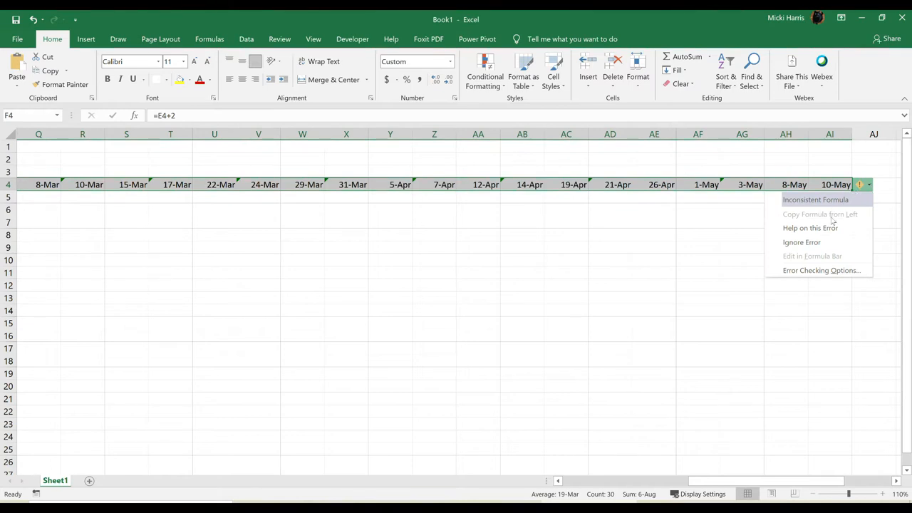
pyautogui.click(802, 242)
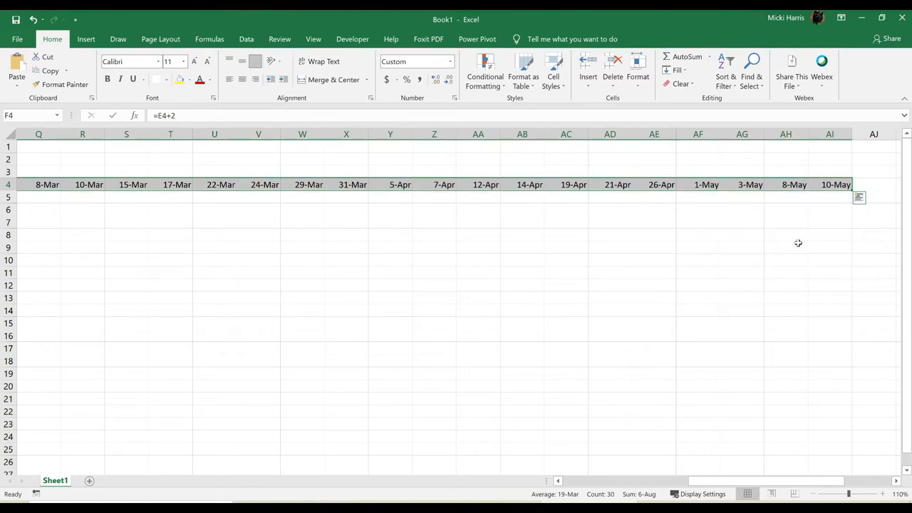
pyautogui.hscroll(-3)
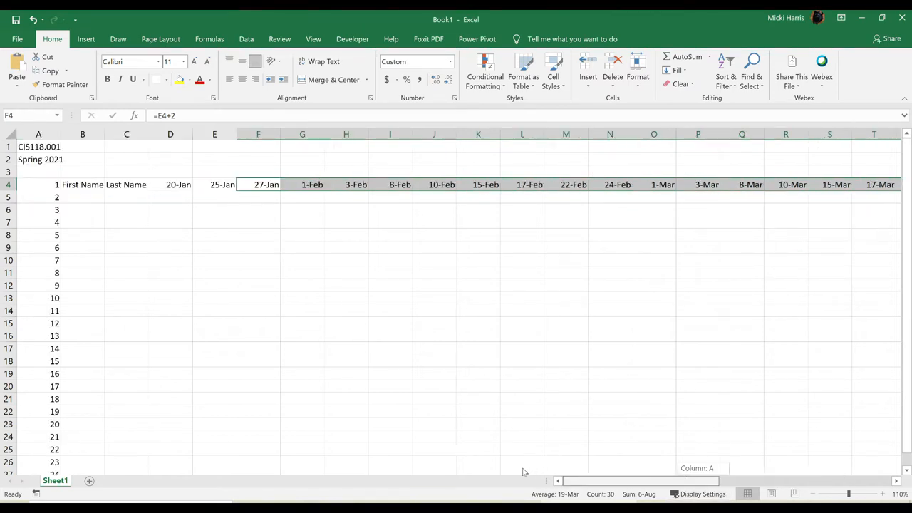
pyautogui.click(170, 222)
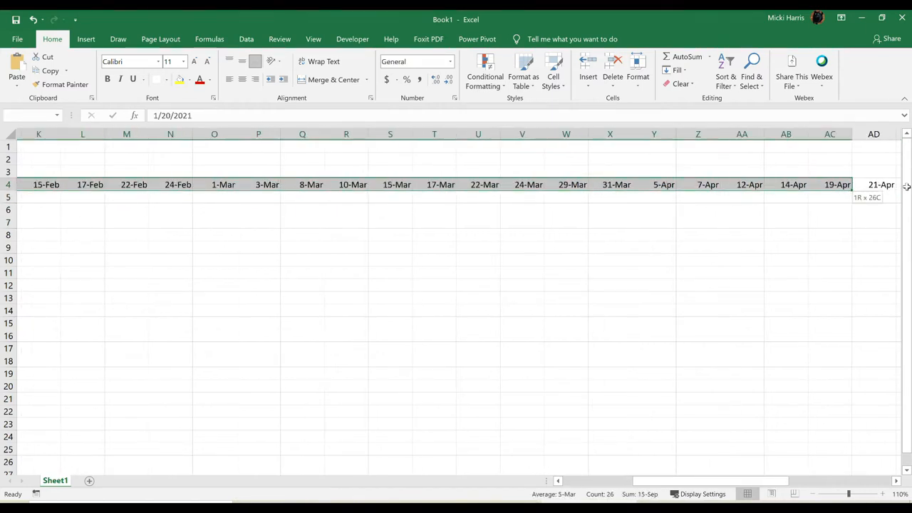
pyautogui.moveTo(881, 183); pyautogui.dragTo(854, 184)
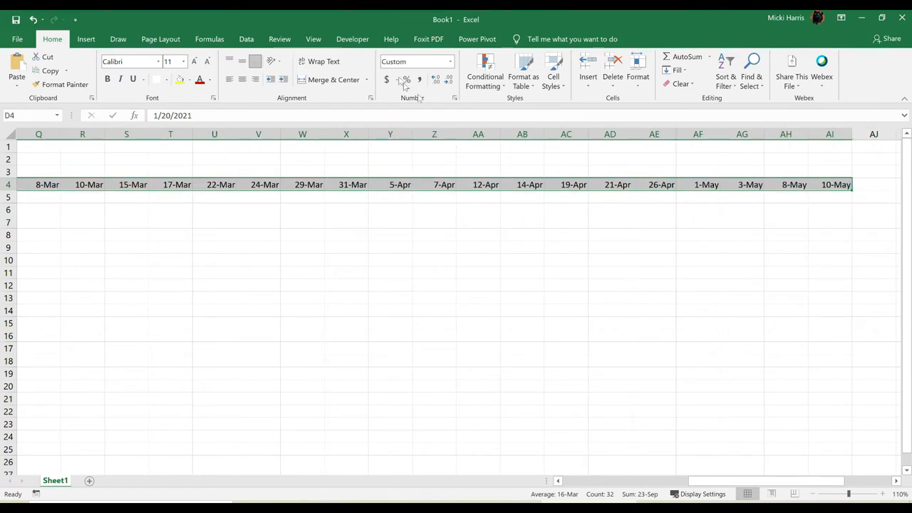
pyautogui.moveTo(410, 104)
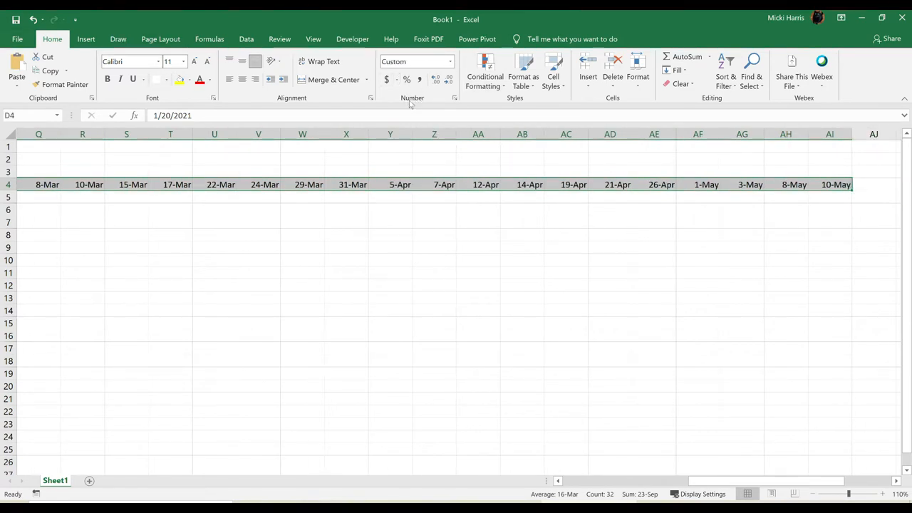
# - Give the row 4 date headers the 3/14 month/day Date format
pyautogui.click(449, 62)
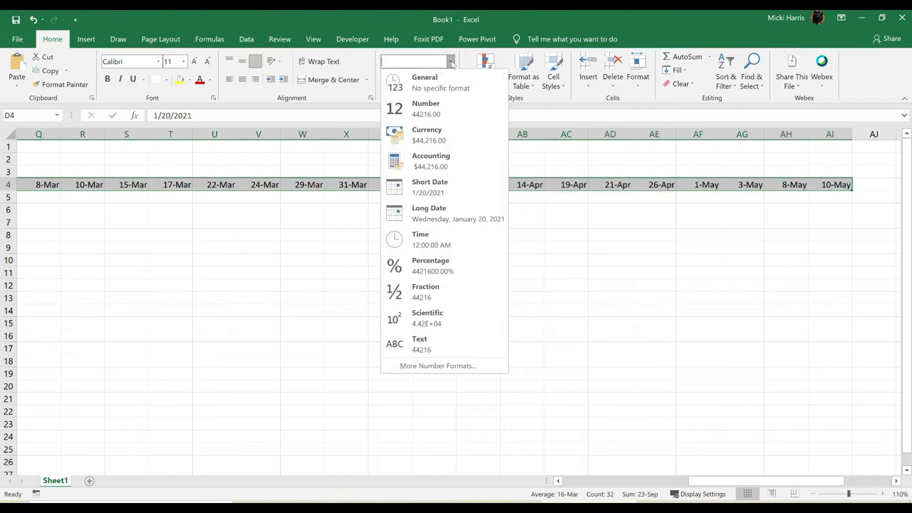
pyautogui.moveTo(430, 187)
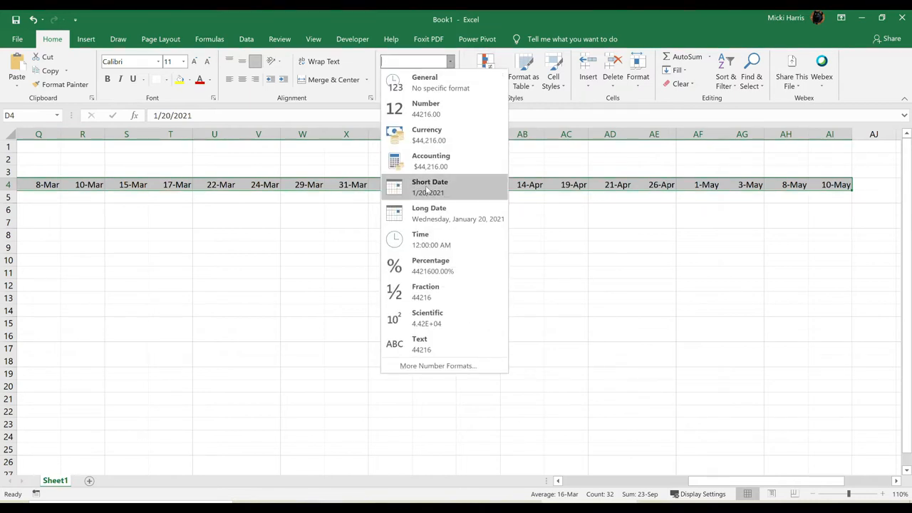
pyautogui.moveTo(437, 366)
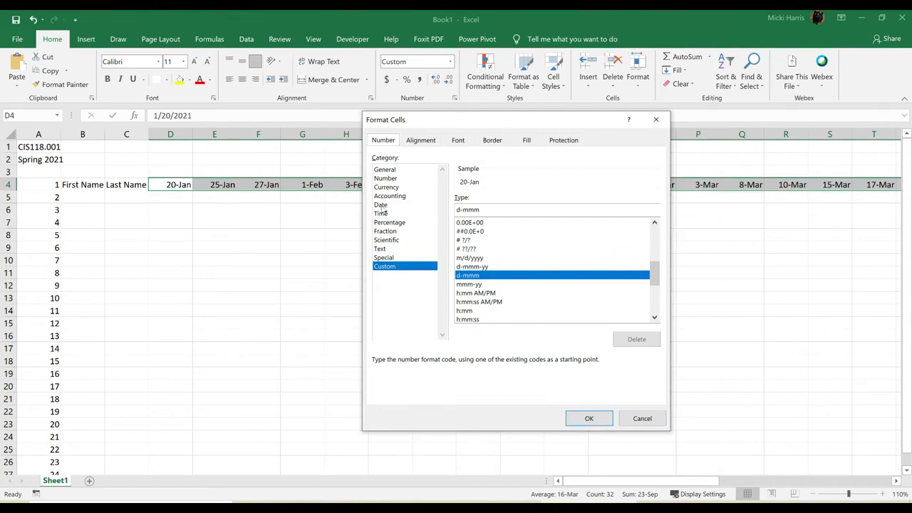
pyautogui.click(380, 204)
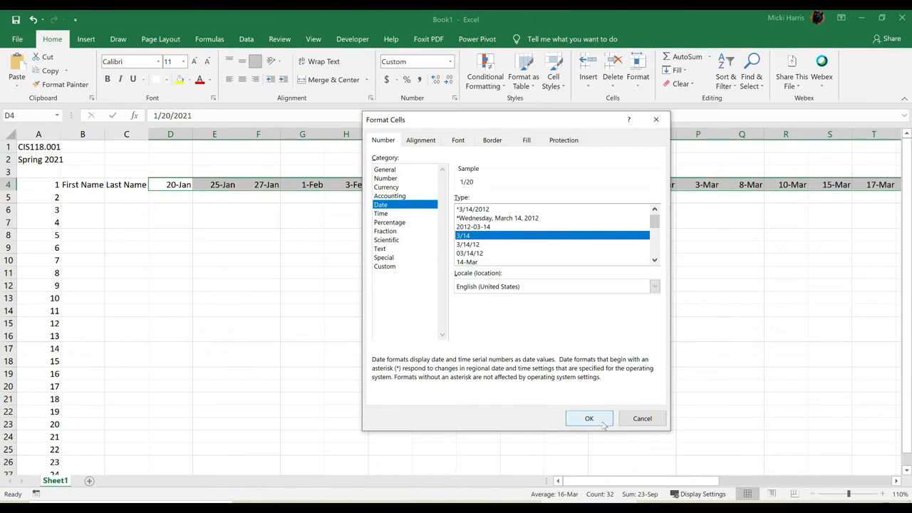
pyautogui.click(589, 418)
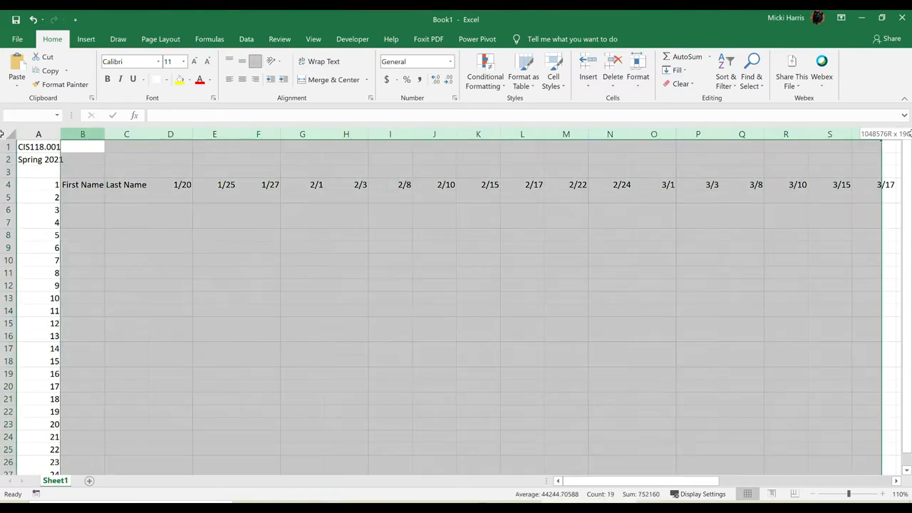
# - AutoFit all column widths, including column A, so dates 1/20 through 5/10 fit
pyautogui.hscroll(3)
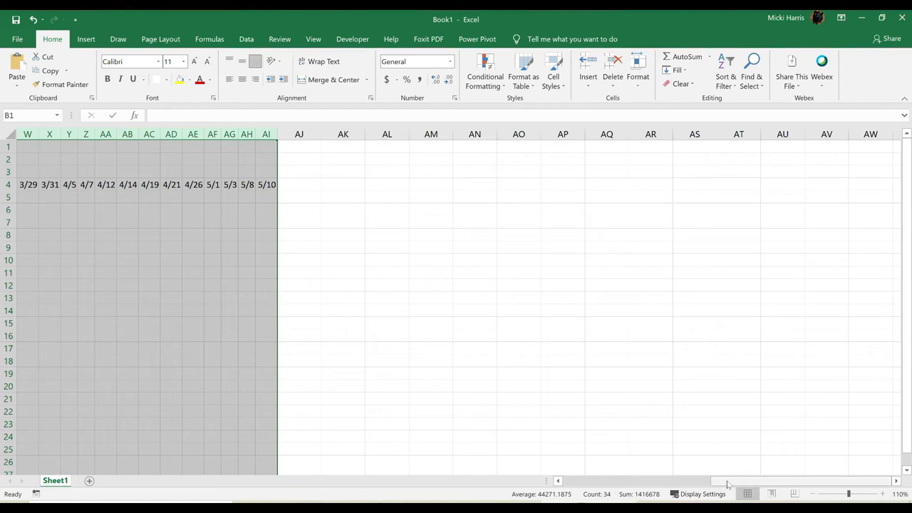
pyautogui.hscroll(-3)
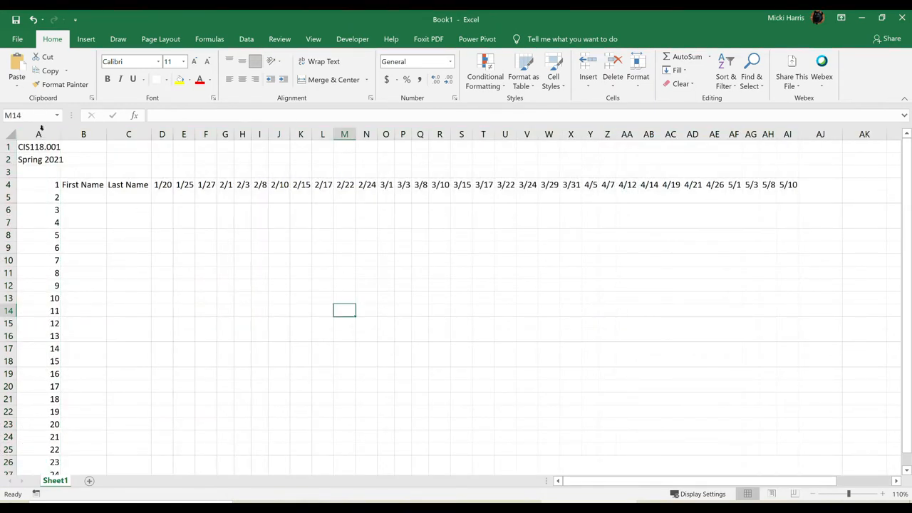
pyautogui.click(38, 134)
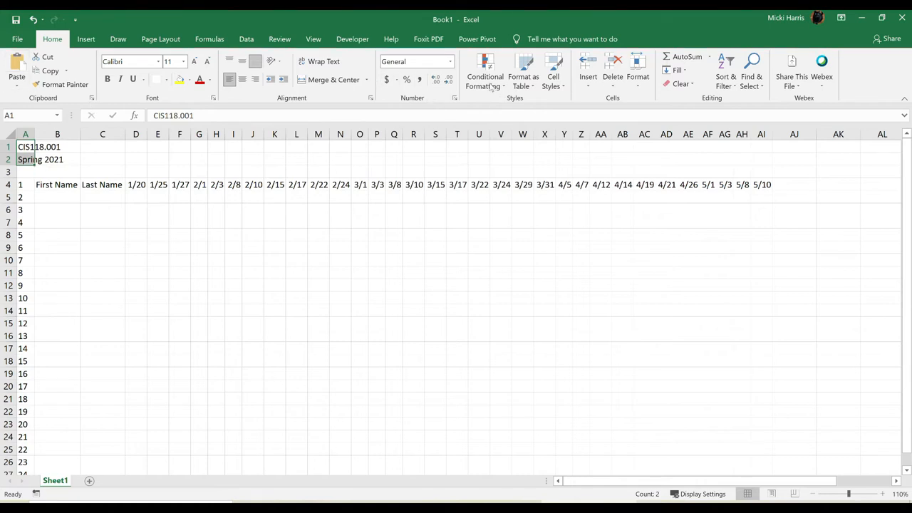
# - Apply the Title cell style to A1:A2 and add Notes, Present and Absent headings in AJ4:AL4
pyautogui.click(552, 72)
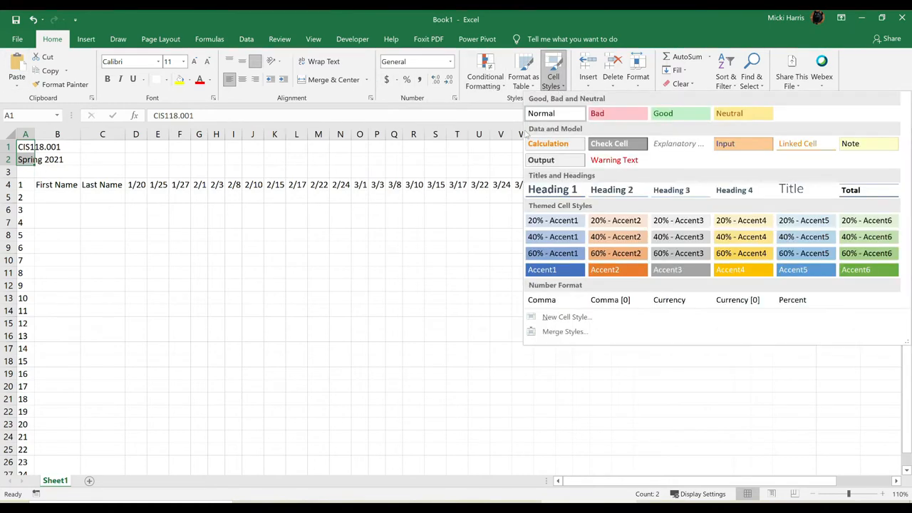
pyautogui.click(790, 189)
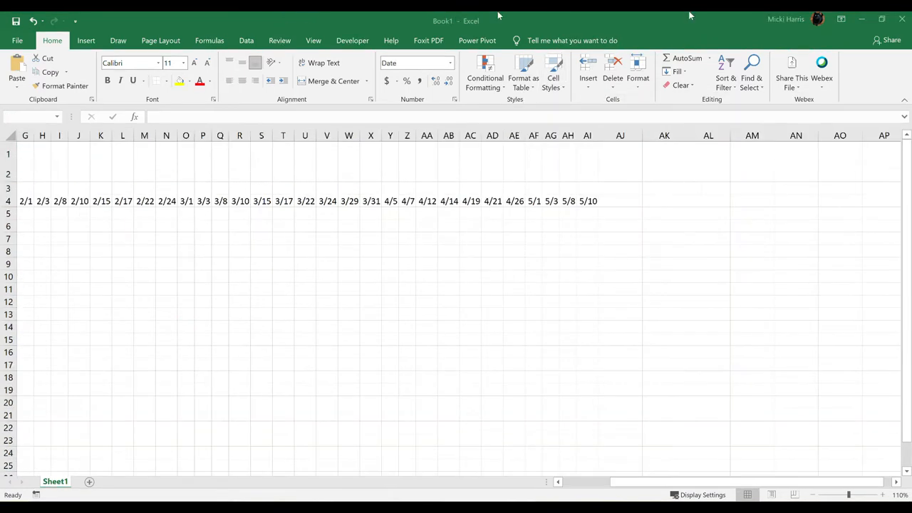
pyautogui.moveTo(627, 210)
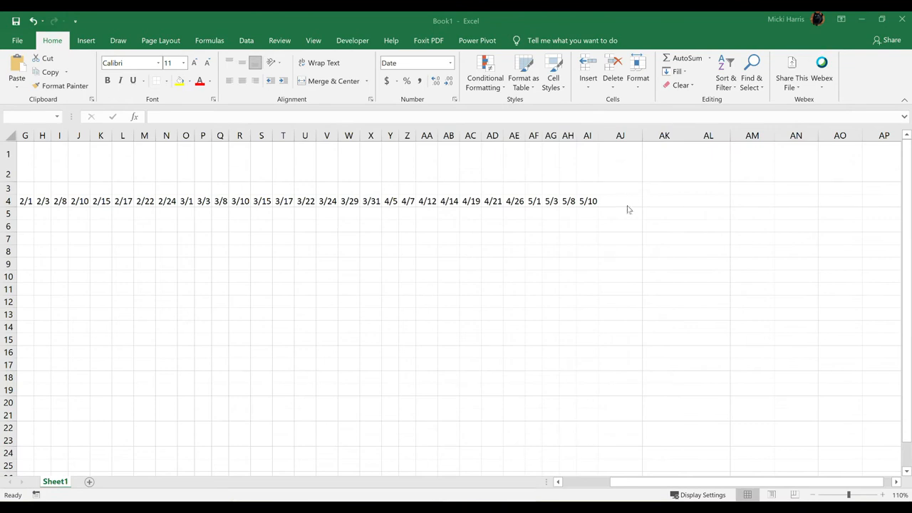
pyautogui.write('NO')
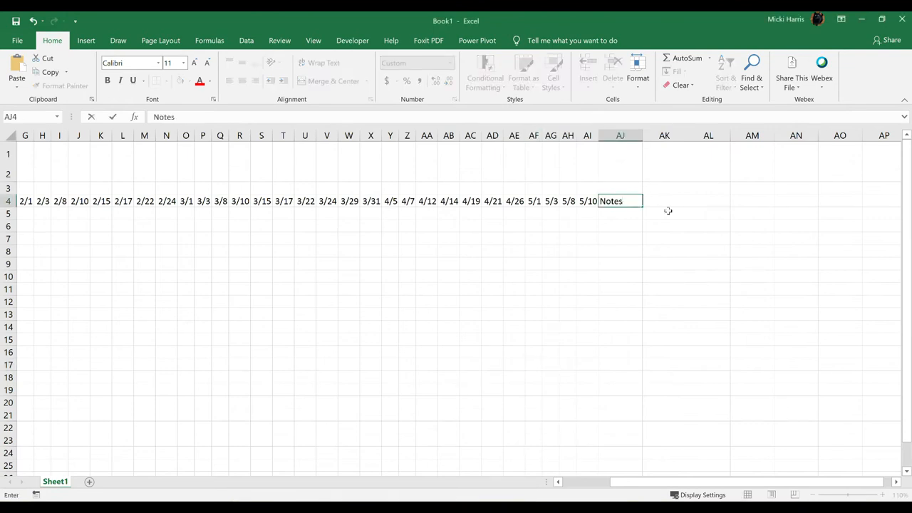
pyautogui.write('P')
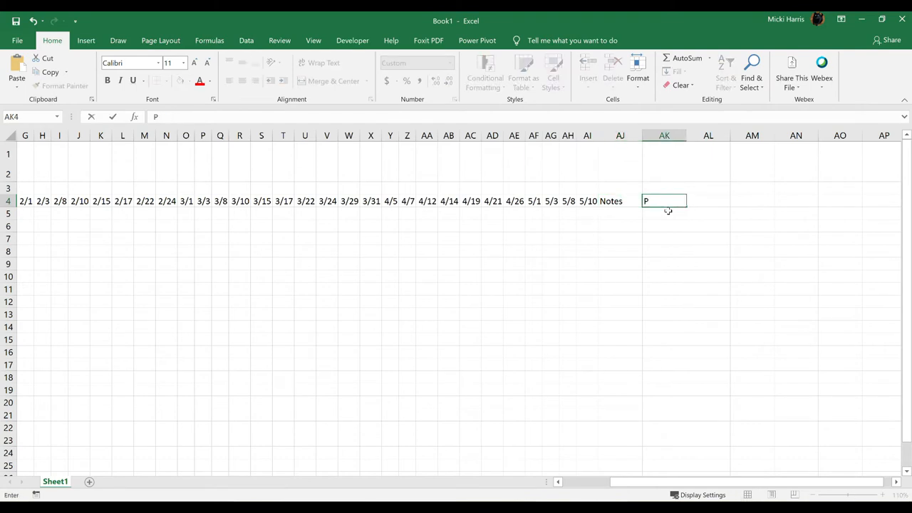
pyautogui.write('resent')
pyautogui.click(708, 201)
pyautogui.write('Abse')
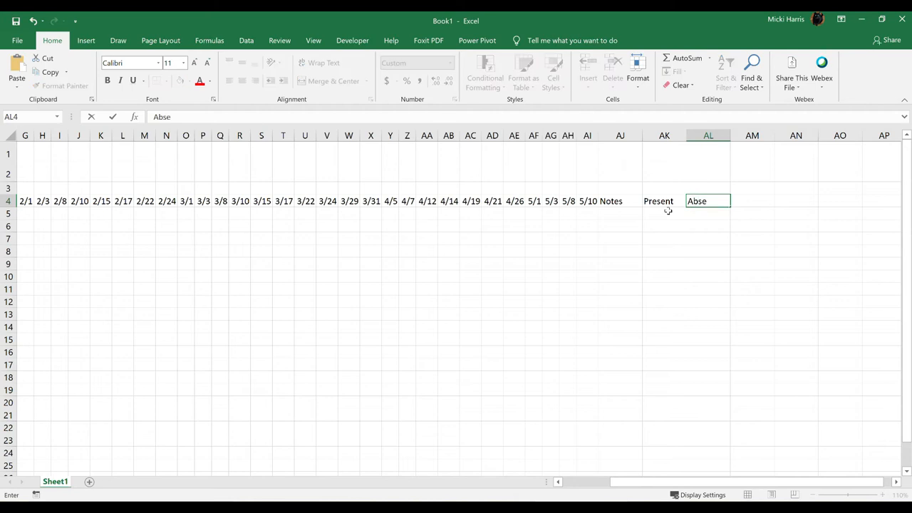
pyautogui.write('nt+A4:AJ25')
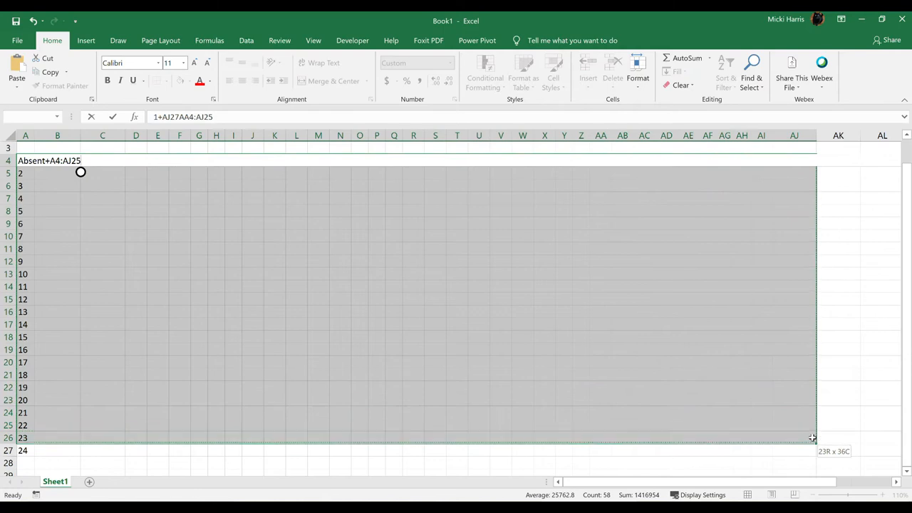
# - Put All Borders on the table through row 27 and shade the 3/22 and 3/24 columns grey
pyautogui.moveTo(812, 437); pyautogui.dragTo(804, 435)
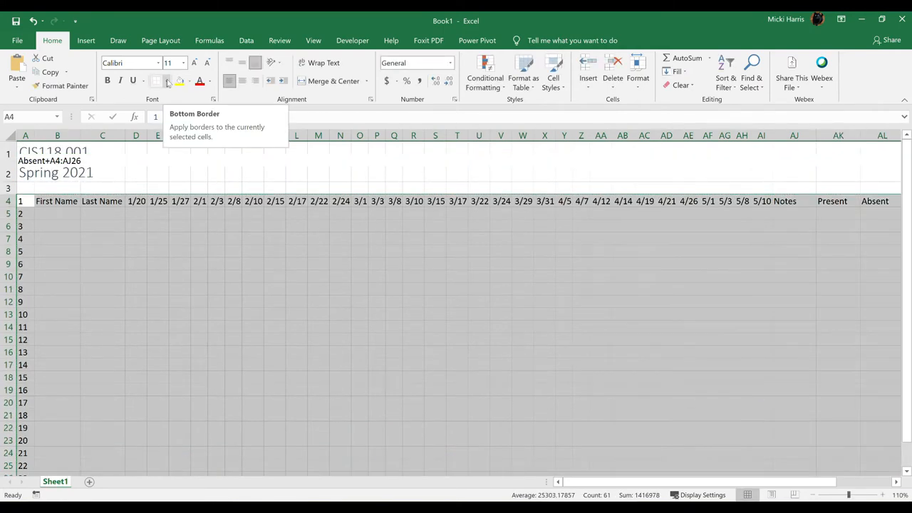
pyautogui.click(169, 81)
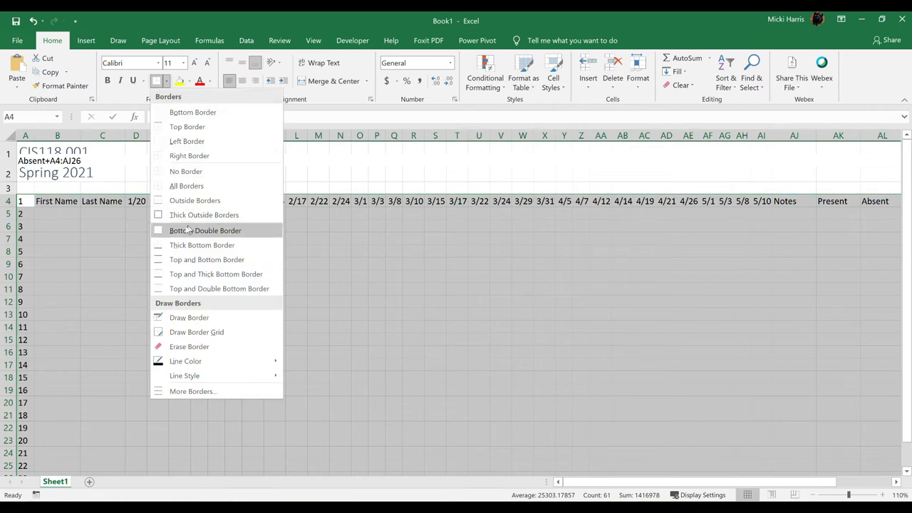
pyautogui.moveTo(186, 185)
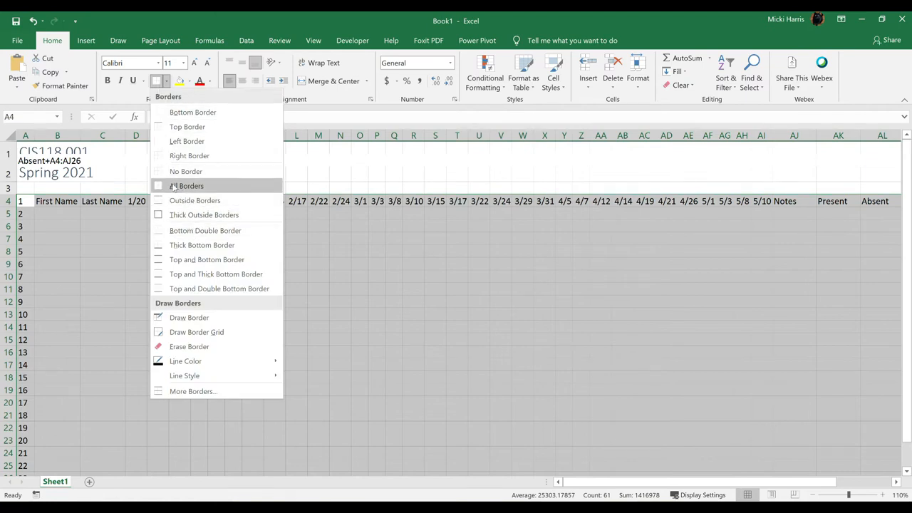
pyautogui.click(186, 186)
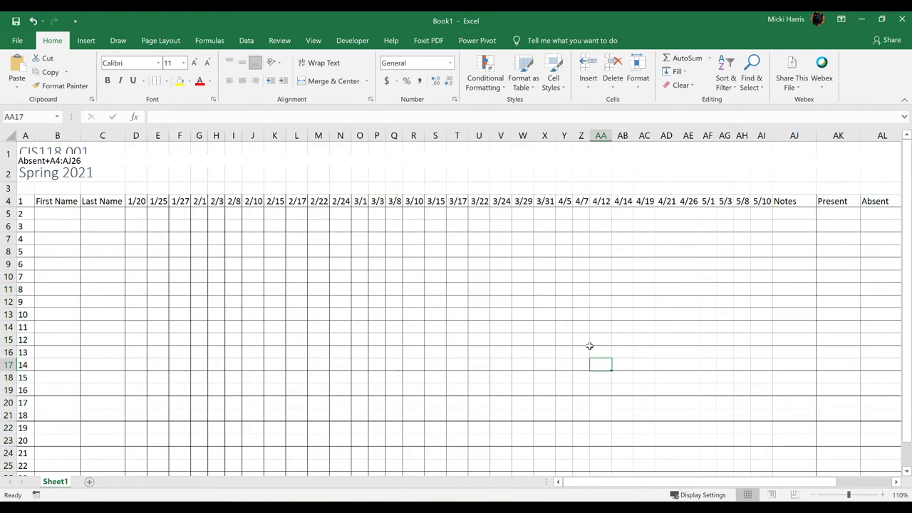
pyautogui.moveTo(500, 333)
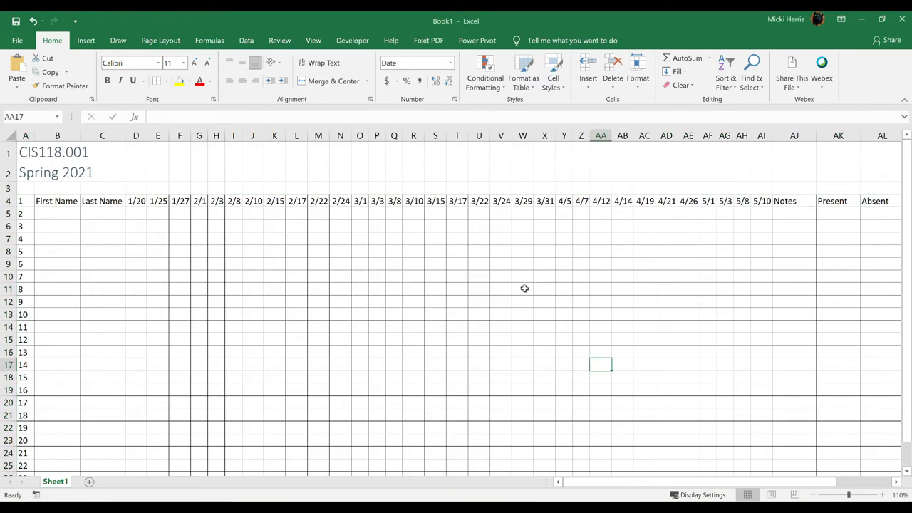
pyautogui.moveTo(478, 213); pyautogui.dragTo(501, 453)
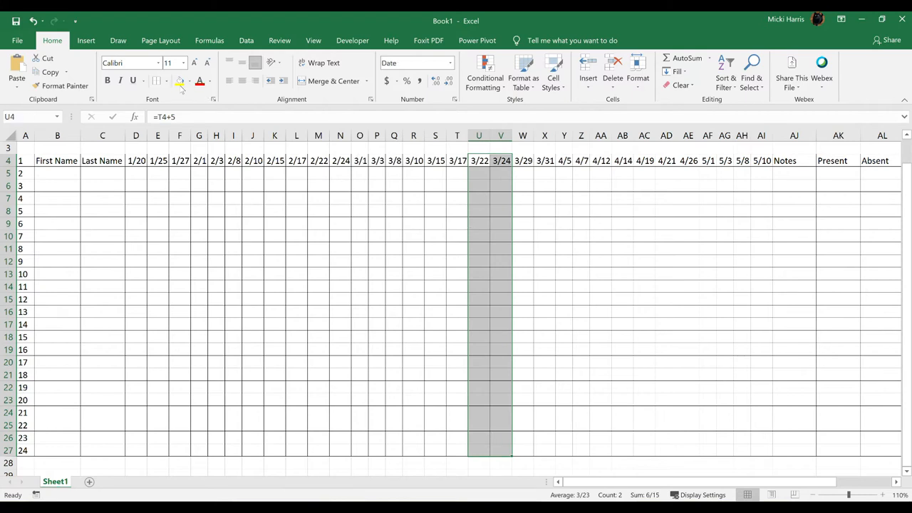
pyautogui.click(189, 81)
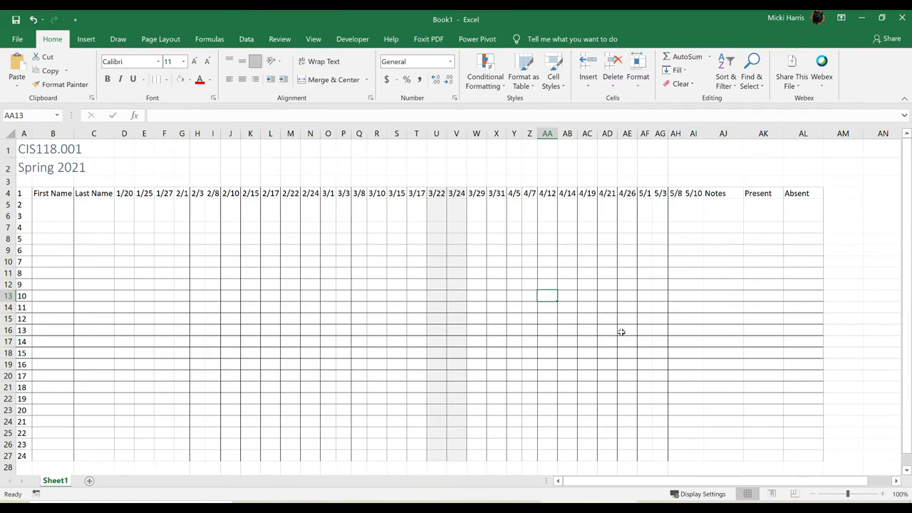
# - Switch to the Example.xlsx workbook listing 18 students with X and A marks
pyautogui.click(52, 204)
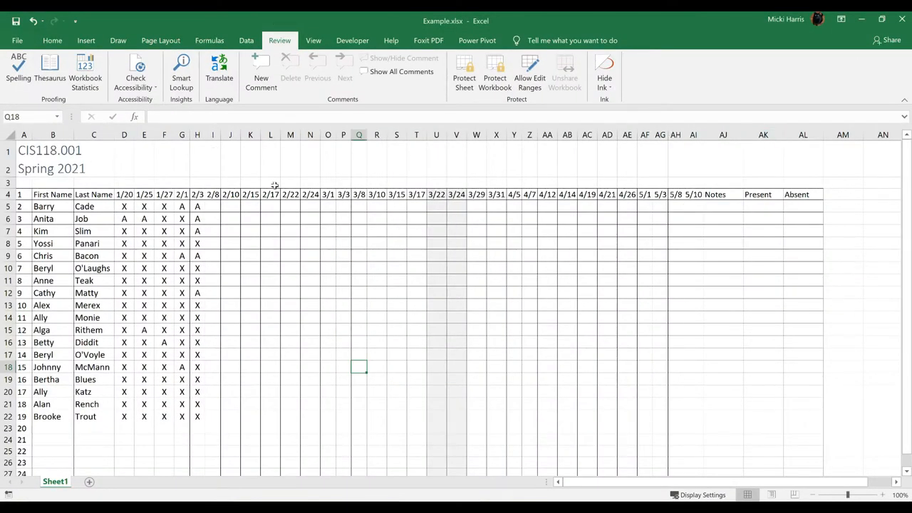
pyautogui.moveTo(234, 241)
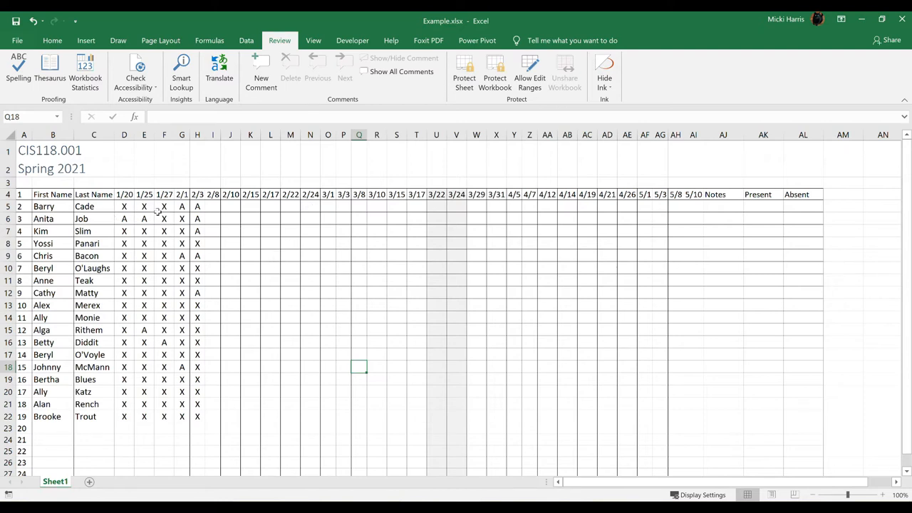
pyautogui.moveTo(287, 229)
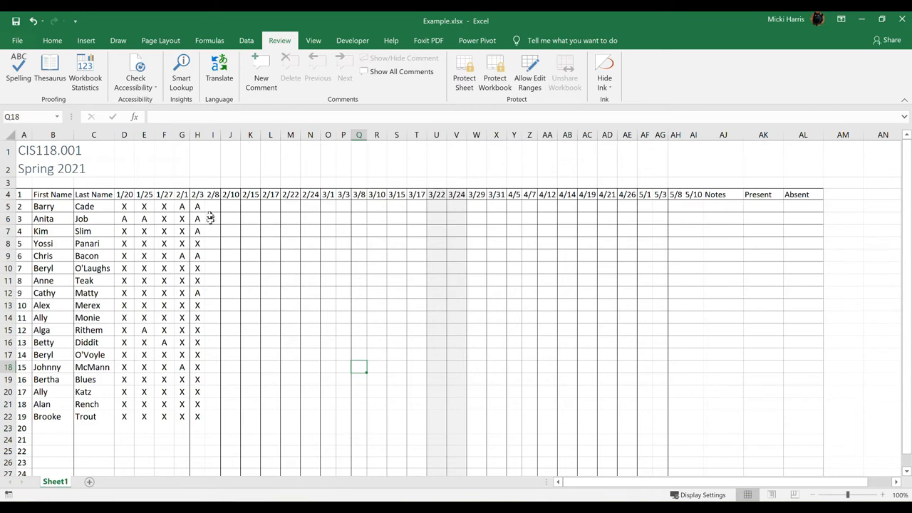
# - Enter =COUNTIF(D5:AI5,"X") in AK5 so Barry's Present count shows 3
pyautogui.click(772, 206)
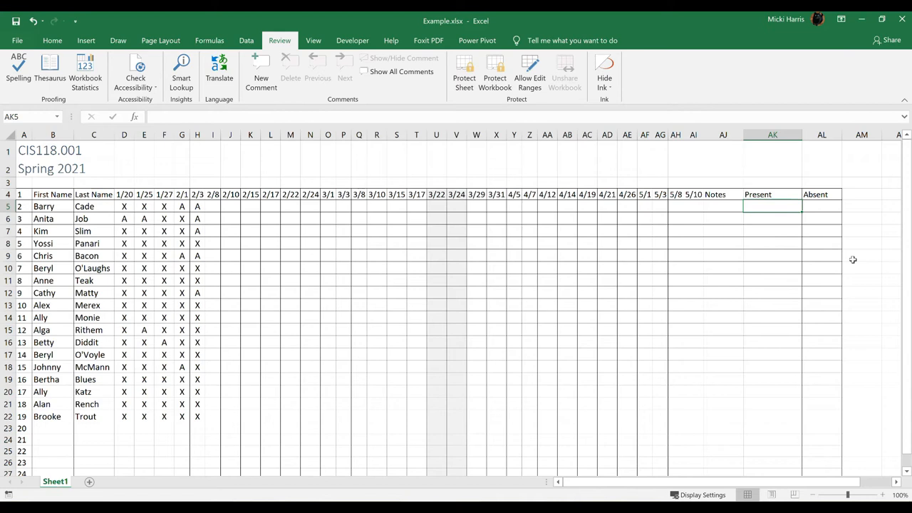
pyautogui.write('=count')
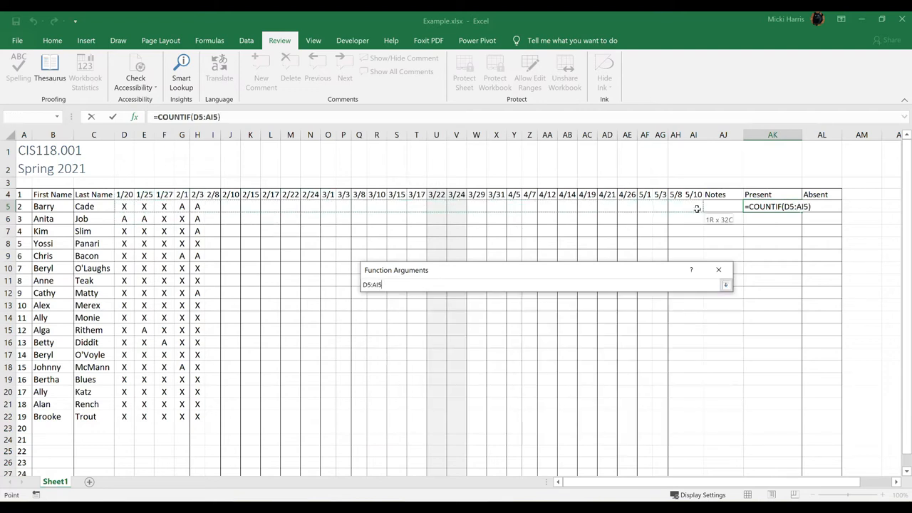
pyautogui.click(725, 284)
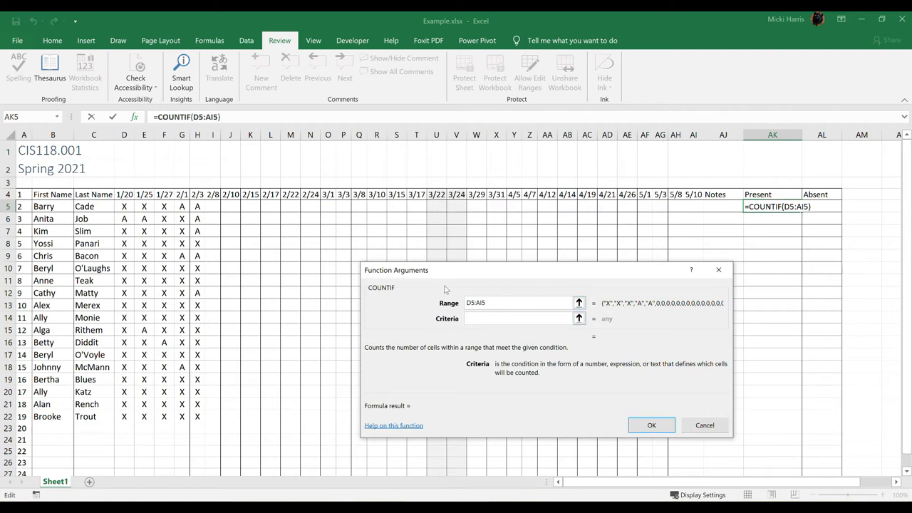
pyautogui.click(650, 425)
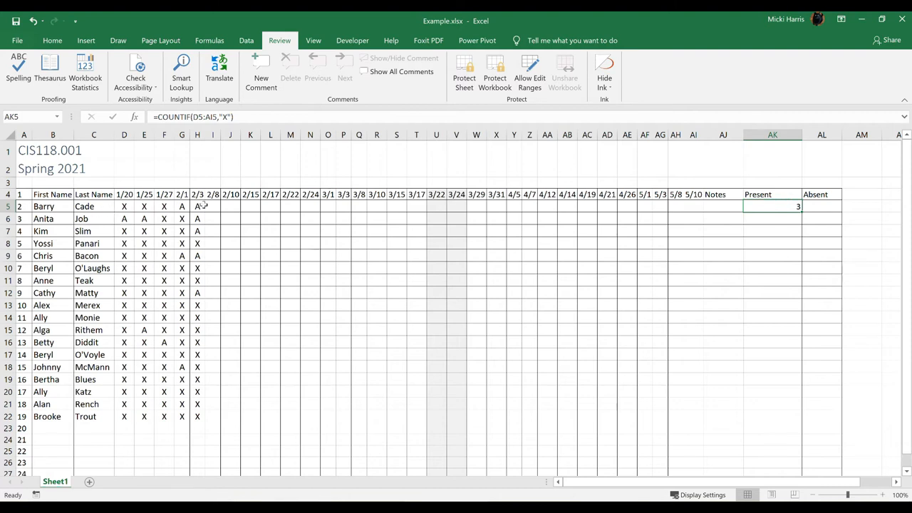
pyautogui.click(821, 206)
pyautogui.write('=')
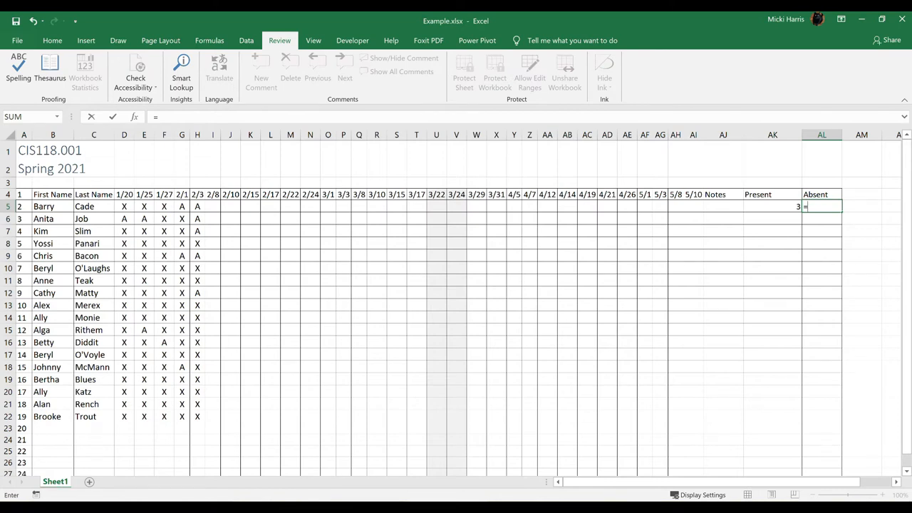
# - Enter =COUNTIF(D5:AI5,"A") in AL5 so Barry's Absent count shows 2
pyautogui.write('countif')
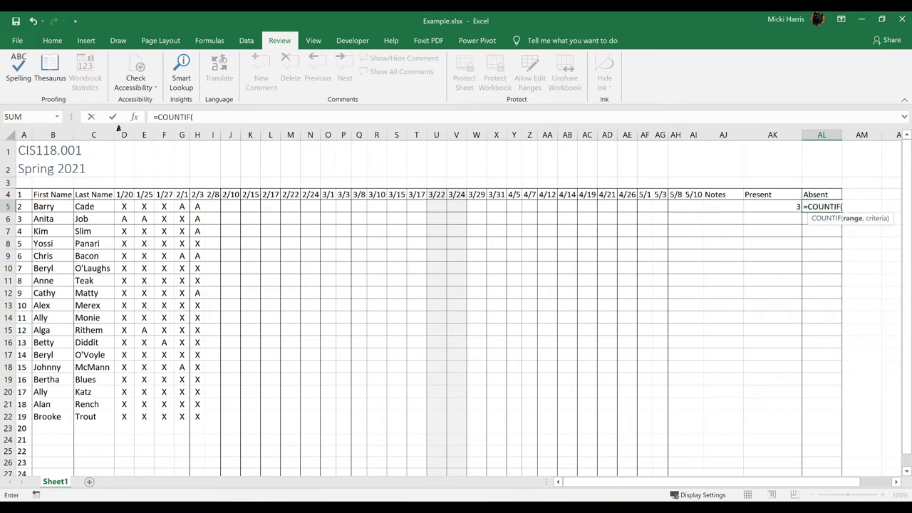
pyautogui.click(134, 116)
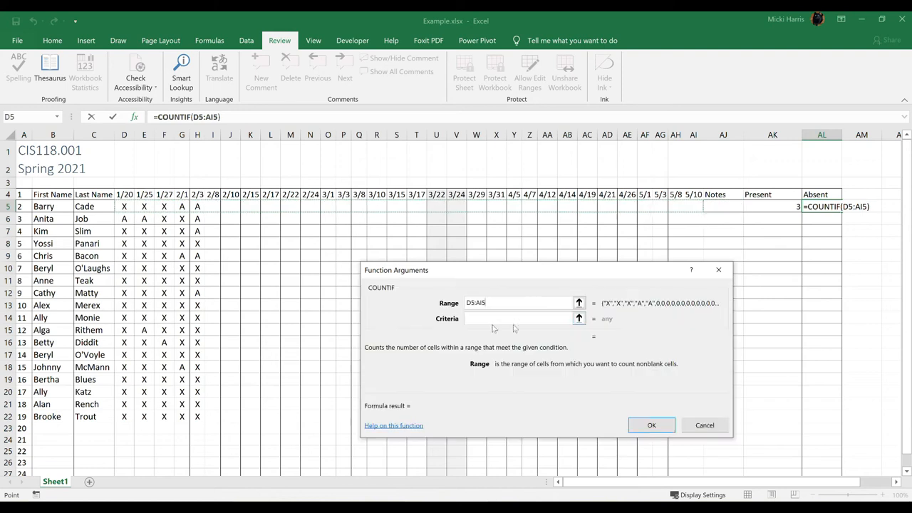
pyautogui.click(520, 319)
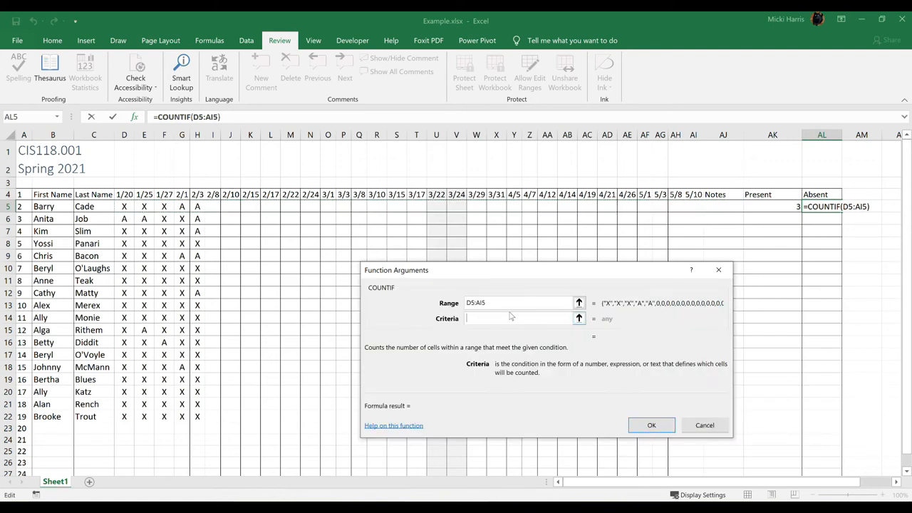
pyautogui.click(651, 424)
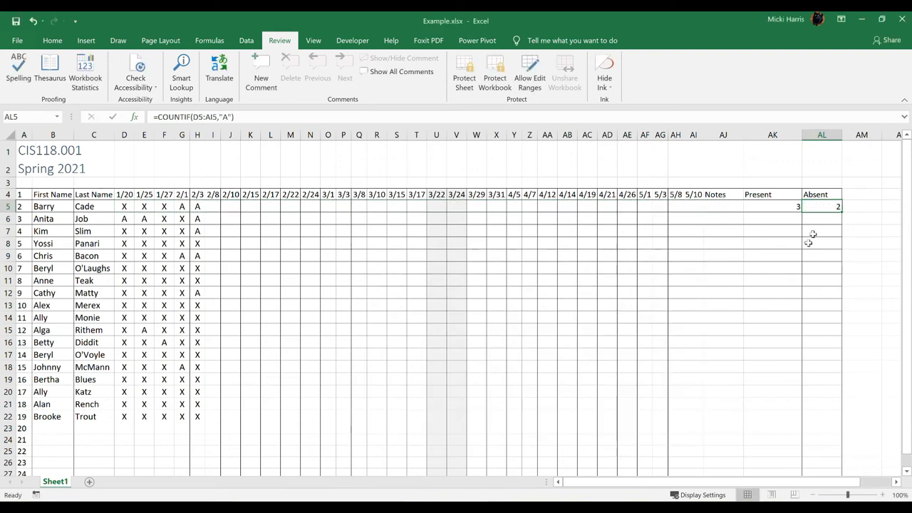
pyautogui.moveTo(797, 243)
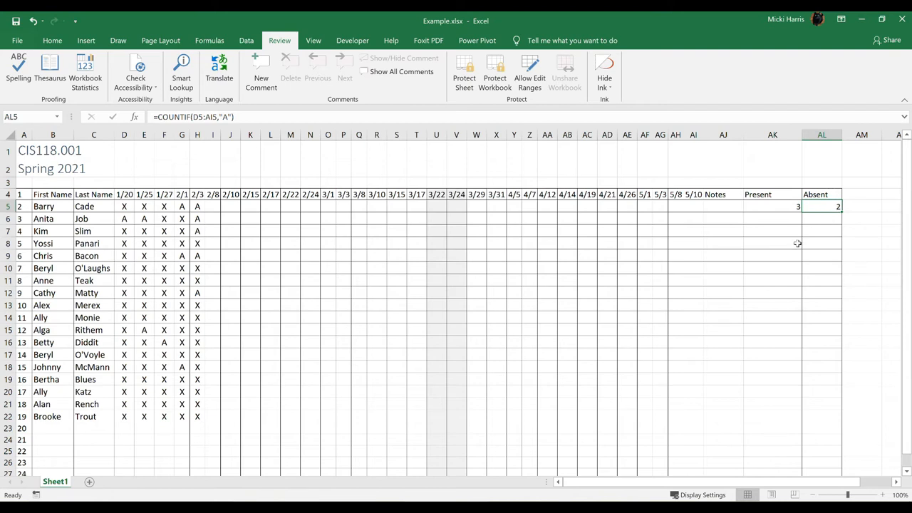
pyautogui.click(772, 206)
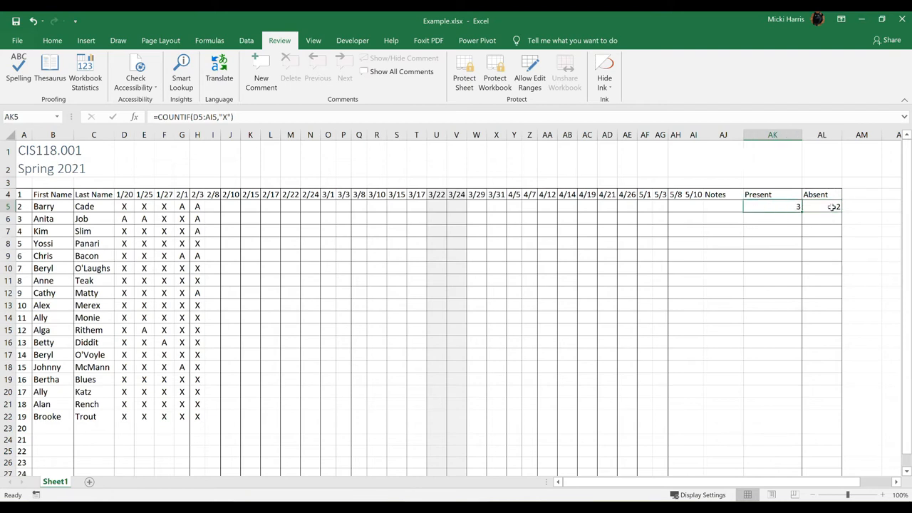
# - Select Barry's Present and Absent count cells, AK5:AL5
pyautogui.click(821, 206)
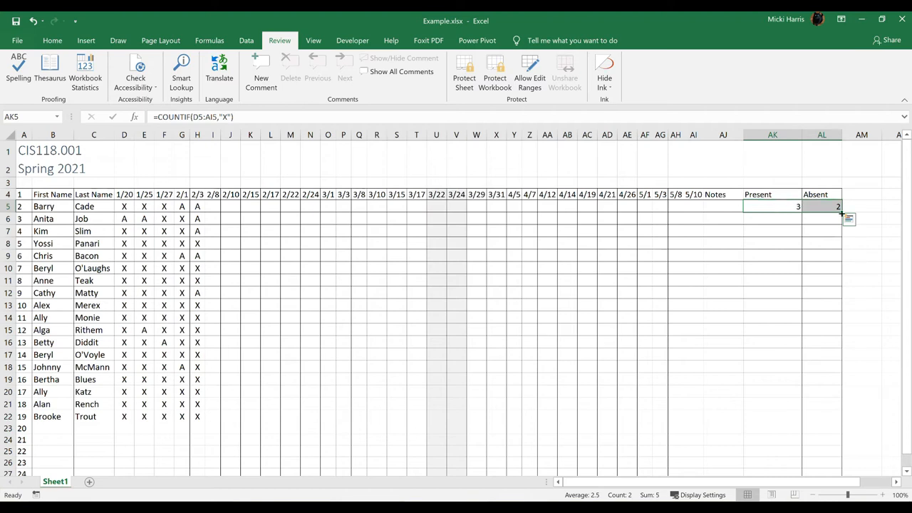
pyautogui.moveTo(871, 203)
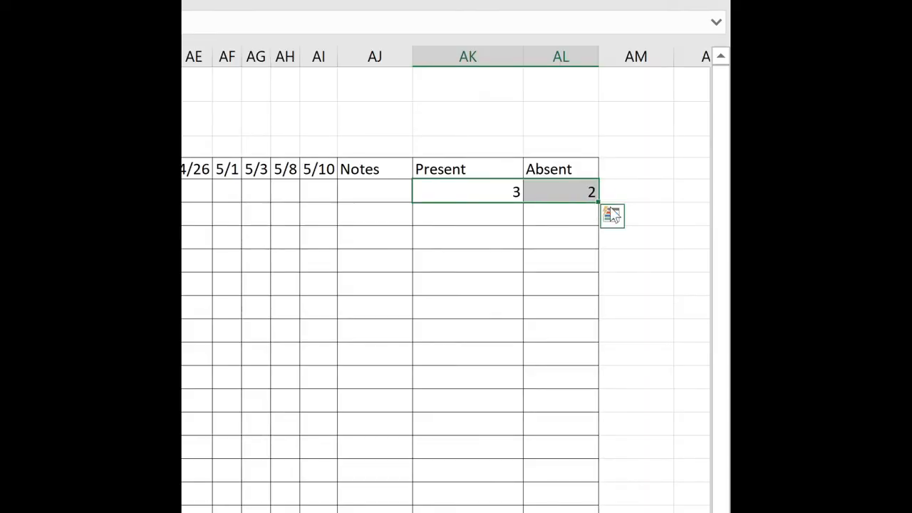
pyautogui.moveTo(596, 202)
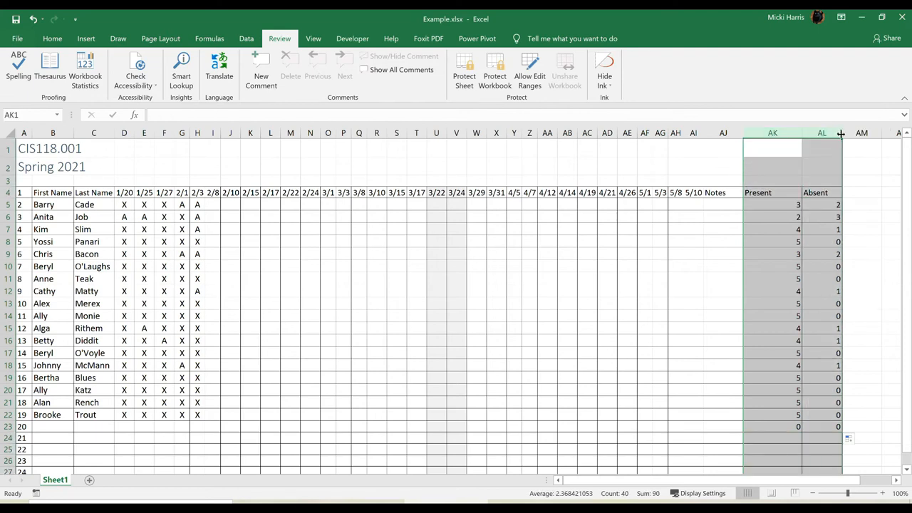
pyautogui.moveTo(840, 133)
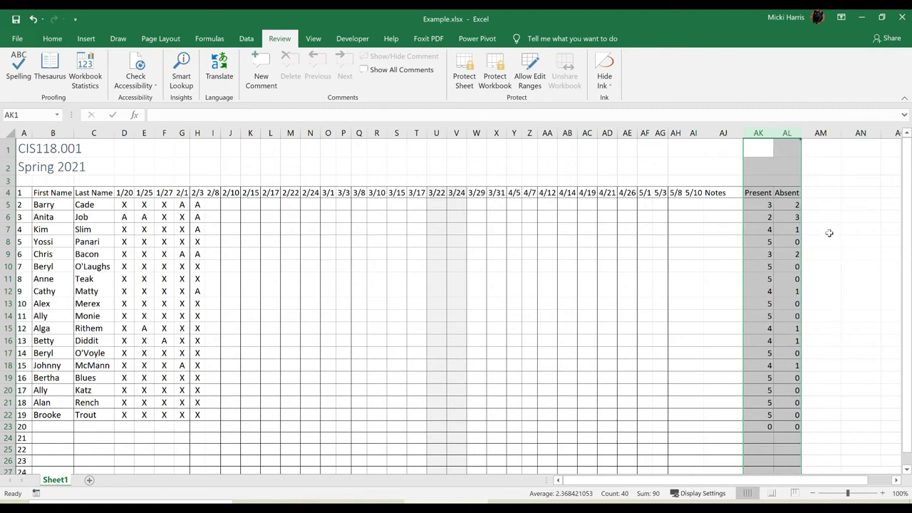
pyautogui.moveTo(205, 91)
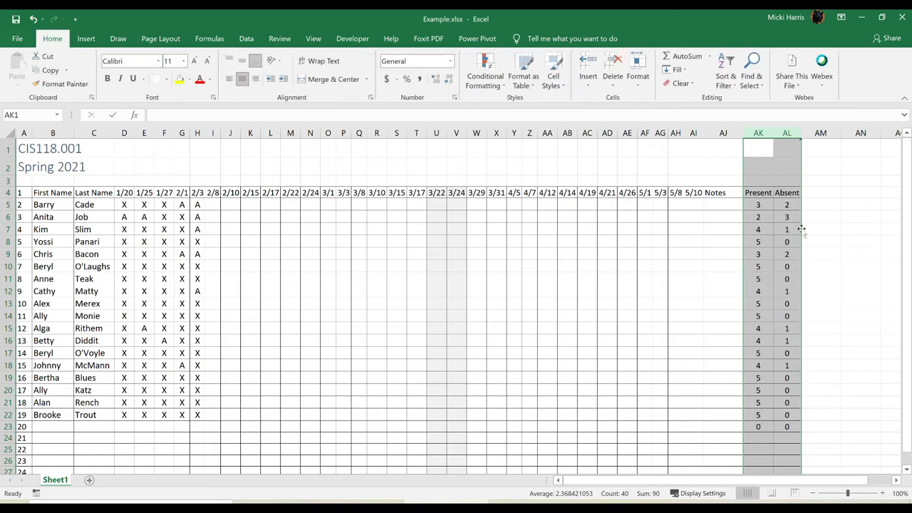
# - Scroll down to the rows below the student list and back up
pyautogui.scroll(-3)
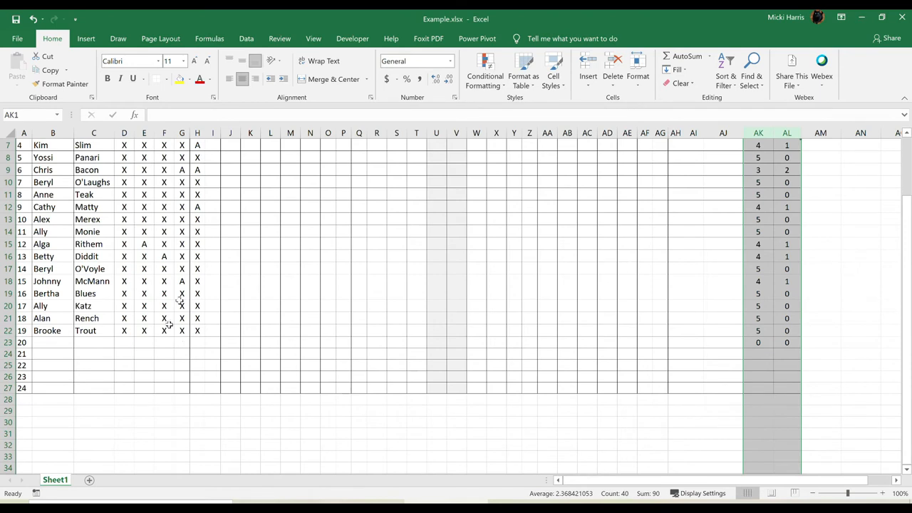
pyautogui.scroll(3)
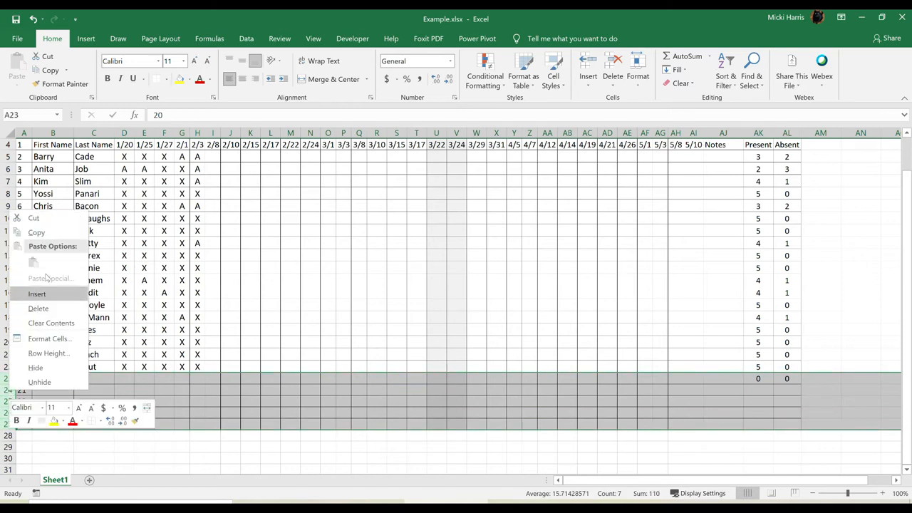
pyautogui.moveTo(38, 308)
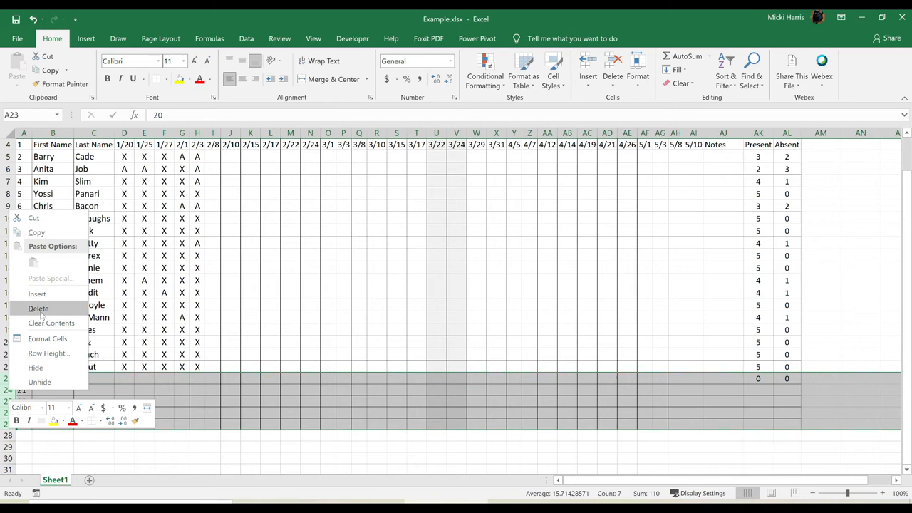
# - Label cell B24 'Actual Attendance'
pyautogui.click(39, 308)
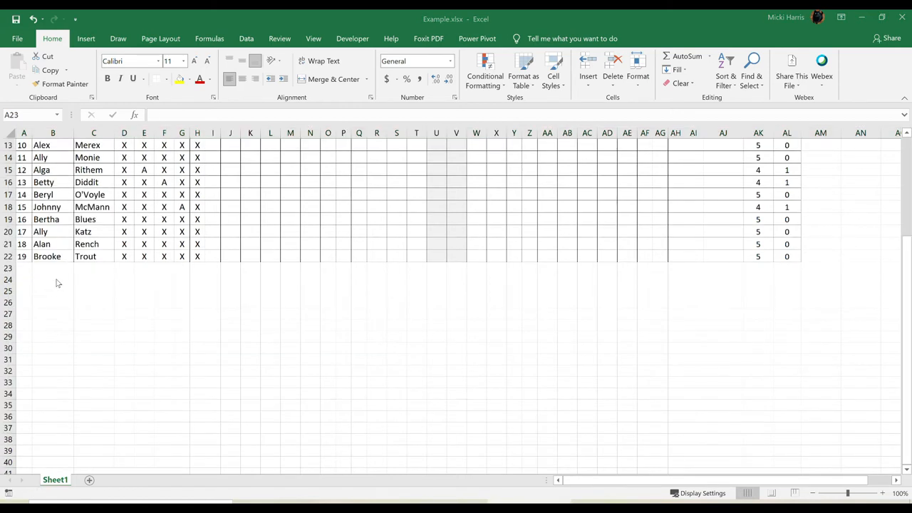
pyautogui.write('Attendance')
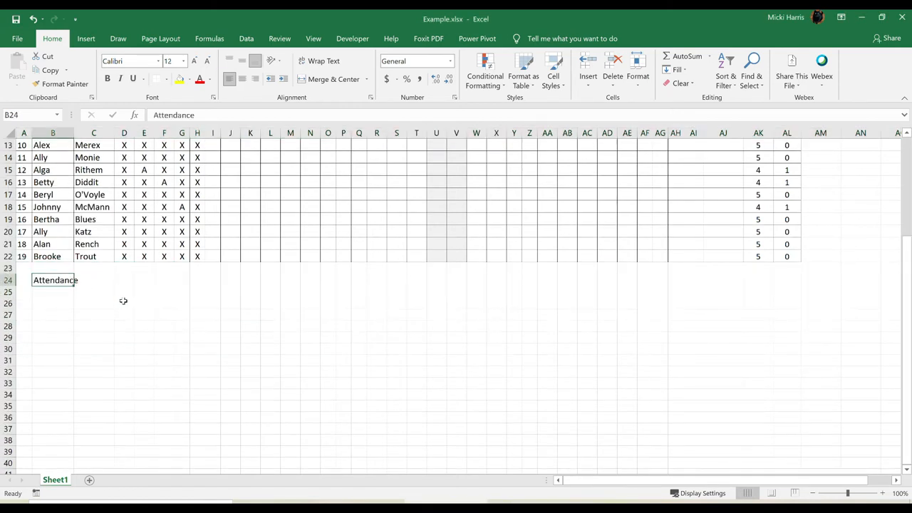
pyautogui.write('Actual At')
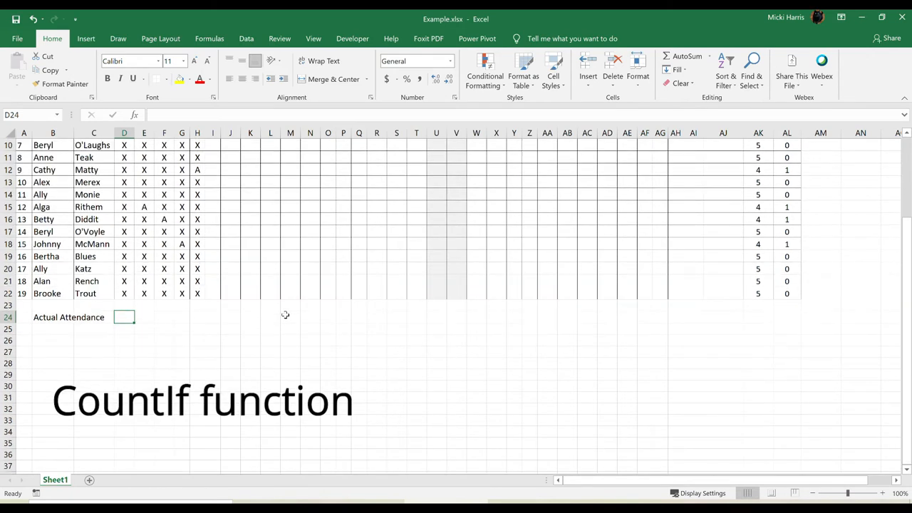
# - Enter =COUNTIF(D5:D22,"X") in D24, showing 17 present on 1/20
pyautogui.write('=')
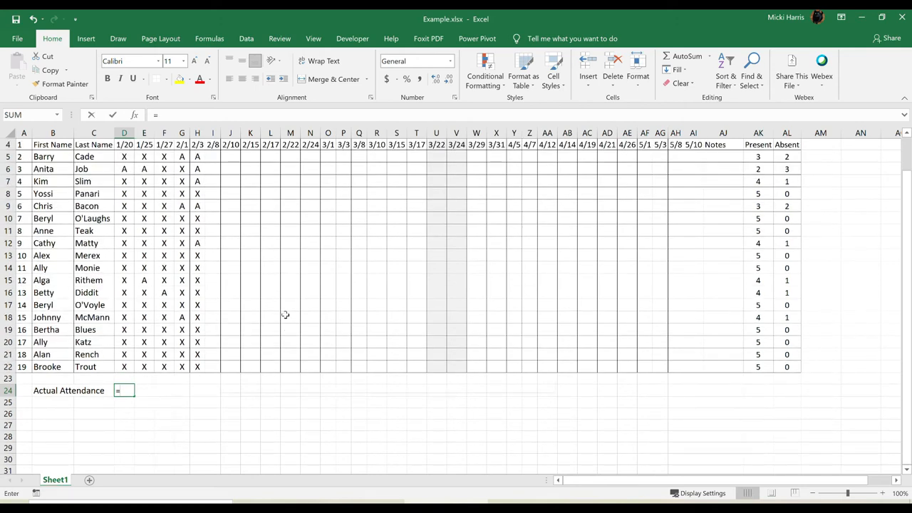
pyautogui.write('countif')
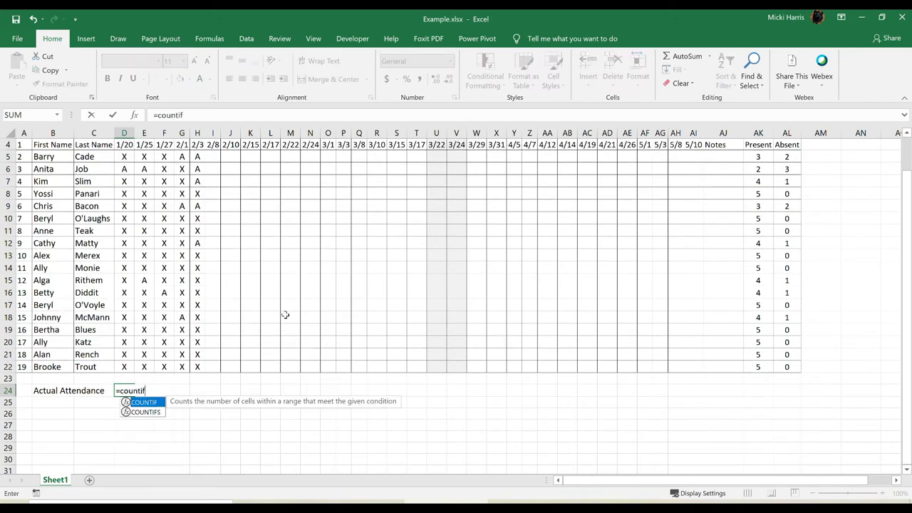
pyautogui.doubleClick(143, 402)
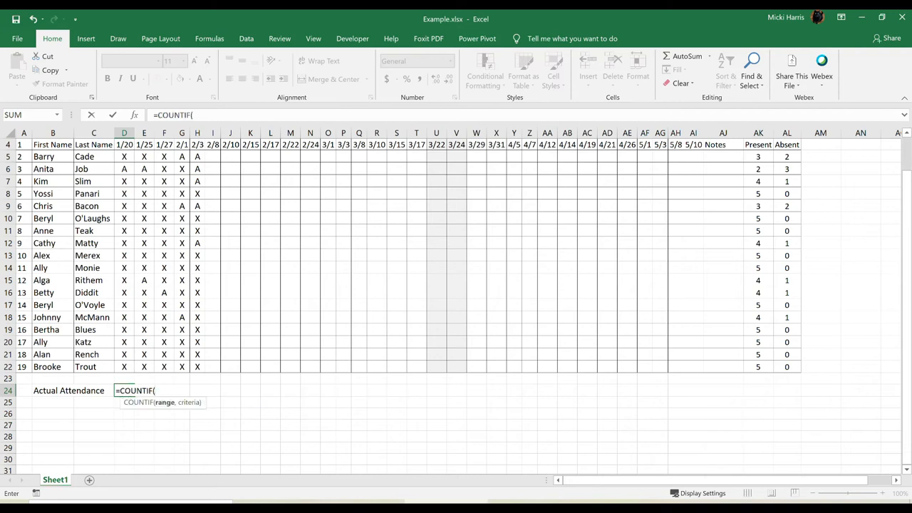
pyautogui.moveTo(228, 380)
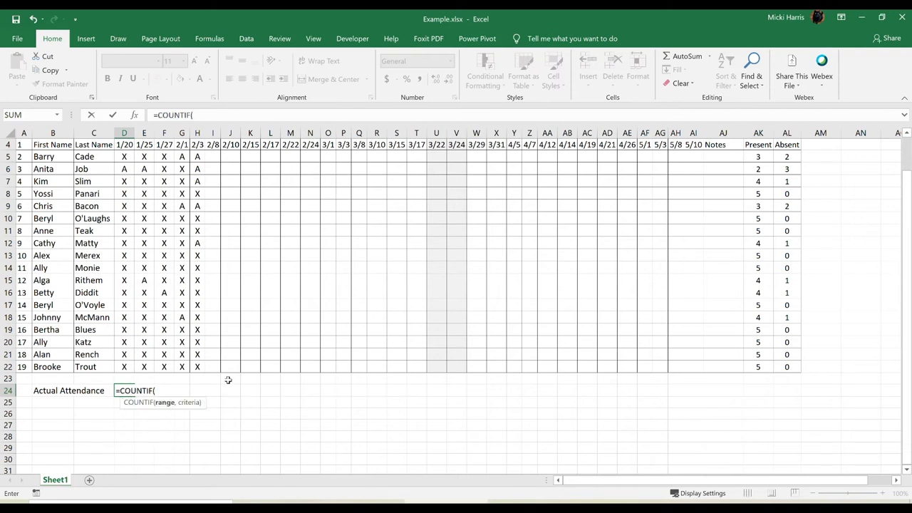
pyautogui.moveTo(189, 437)
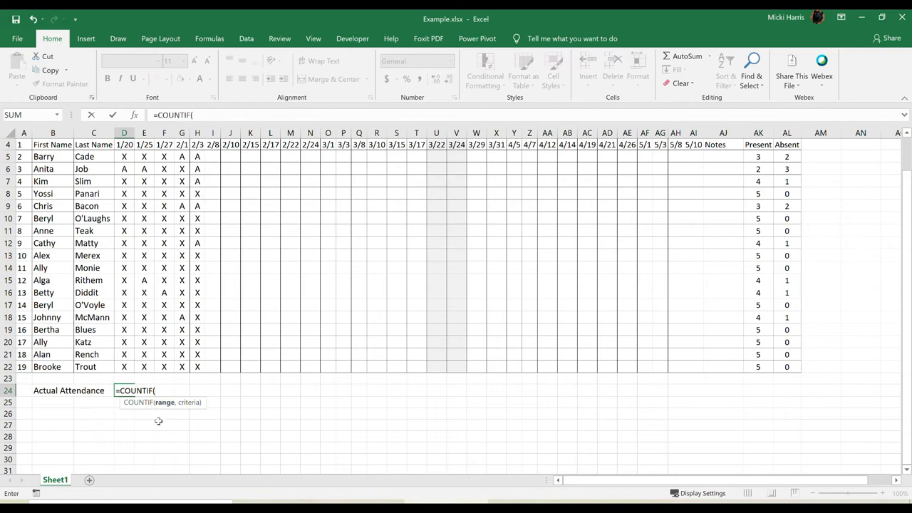
pyautogui.moveTo(167, 410)
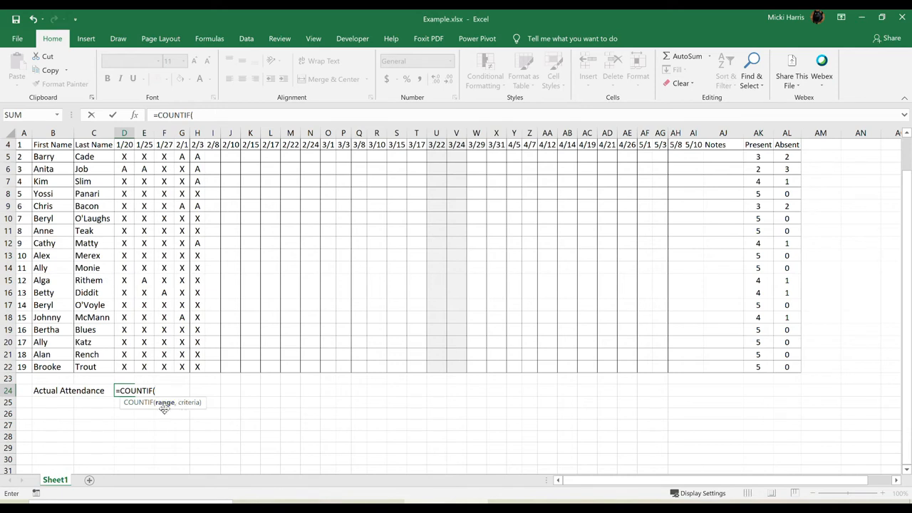
pyautogui.moveTo(131, 169)
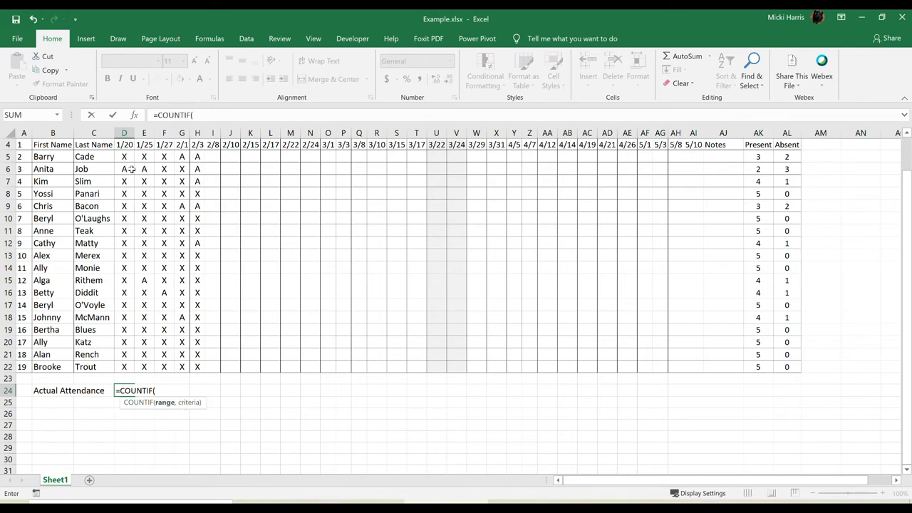
pyautogui.scroll(3)
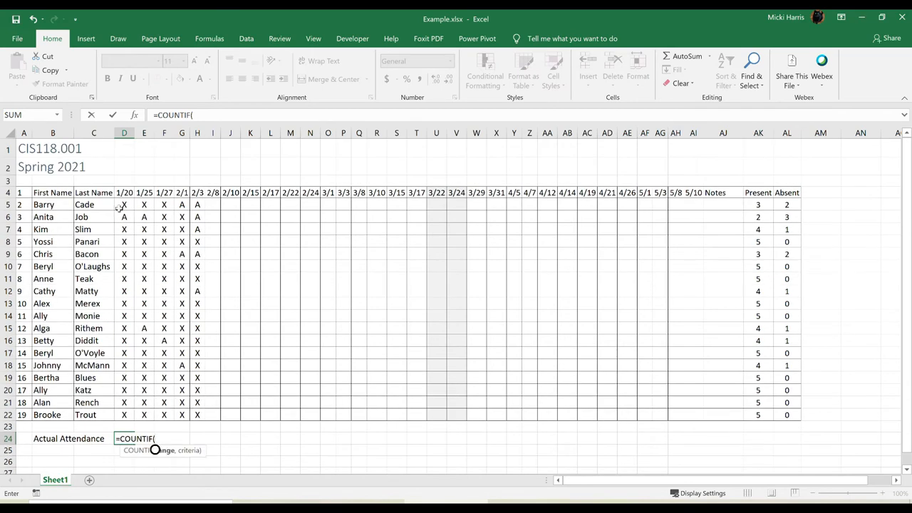
pyautogui.moveTo(94, 204); pyautogui.dragTo(124, 415)
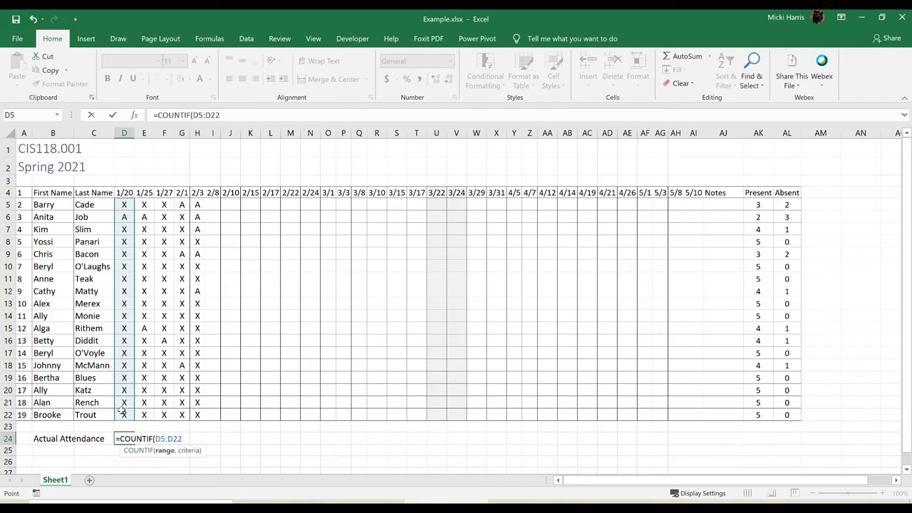
pyautogui.write(',')
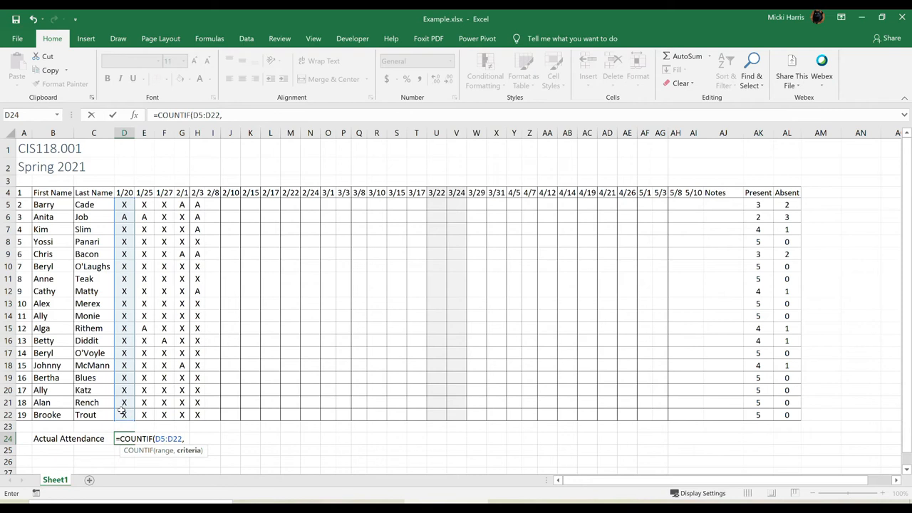
pyautogui.write('"')
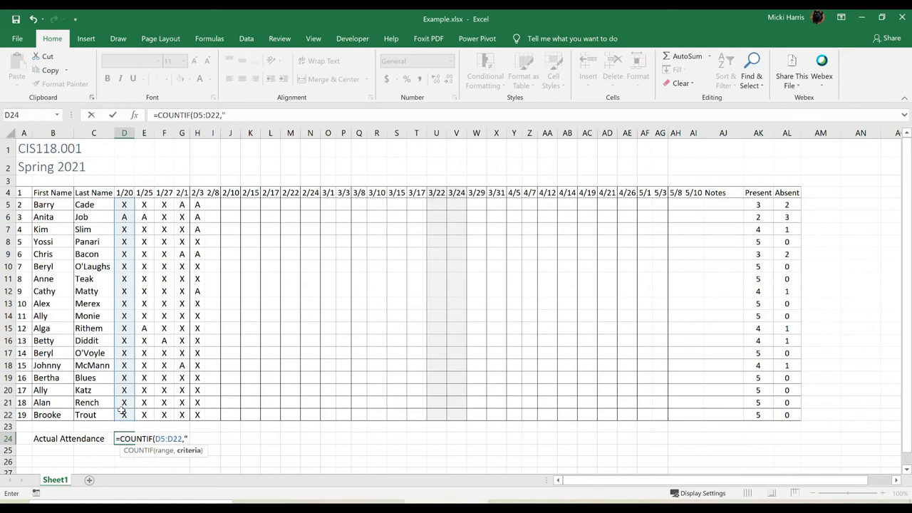
pyautogui.write('"')
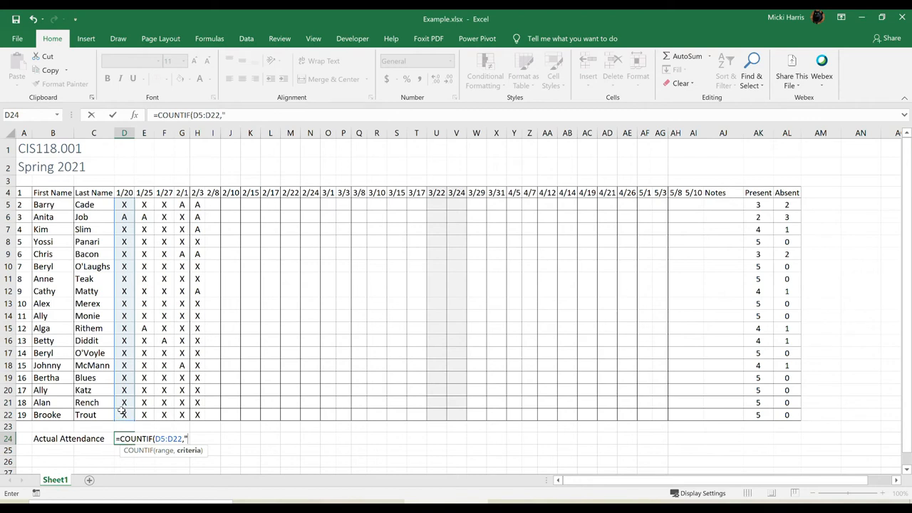
pyautogui.write('X"')
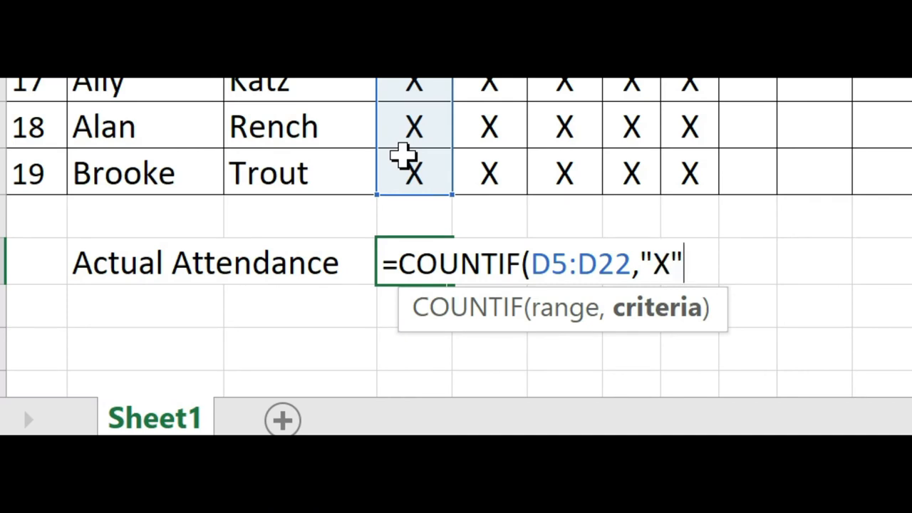
pyautogui.press('Return')
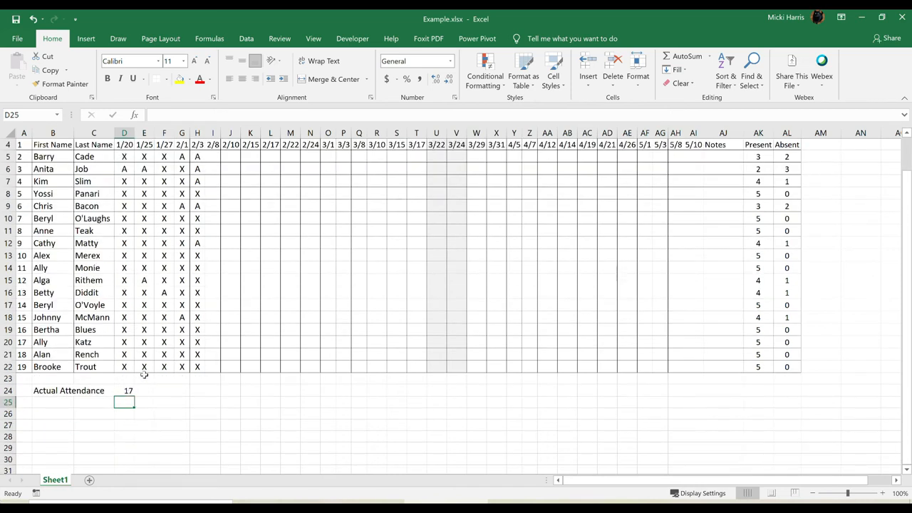
# - Fill D24's attendance formula across to AI24 and select the shaded U24:V24 counts
pyautogui.click(124, 390)
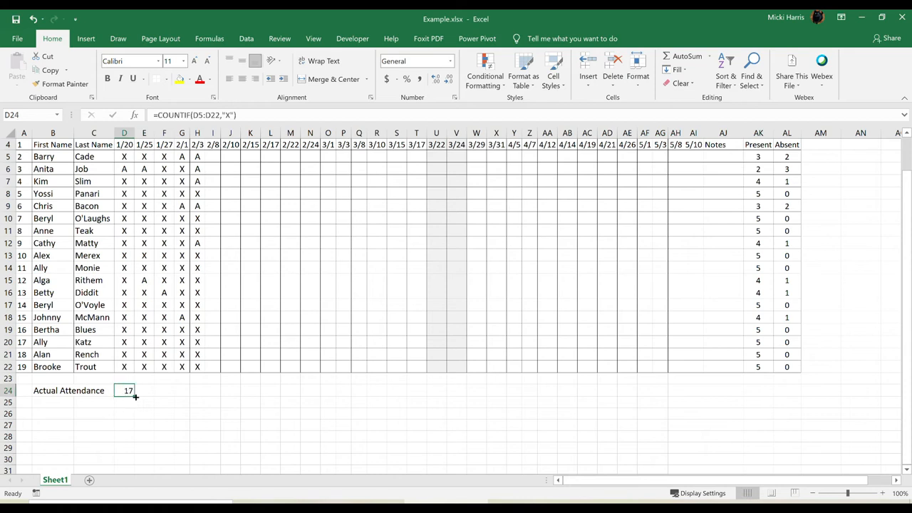
pyautogui.moveTo(135, 397); pyautogui.dragTo(691, 390)
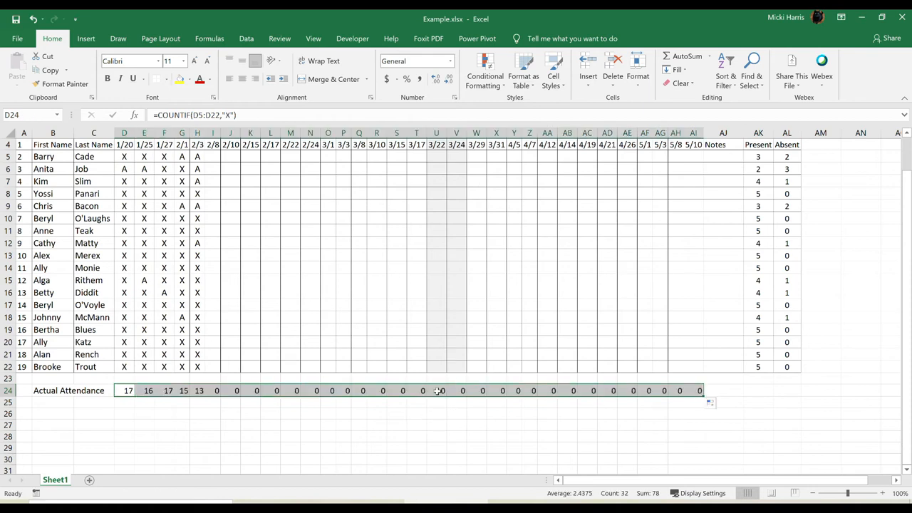
pyautogui.moveTo(436, 390); pyautogui.dragTo(463, 390)
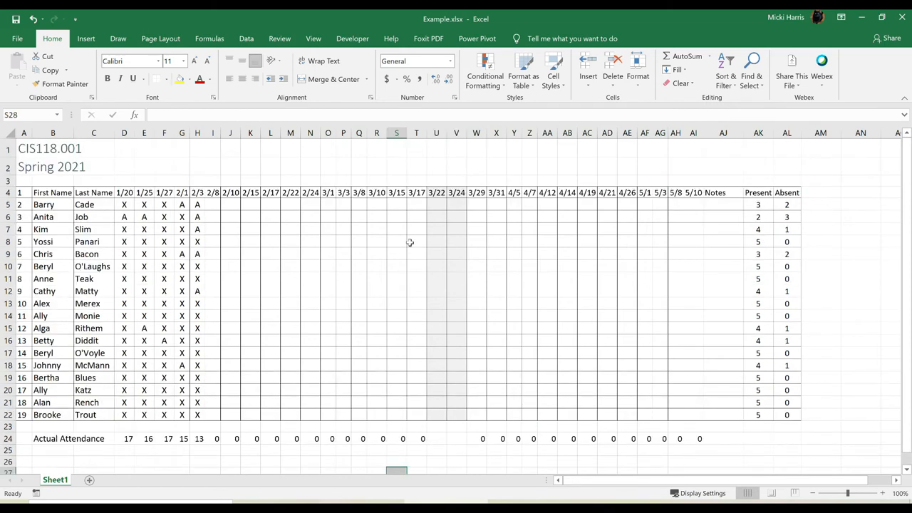
pyautogui.moveTo(733, 187)
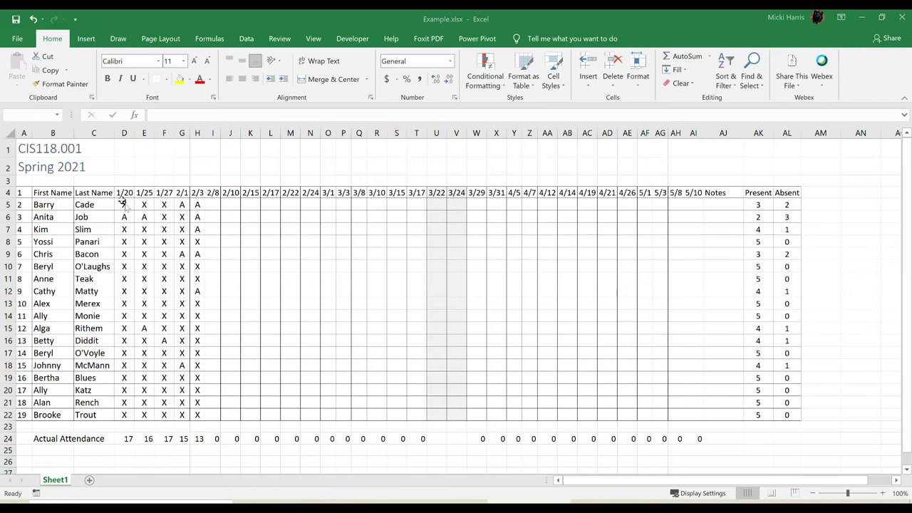
# - Highlight cells equal to A in D5:AI22 with Light Red Fill and dark red text
pyautogui.moveTo(124, 204); pyautogui.dragTo(675, 229)
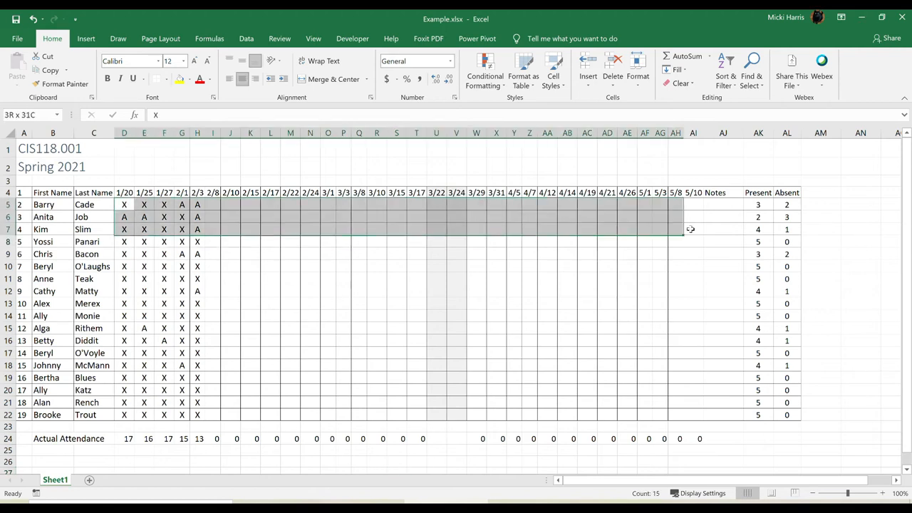
pyautogui.moveTo(690, 229); pyautogui.dragTo(687, 415)
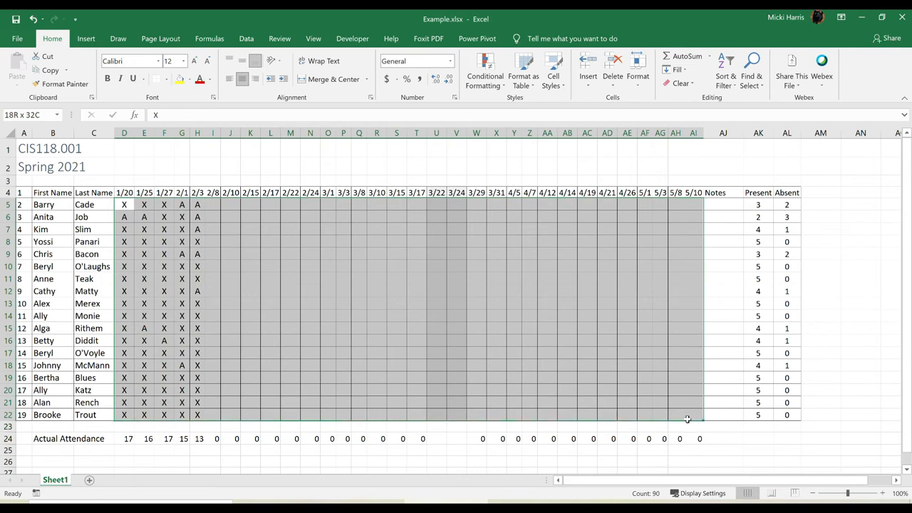
pyautogui.click(124, 217)
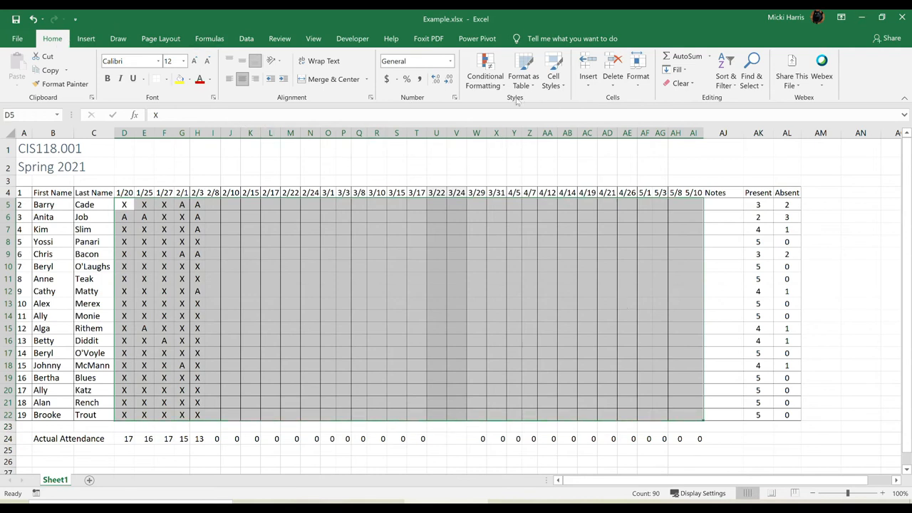
pyautogui.click(485, 68)
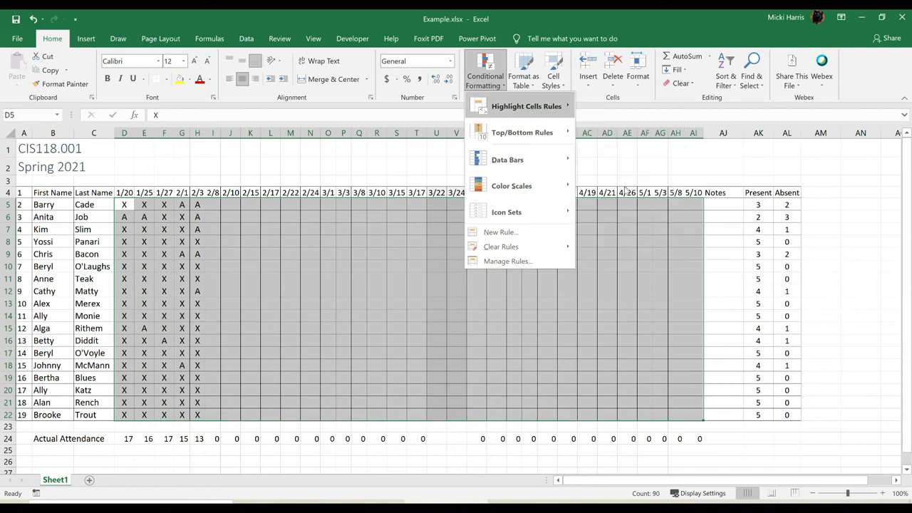
pyautogui.click(527, 106)
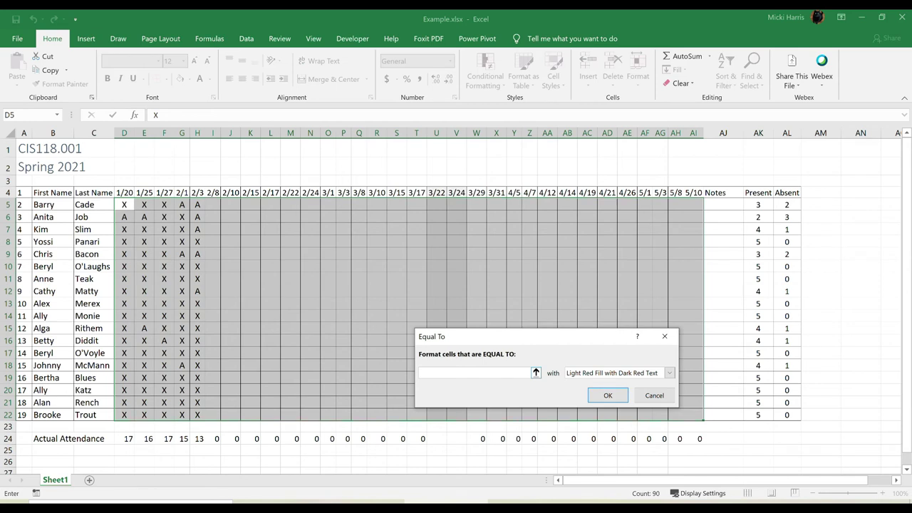
pyautogui.write('A')
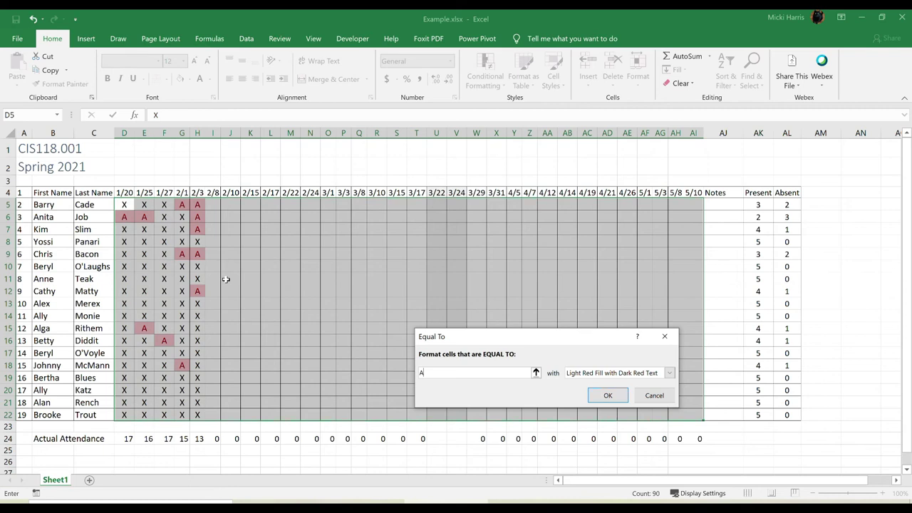
pyautogui.moveTo(209, 297)
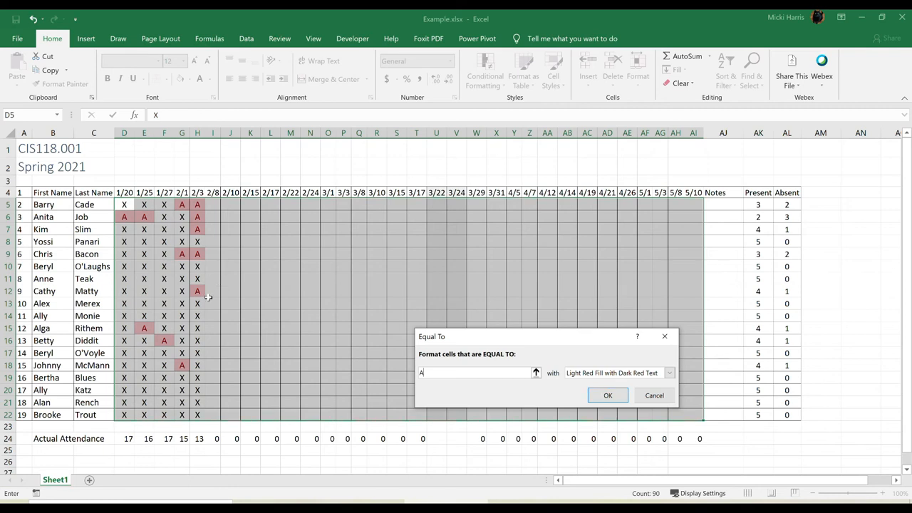
pyautogui.moveTo(494, 247)
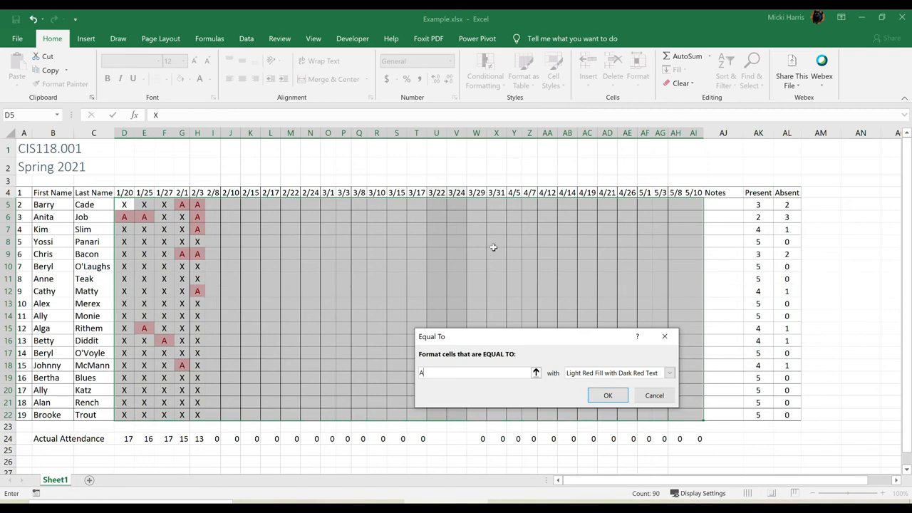
pyautogui.click(607, 395)
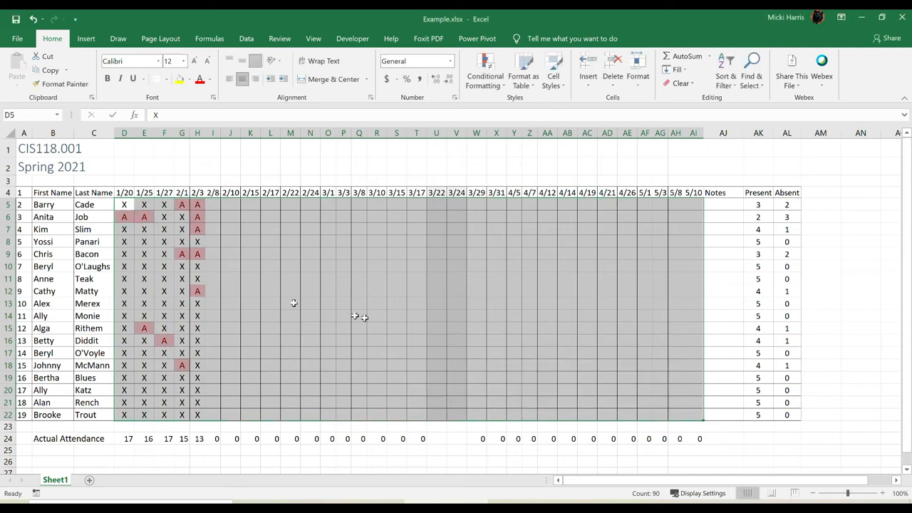
pyautogui.click(270, 291)
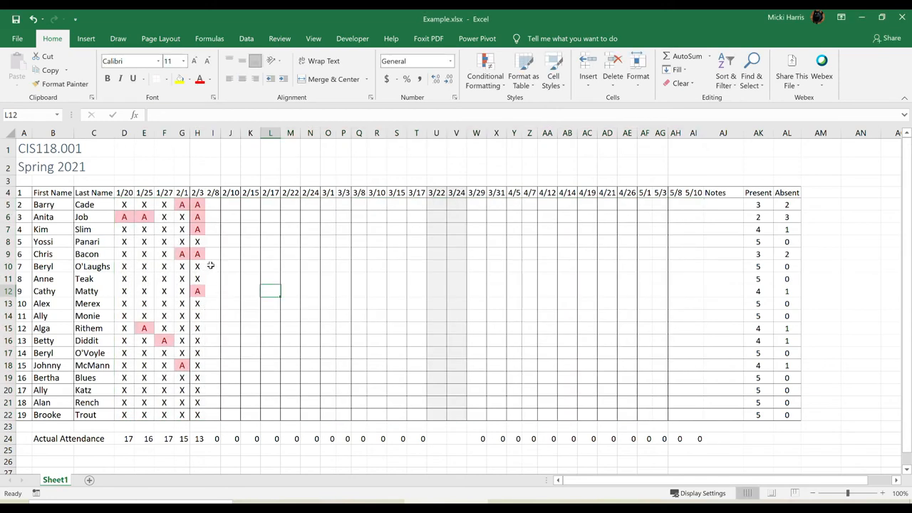
pyautogui.click(212, 266)
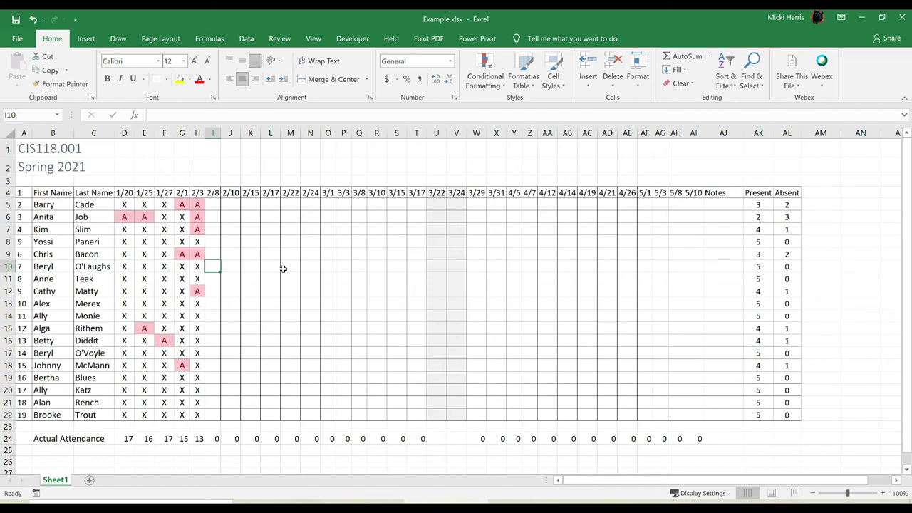
pyautogui.write('A')
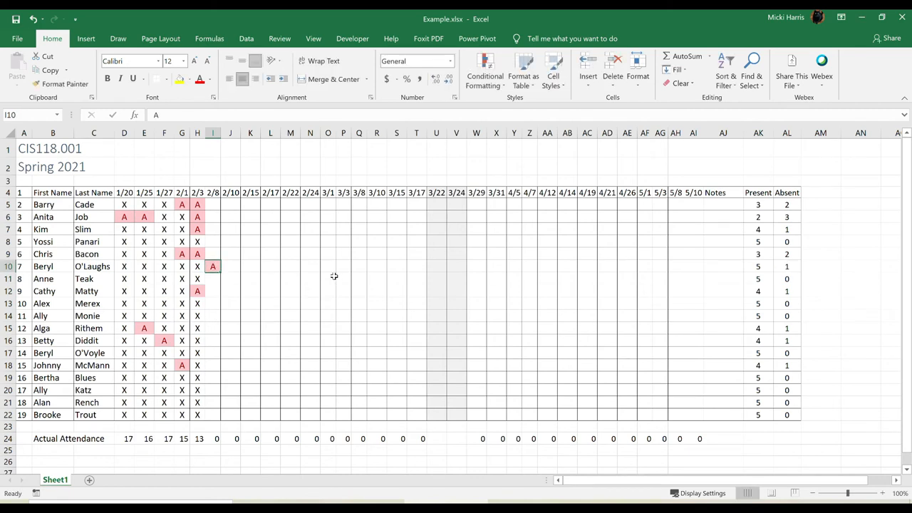
pyautogui.click(250, 328)
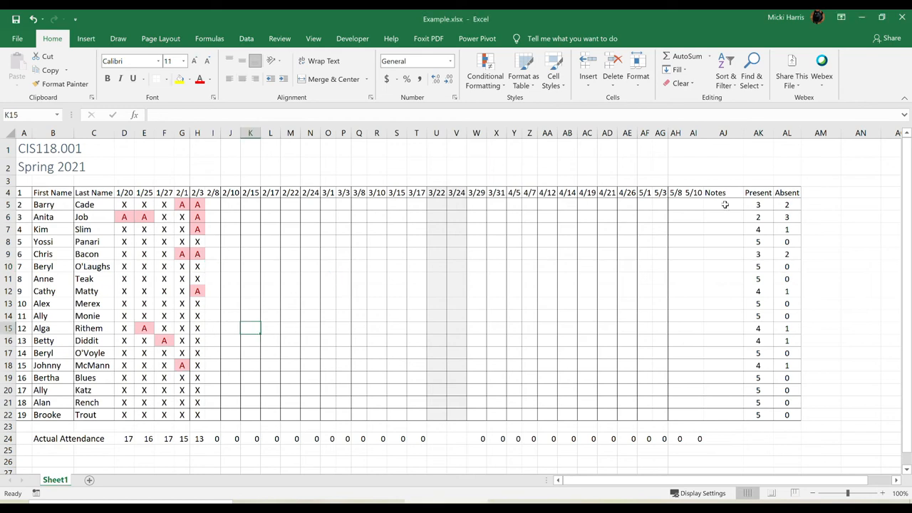
# - Widen the Notes column and hide date columns U:AI (3/22 through 5/10)
pyautogui.click(723, 204)
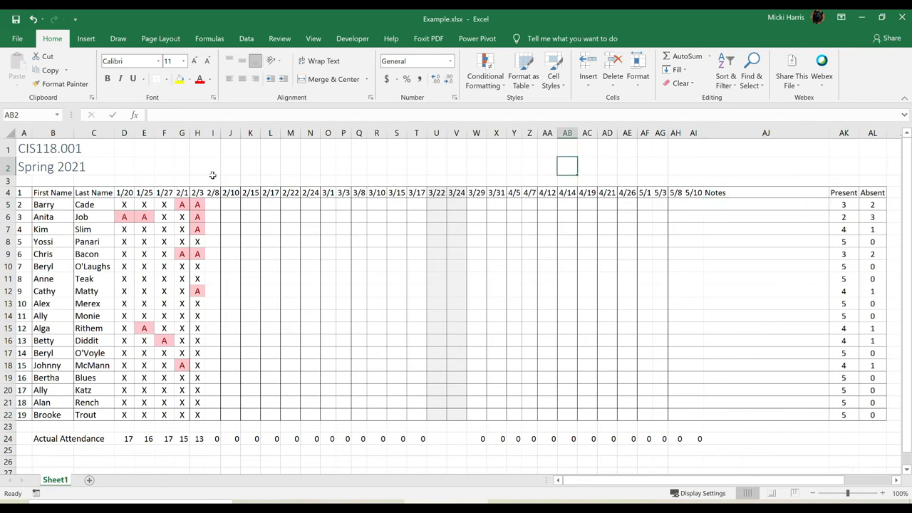
pyautogui.moveTo(583, 198)
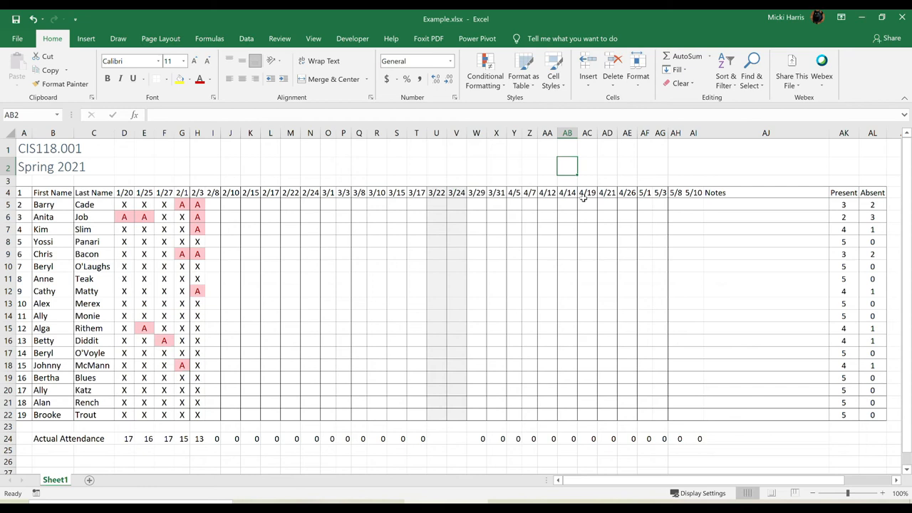
pyautogui.moveTo(137, 191)
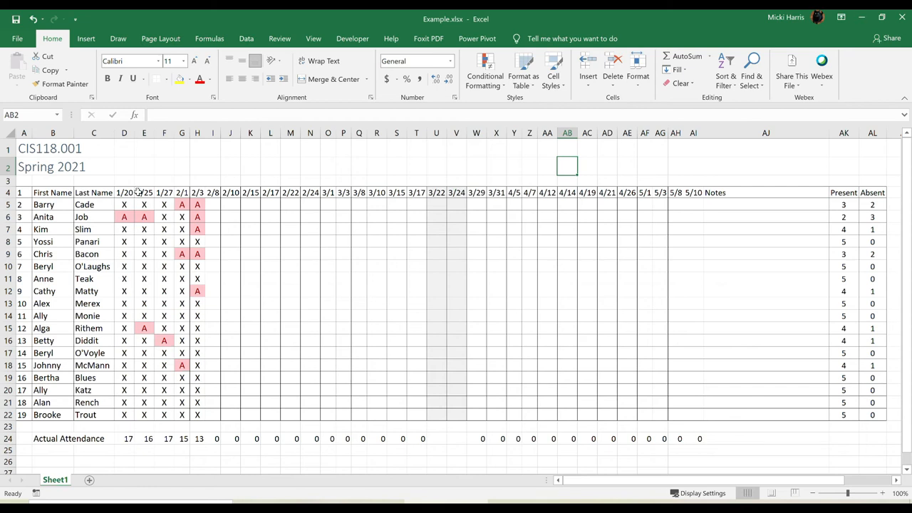
pyautogui.moveTo(705, 278)
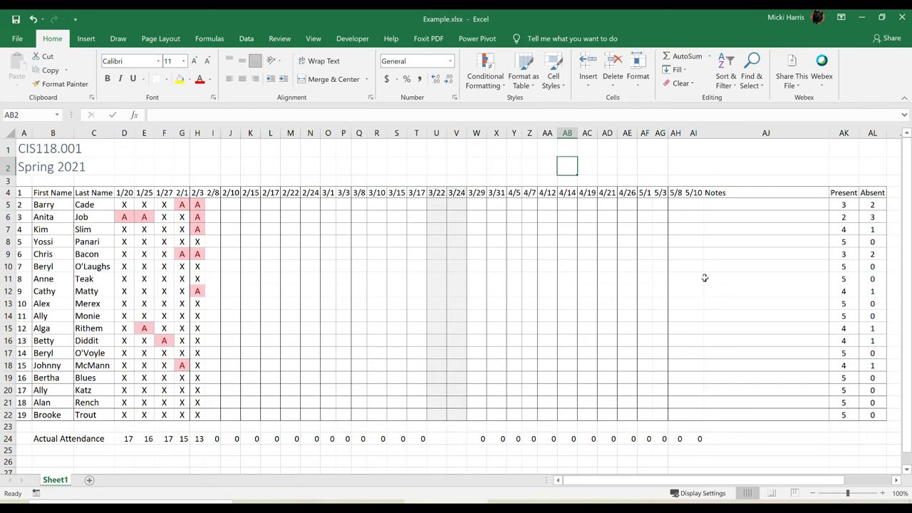
pyautogui.moveTo(464, 190)
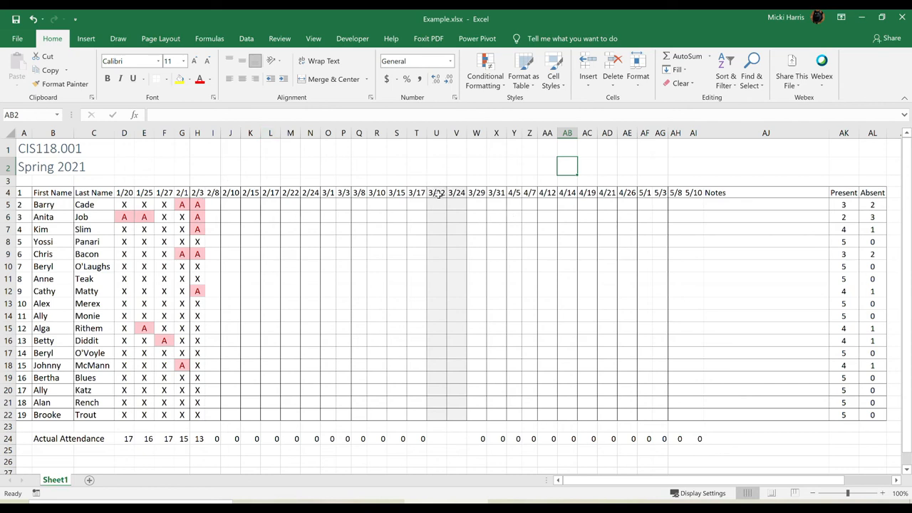
pyautogui.moveTo(442, 137)
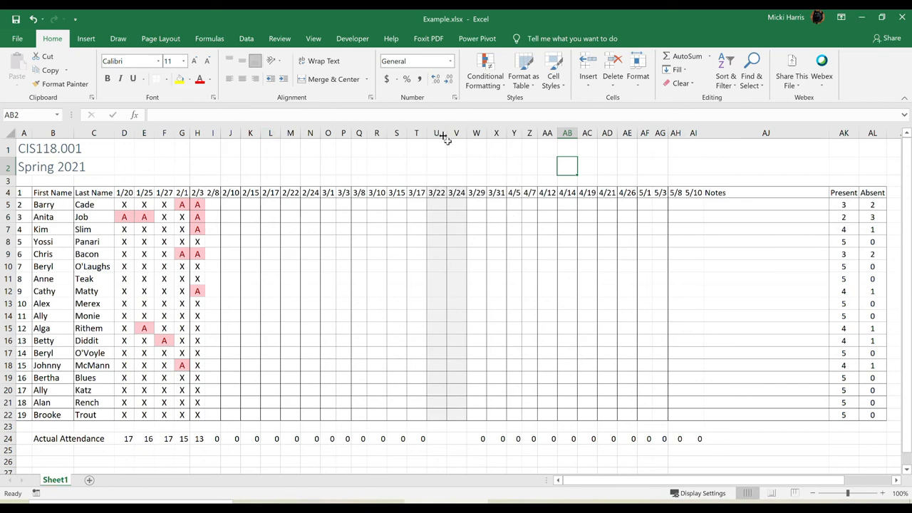
pyautogui.moveTo(436, 132); pyautogui.dragTo(606, 132)
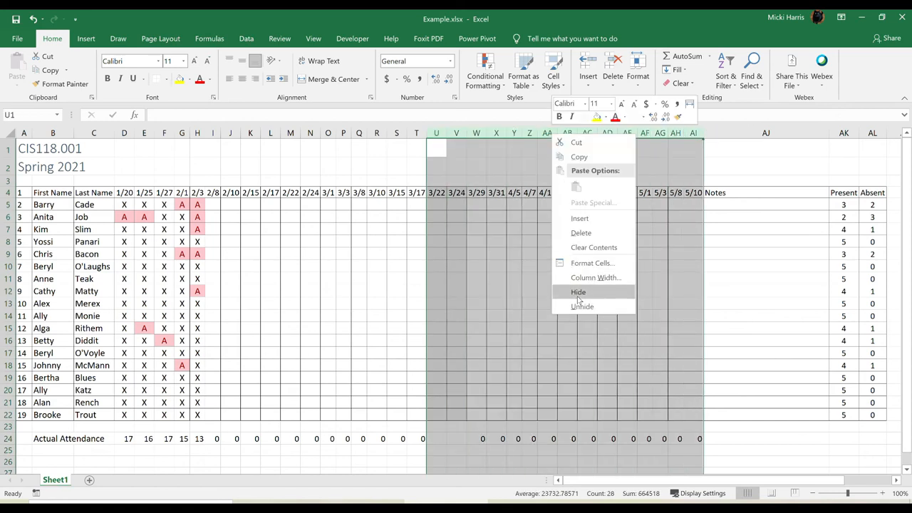
pyautogui.click(577, 291)
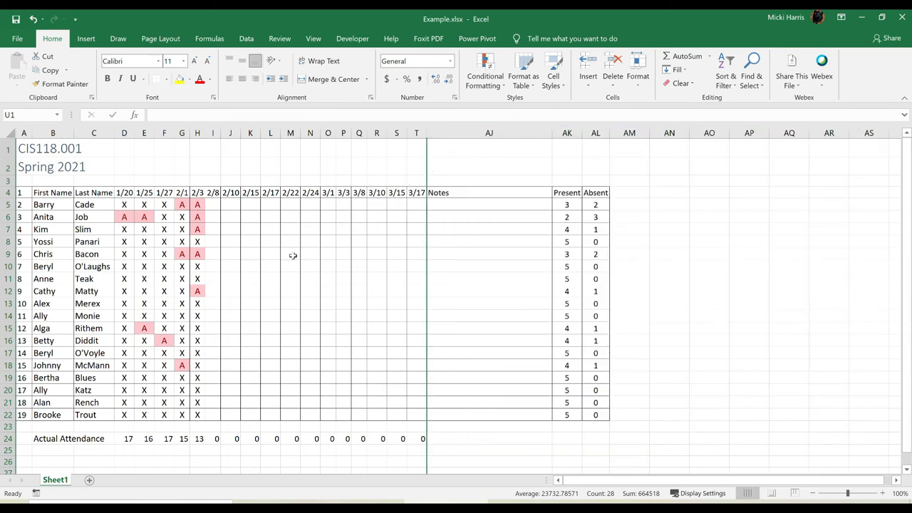
pyautogui.moveTo(526, 365)
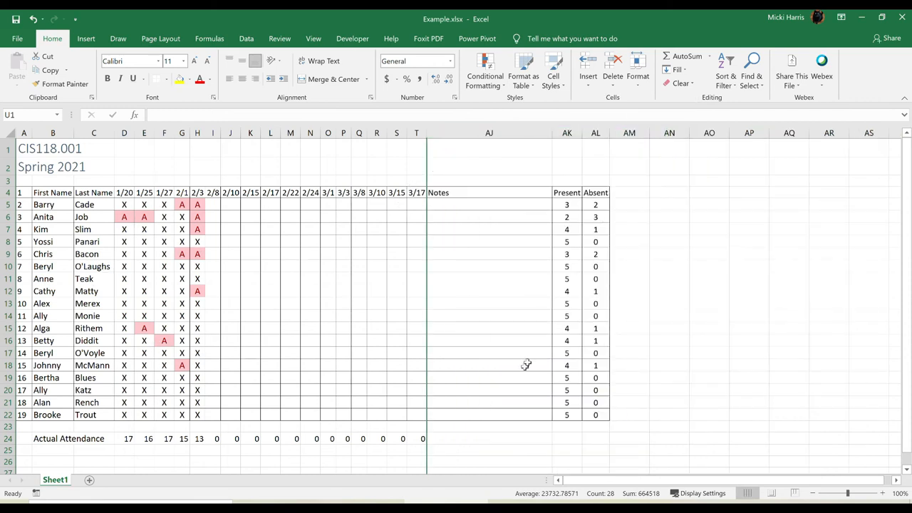
pyautogui.moveTo(212, 219)
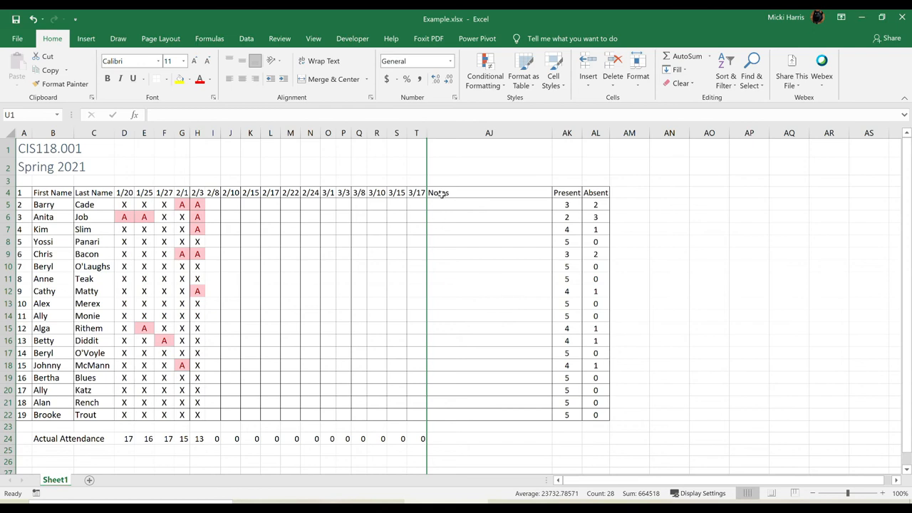
pyautogui.moveTo(418, 148)
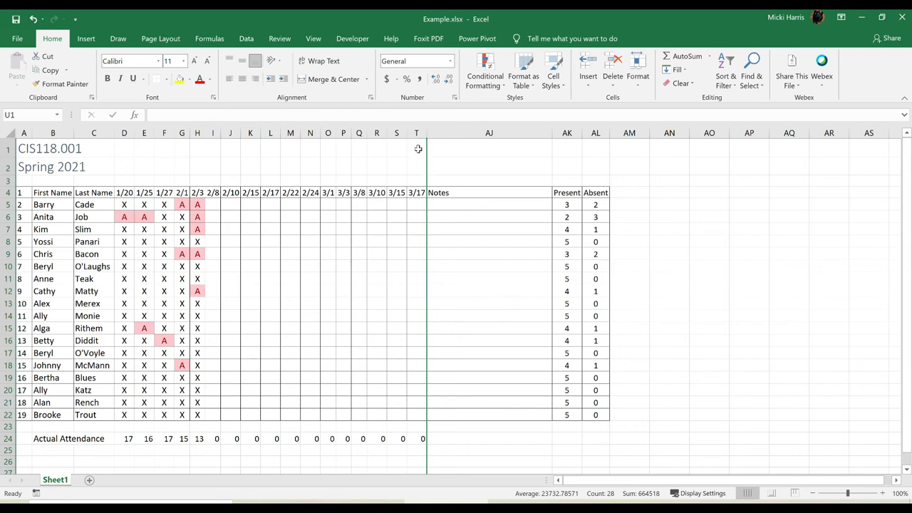
pyautogui.moveTo(407, 174)
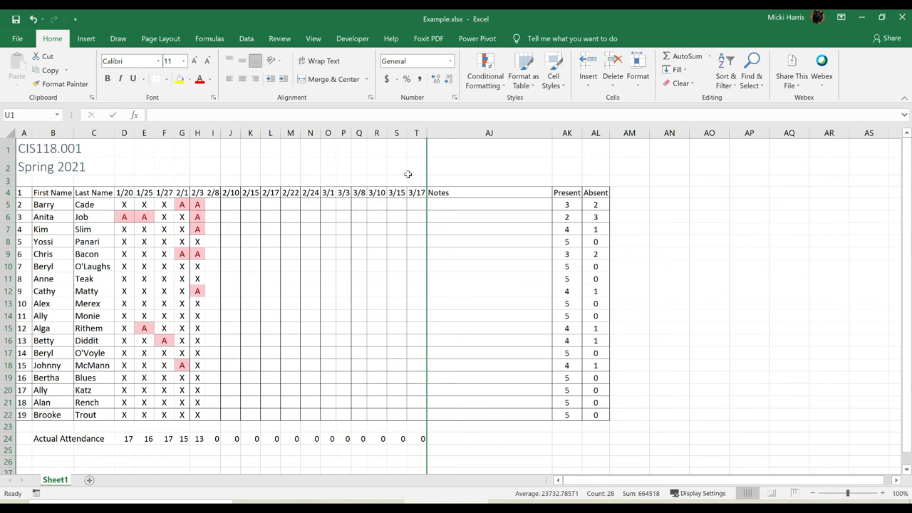
pyautogui.moveTo(418, 131)
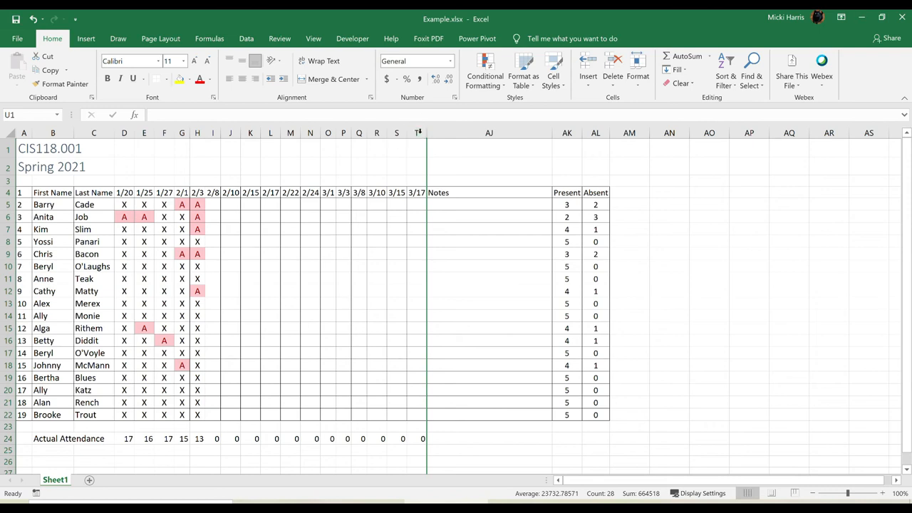
# - Unhide the 3/22–5/10 date columns by selecting columns T through AJ
pyautogui.click(488, 133)
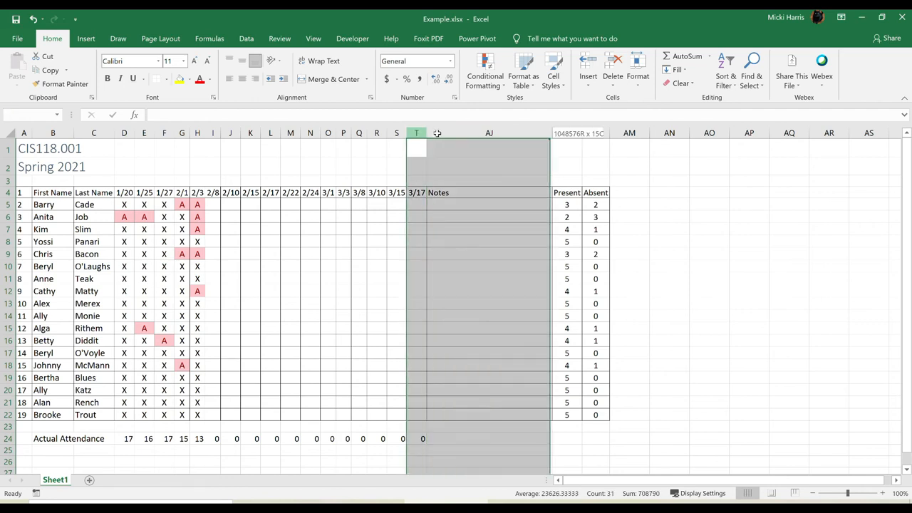
pyautogui.rightClick(416, 133)
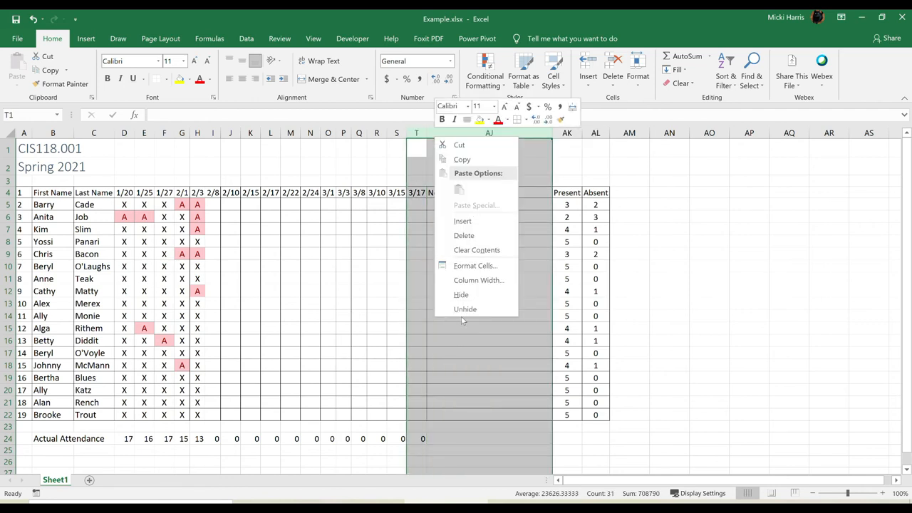
pyautogui.click(465, 308)
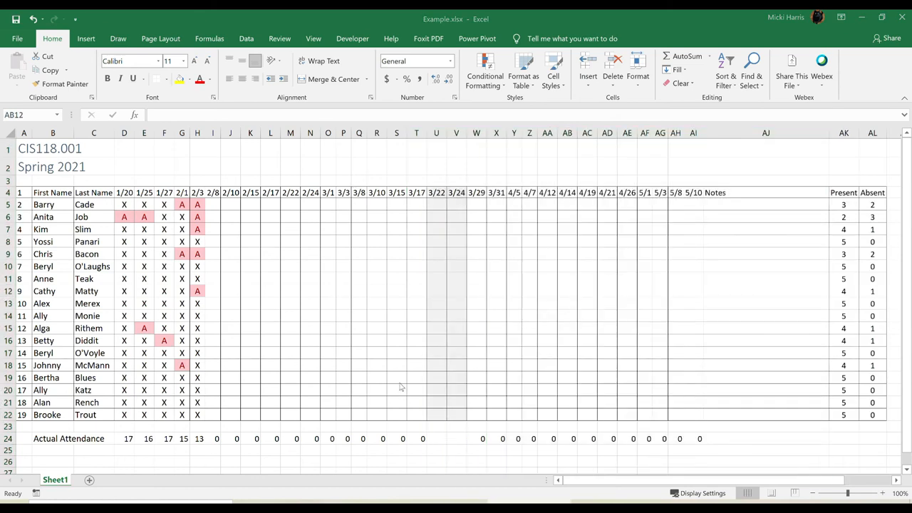
pyautogui.moveTo(380, 294)
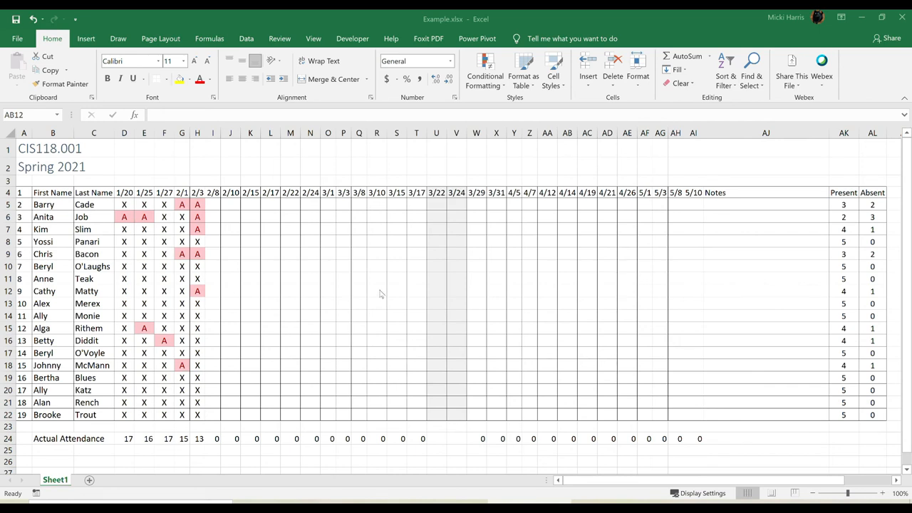
pyautogui.moveTo(190, 311)
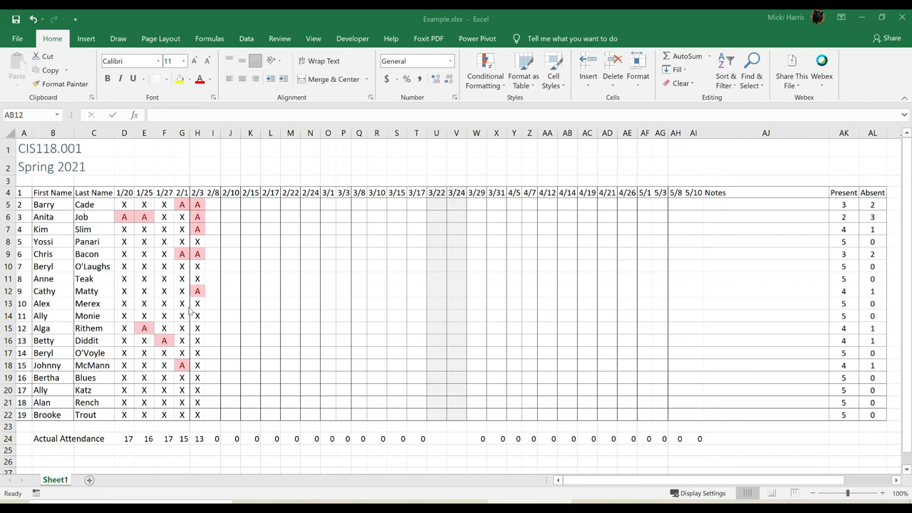
pyautogui.moveTo(310, 329)
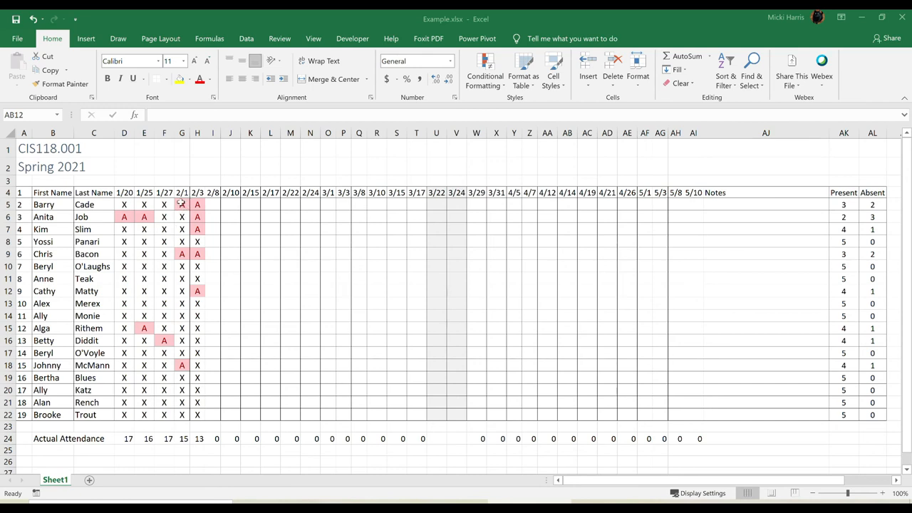
# - Add a comment to G5 beginning 'Student emailed that he' on Barry's 2/1 absence
pyautogui.click(182, 204)
pyautogui.write('A')
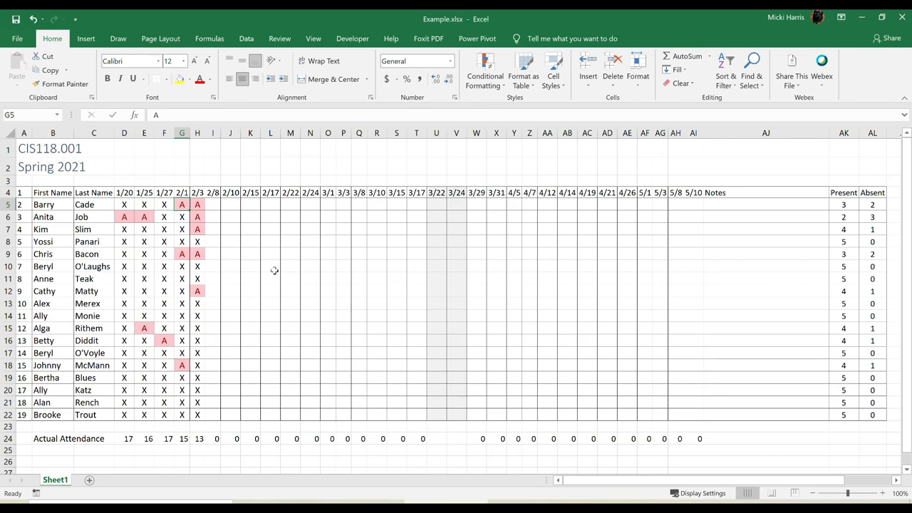
pyautogui.moveTo(748, 199)
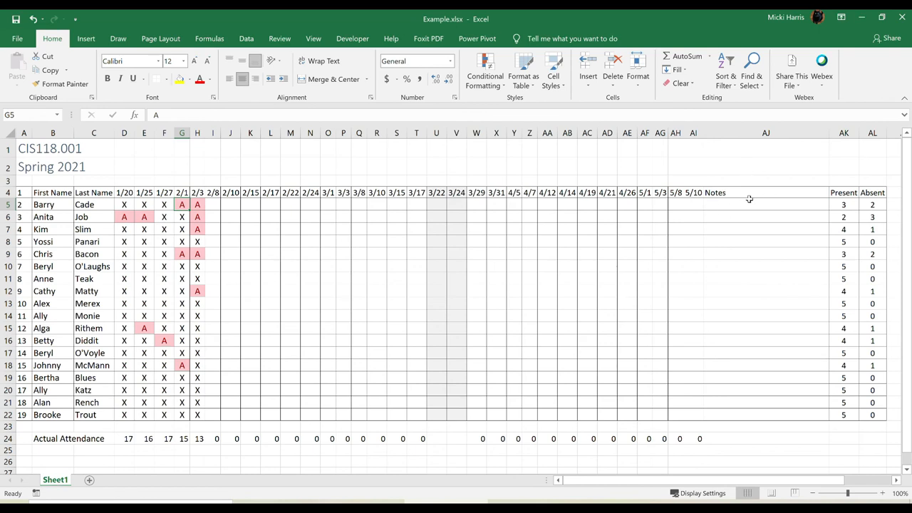
pyautogui.moveTo(247, 137)
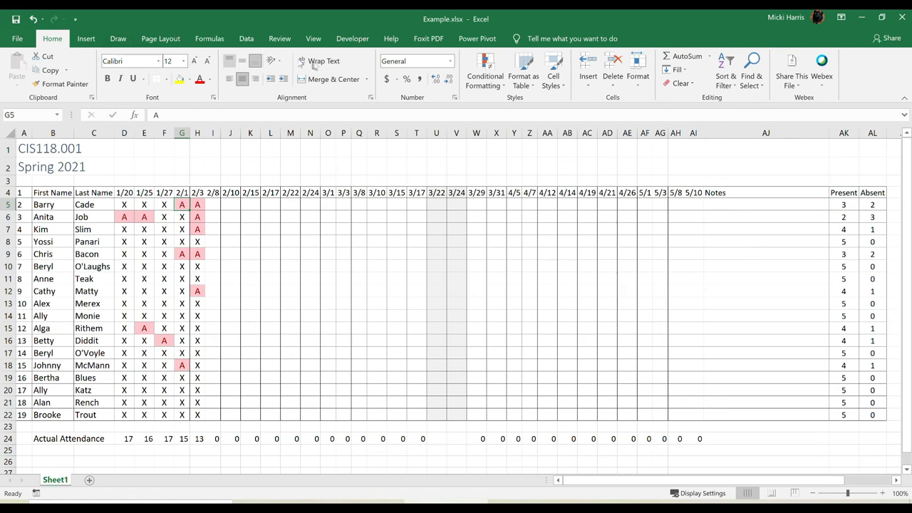
pyautogui.click(279, 39)
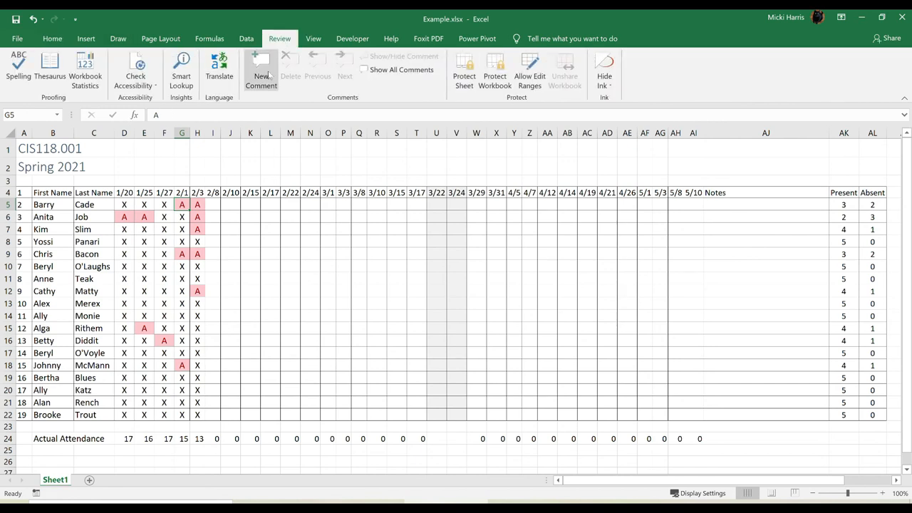
pyautogui.click(260, 71)
pyautogui.write('Student emailed that he')
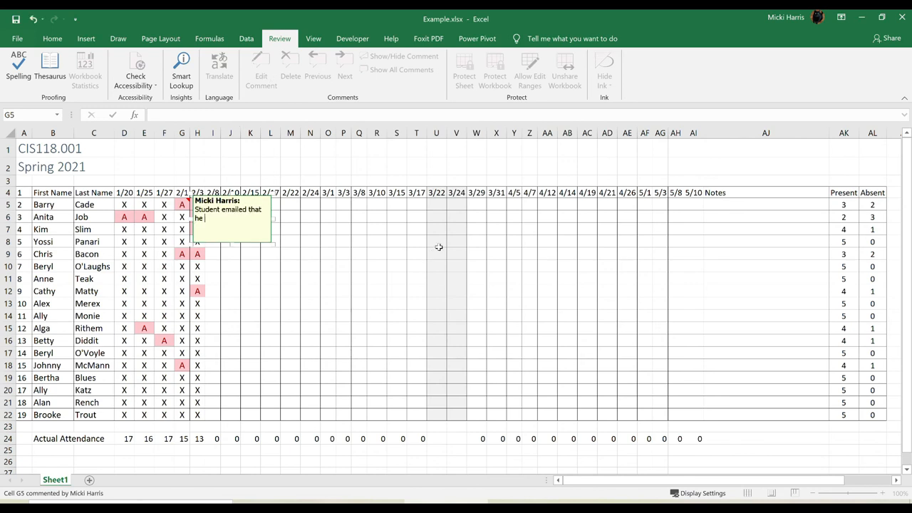
pyautogui.click(358, 147)
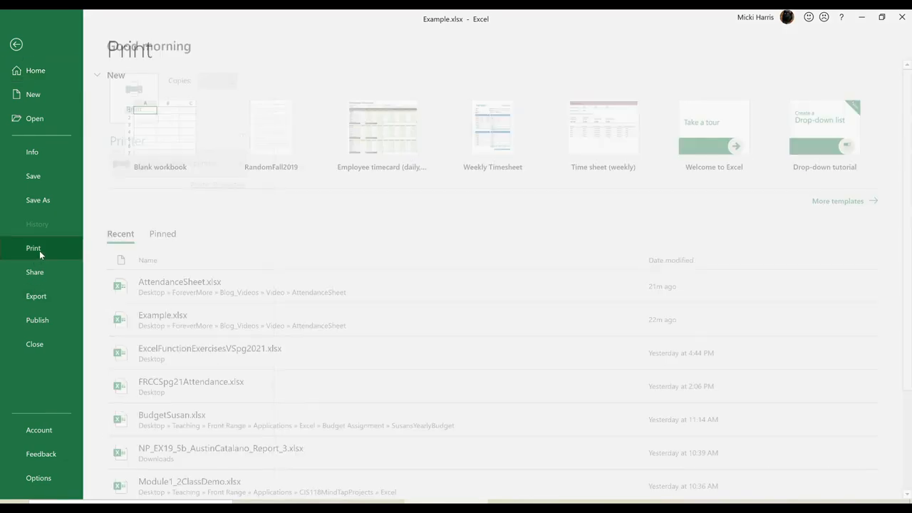
# - Switch the print setup to Landscape Orientation, reducing the preview to two pages
pyautogui.click(34, 248)
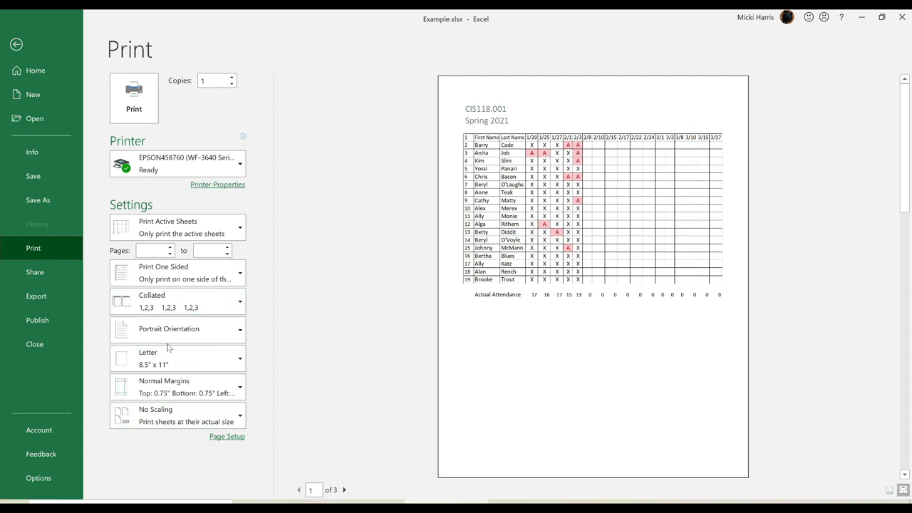
pyautogui.click(177, 328)
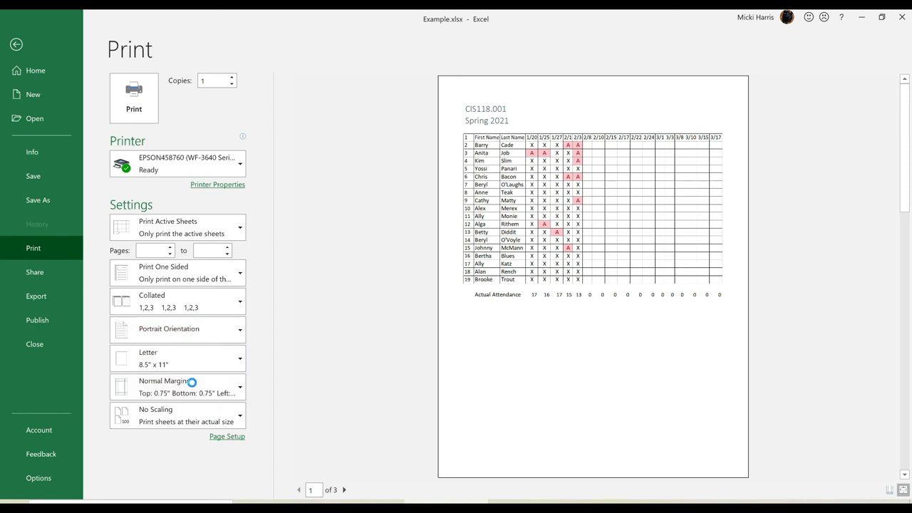
pyautogui.click(176, 329)
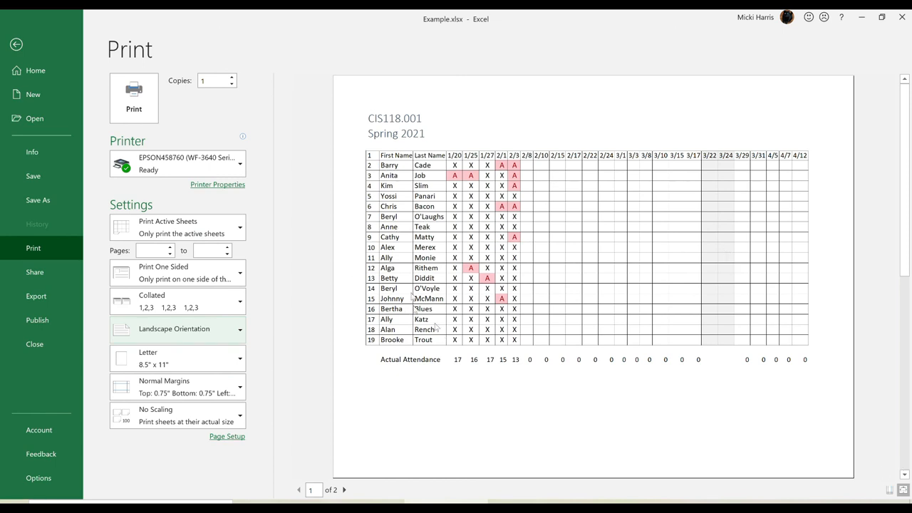
pyautogui.moveTo(675, 381)
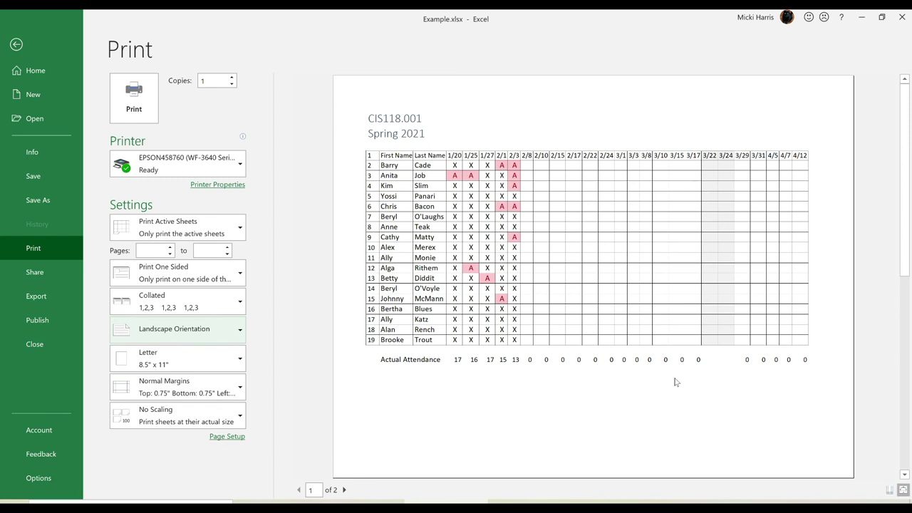
pyautogui.moveTo(842, 430)
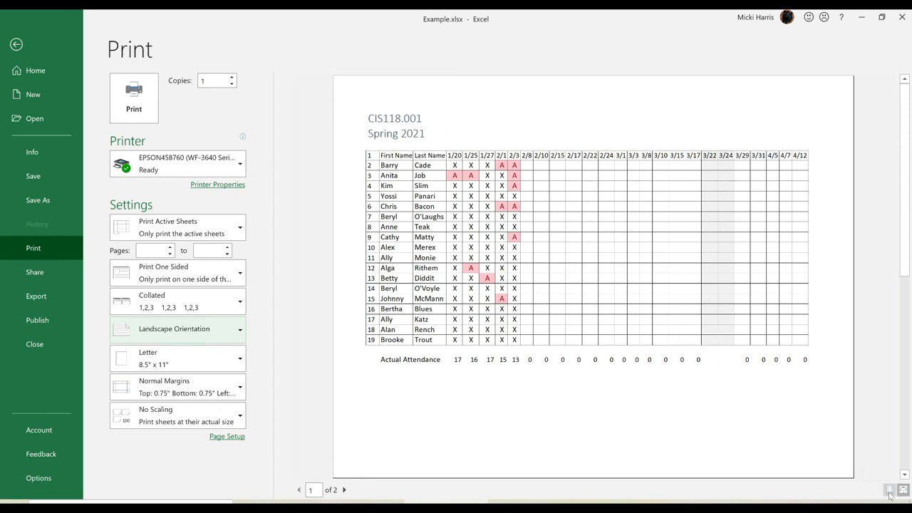
# - Show margin guides in print preview and page through both preview pages
pyautogui.click(890, 491)
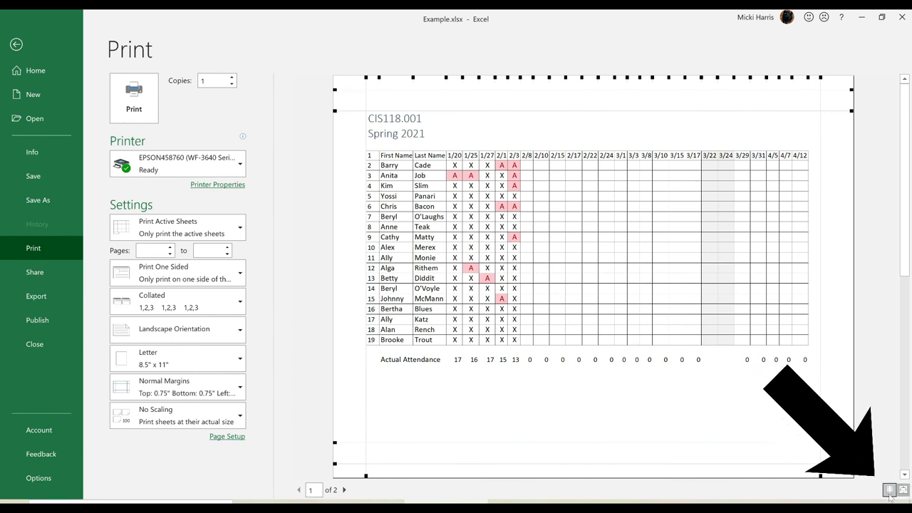
pyautogui.moveTo(821, 381)
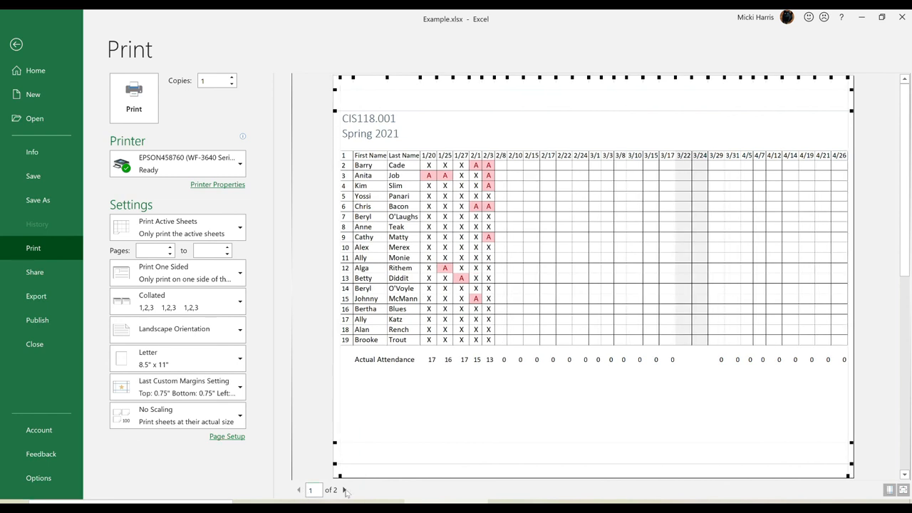
pyautogui.click(344, 490)
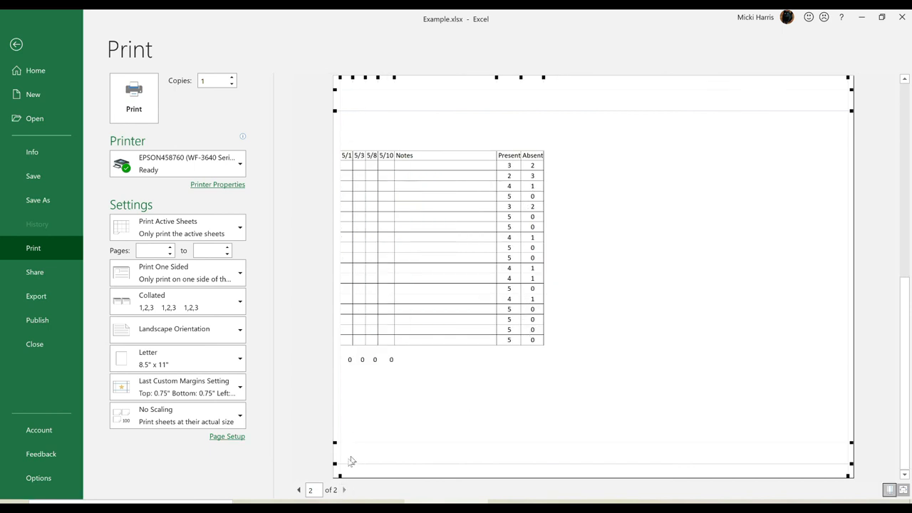
pyautogui.click(299, 489)
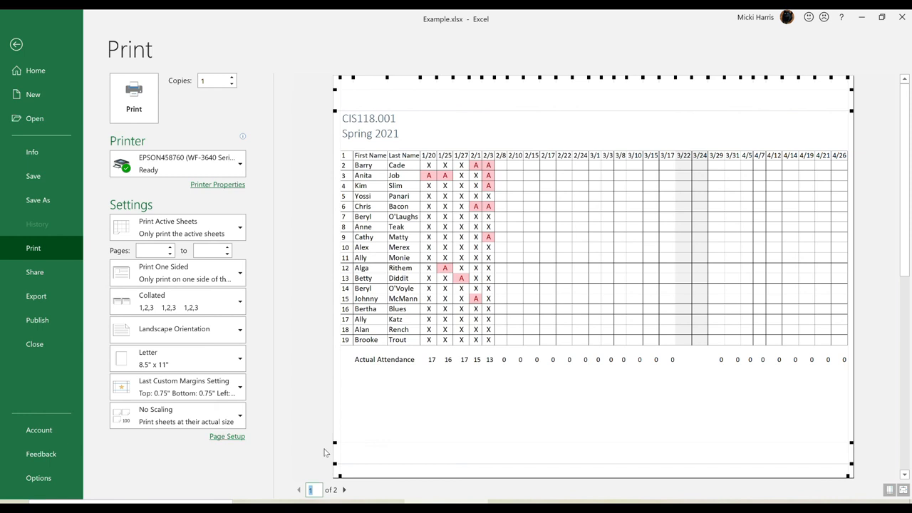
pyautogui.moveTo(666, 329)
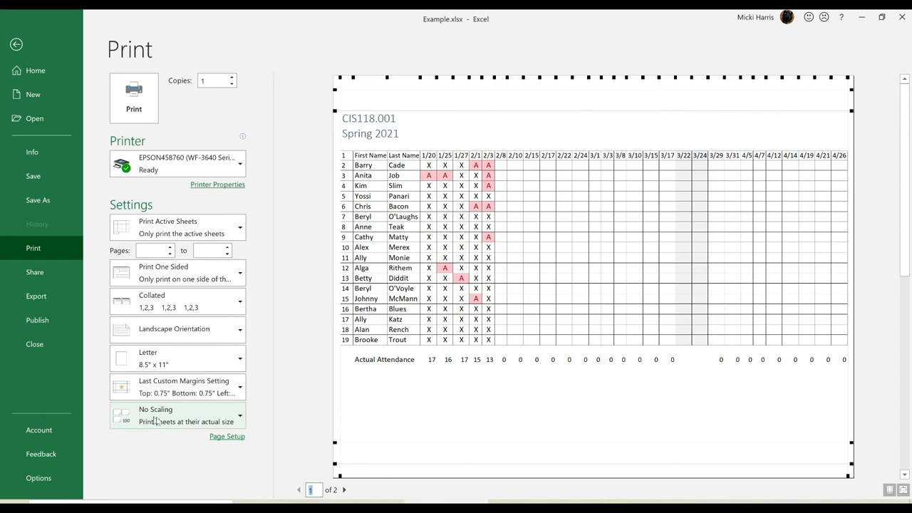
# - Set print scaling to Fit Sheet on One Page
pyautogui.click(177, 416)
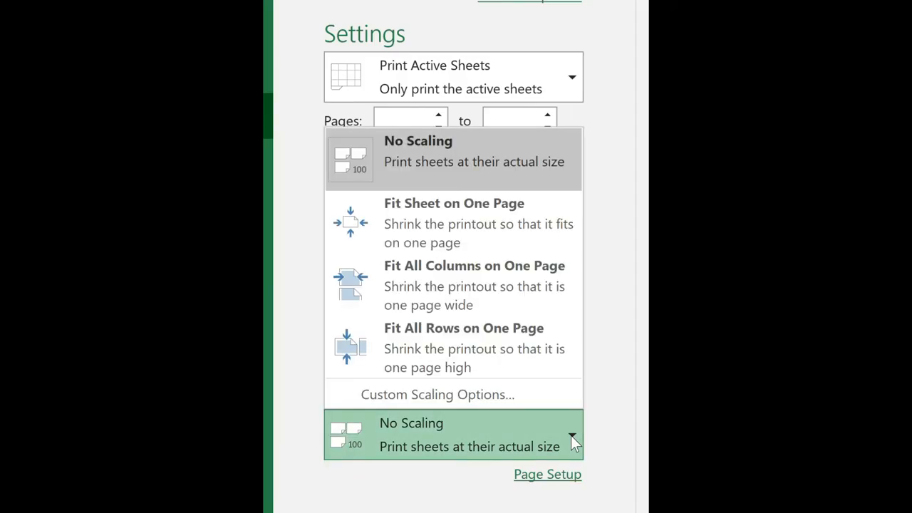
pyautogui.moveTo(462, 222)
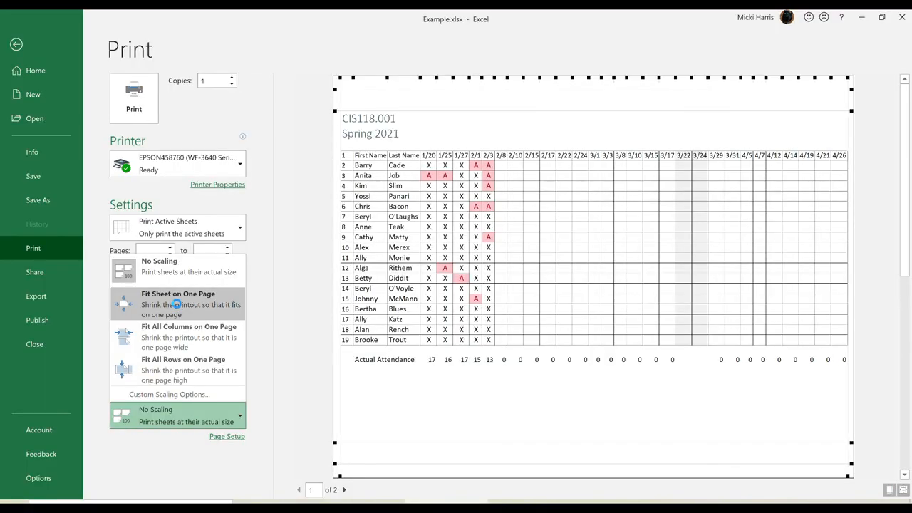
pyautogui.click(178, 305)
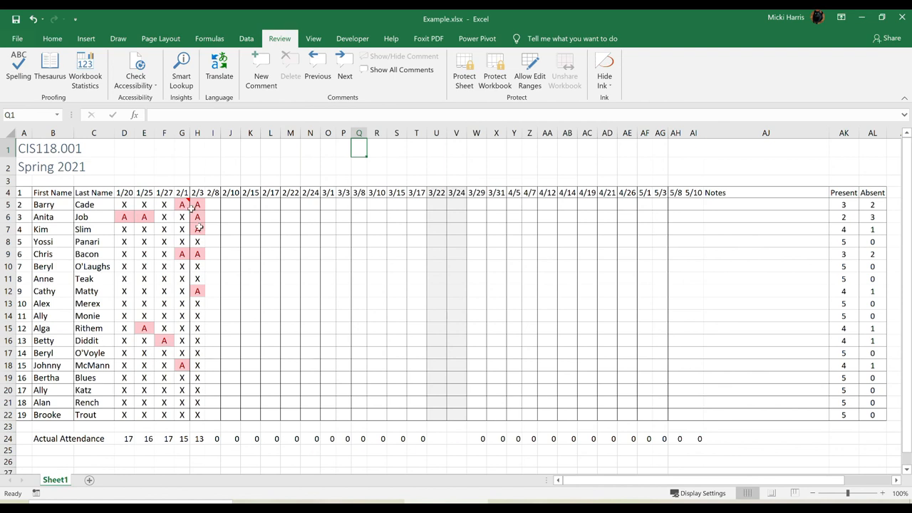
pyautogui.moveTo(529, 221)
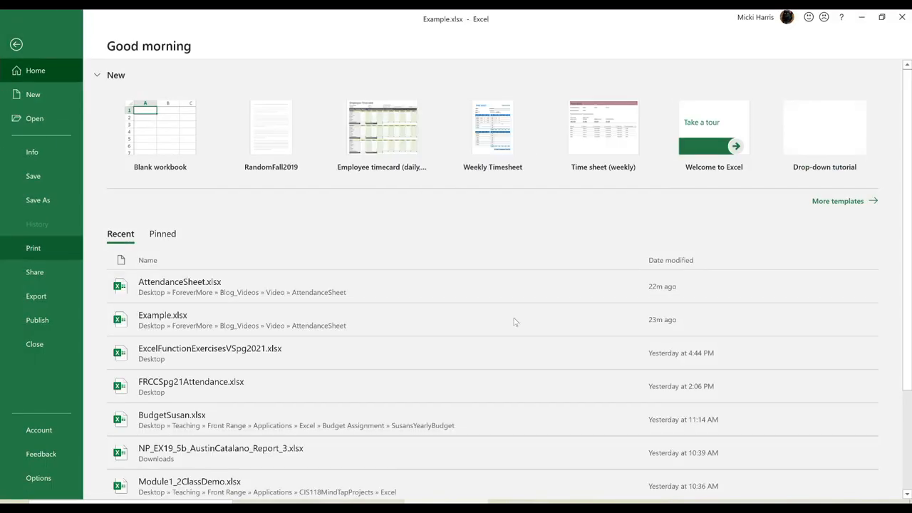
pyautogui.click(32, 247)
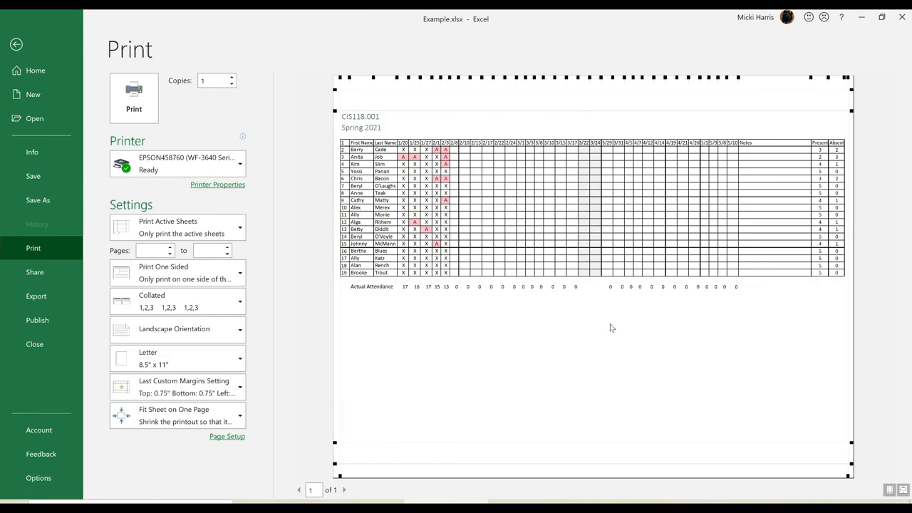
pyautogui.moveTo(46, 43)
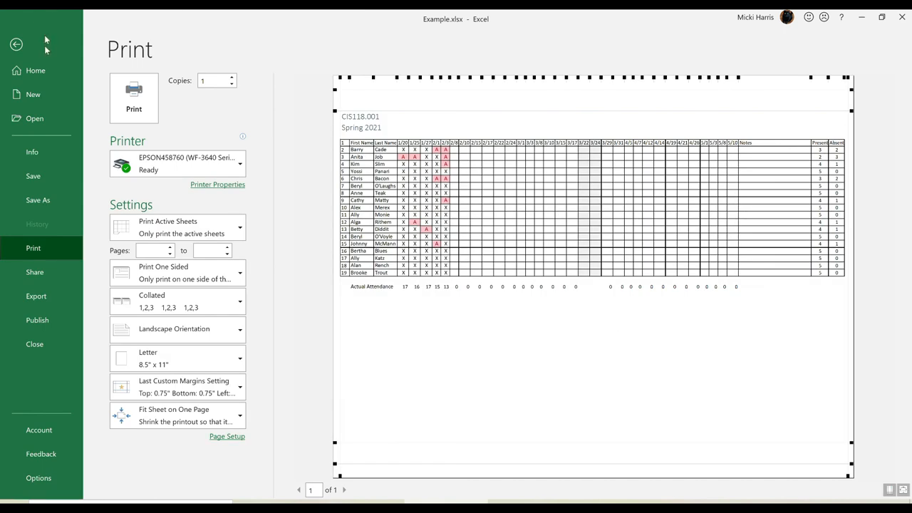
pyautogui.click(17, 44)
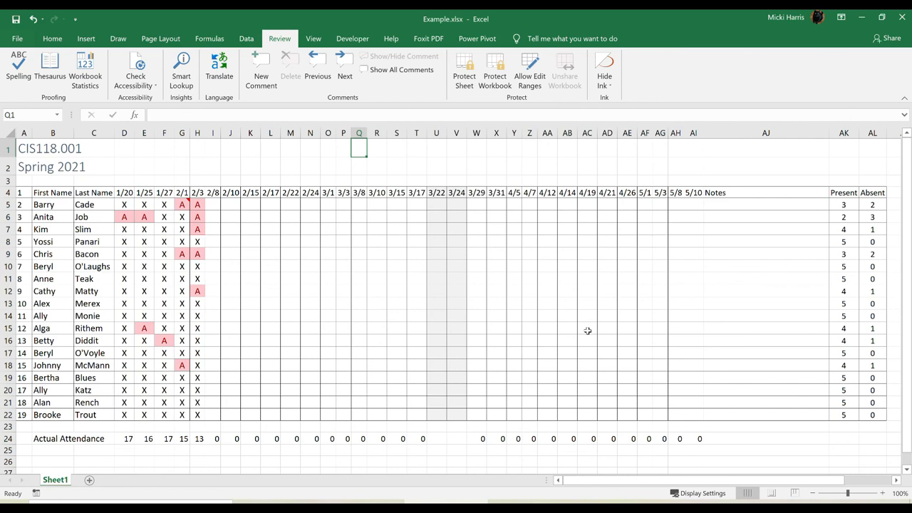
pyautogui.scroll(-3)
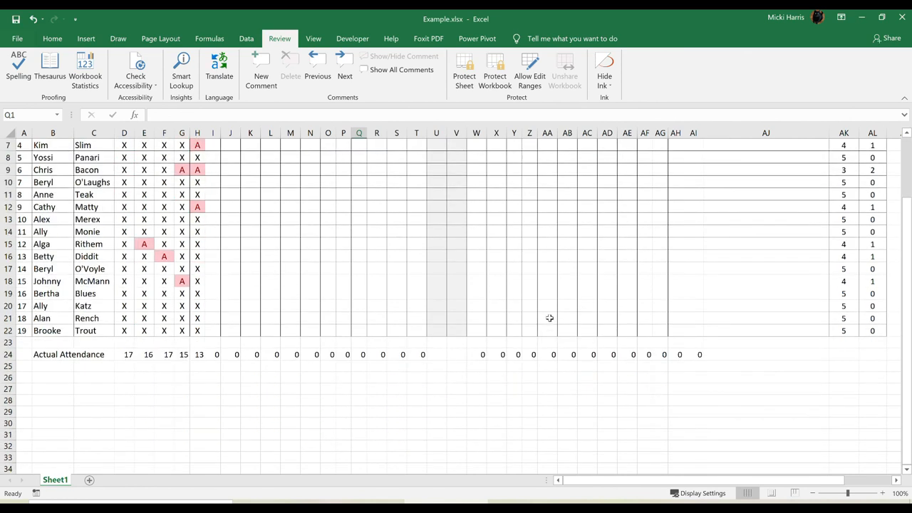
pyautogui.scroll(3)
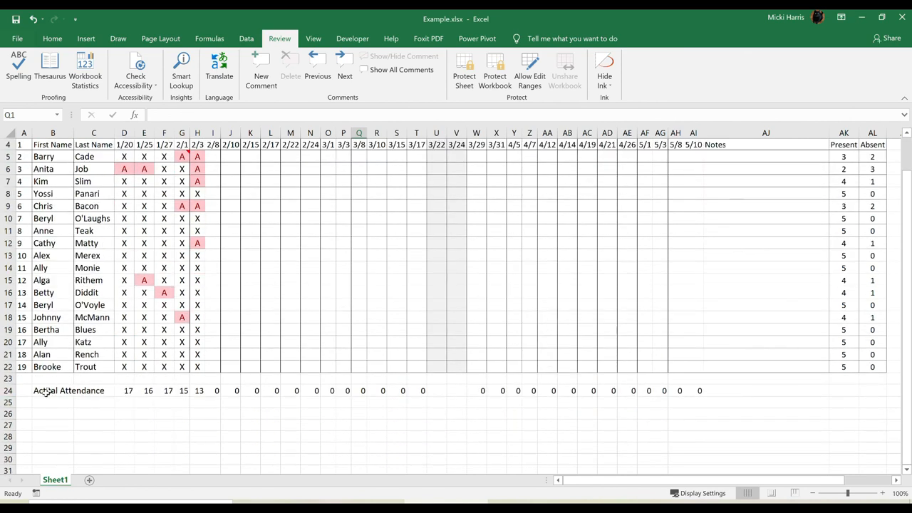